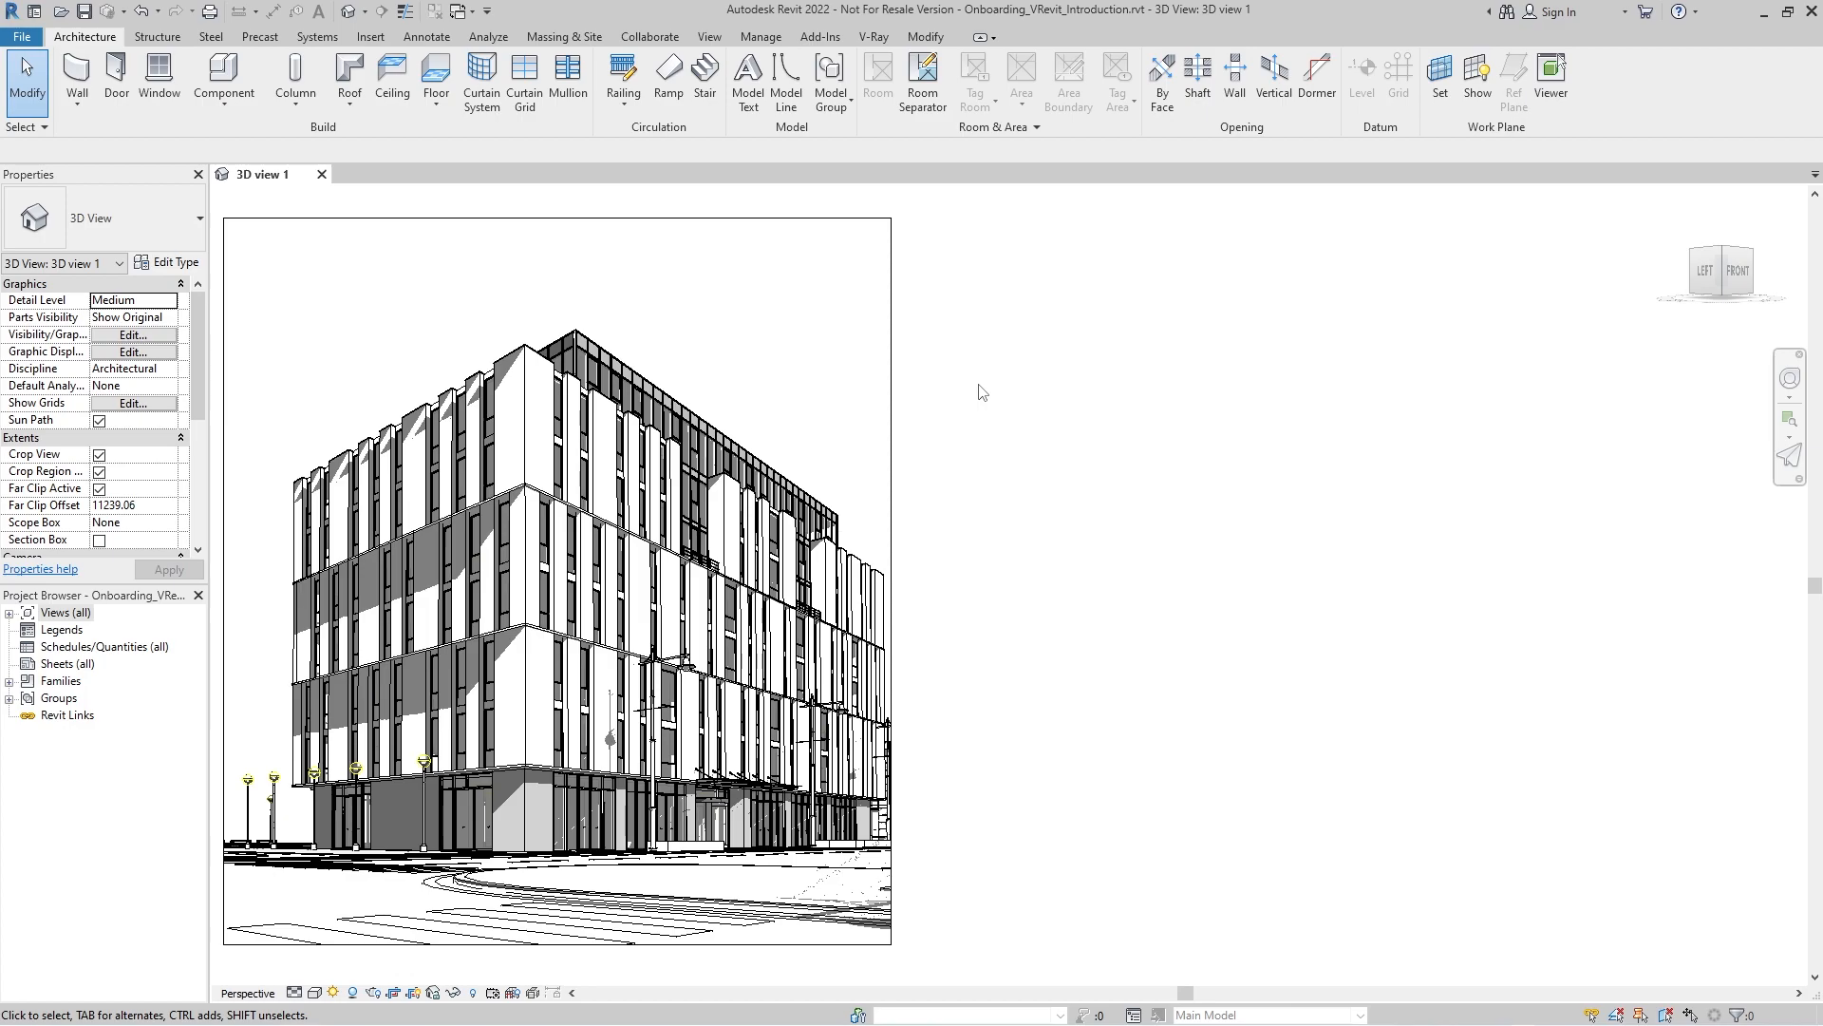
Show the V-Ray ribbon and review the Render Production mode list for 3D view 1
click(873, 36)
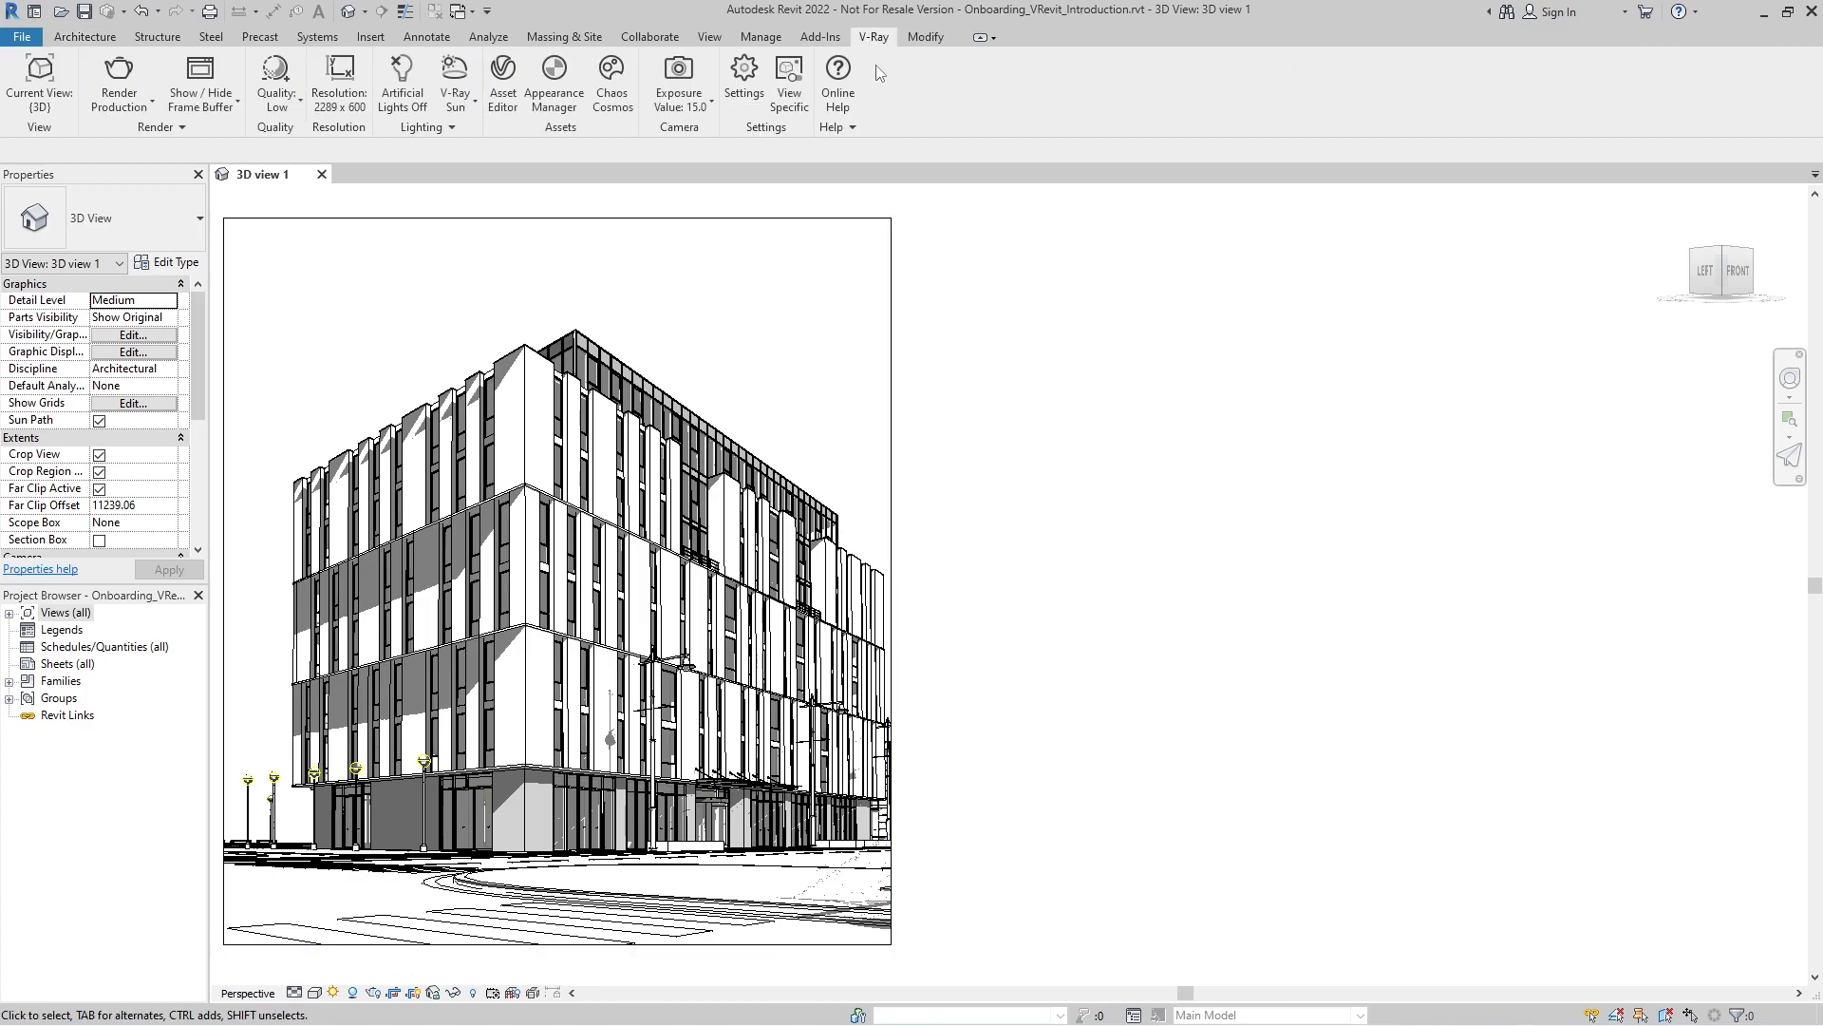
click(38, 76)
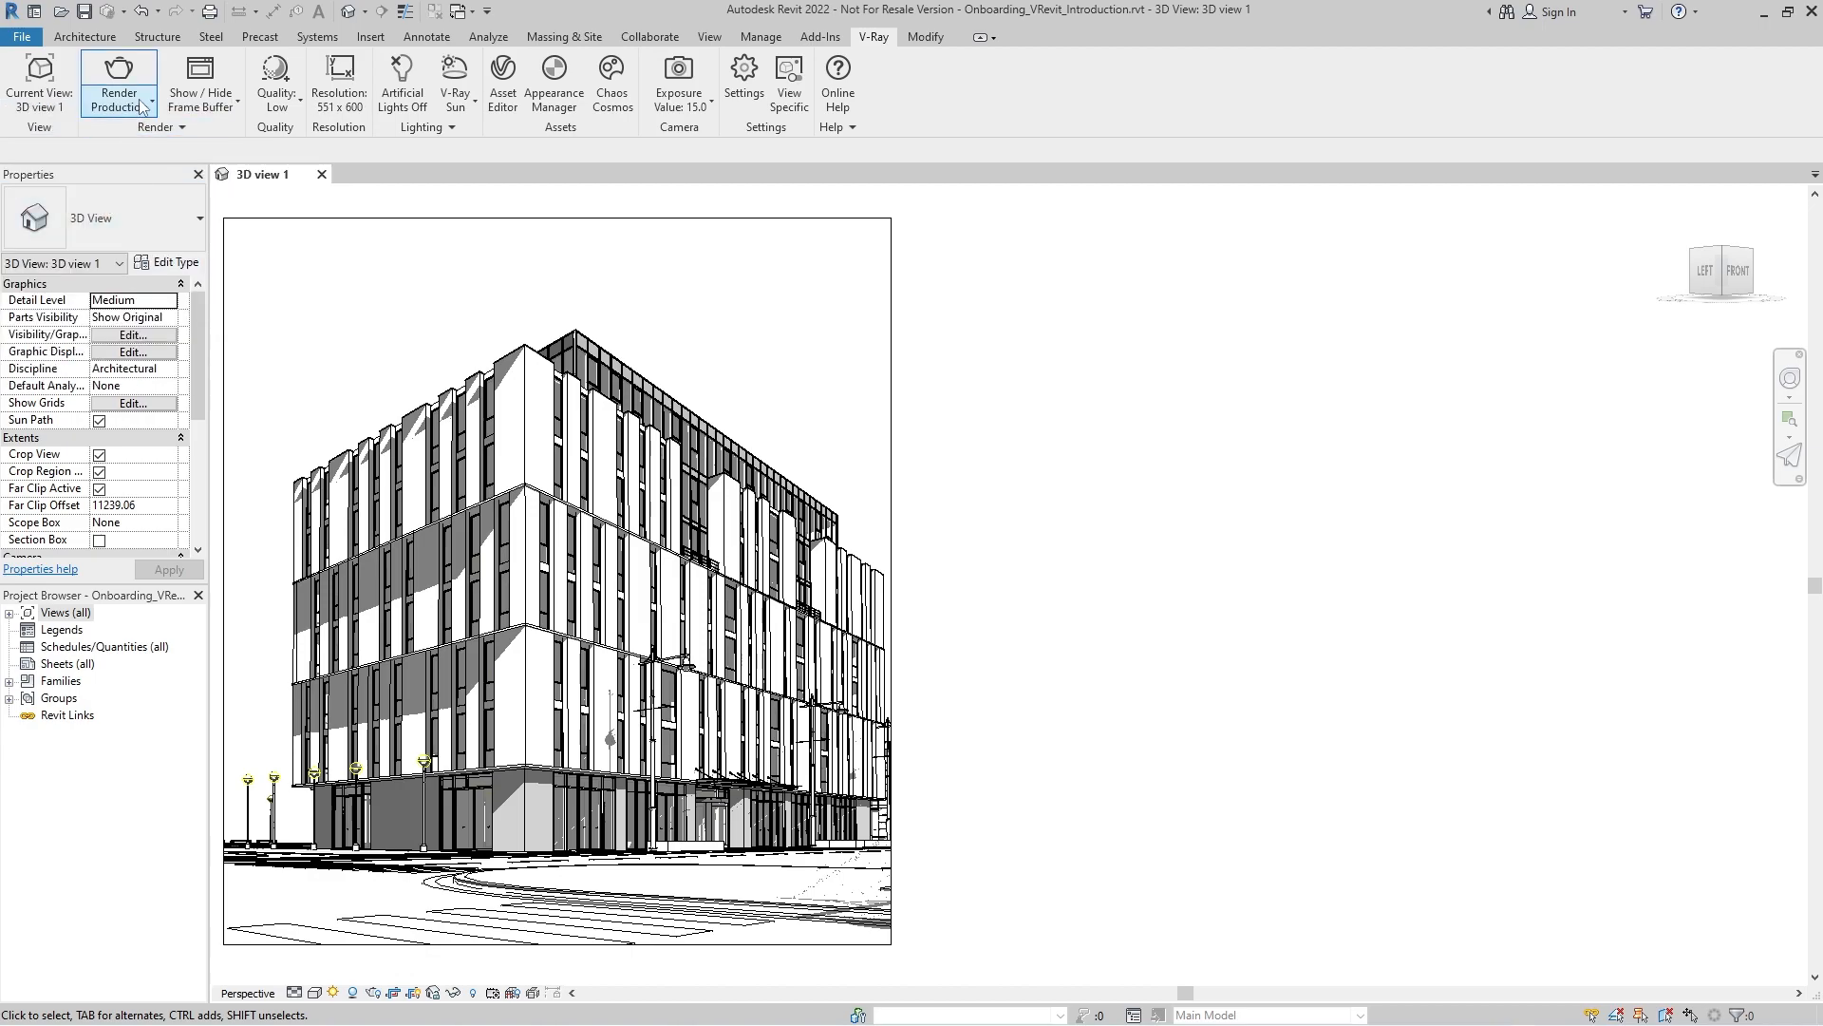
click(117, 84)
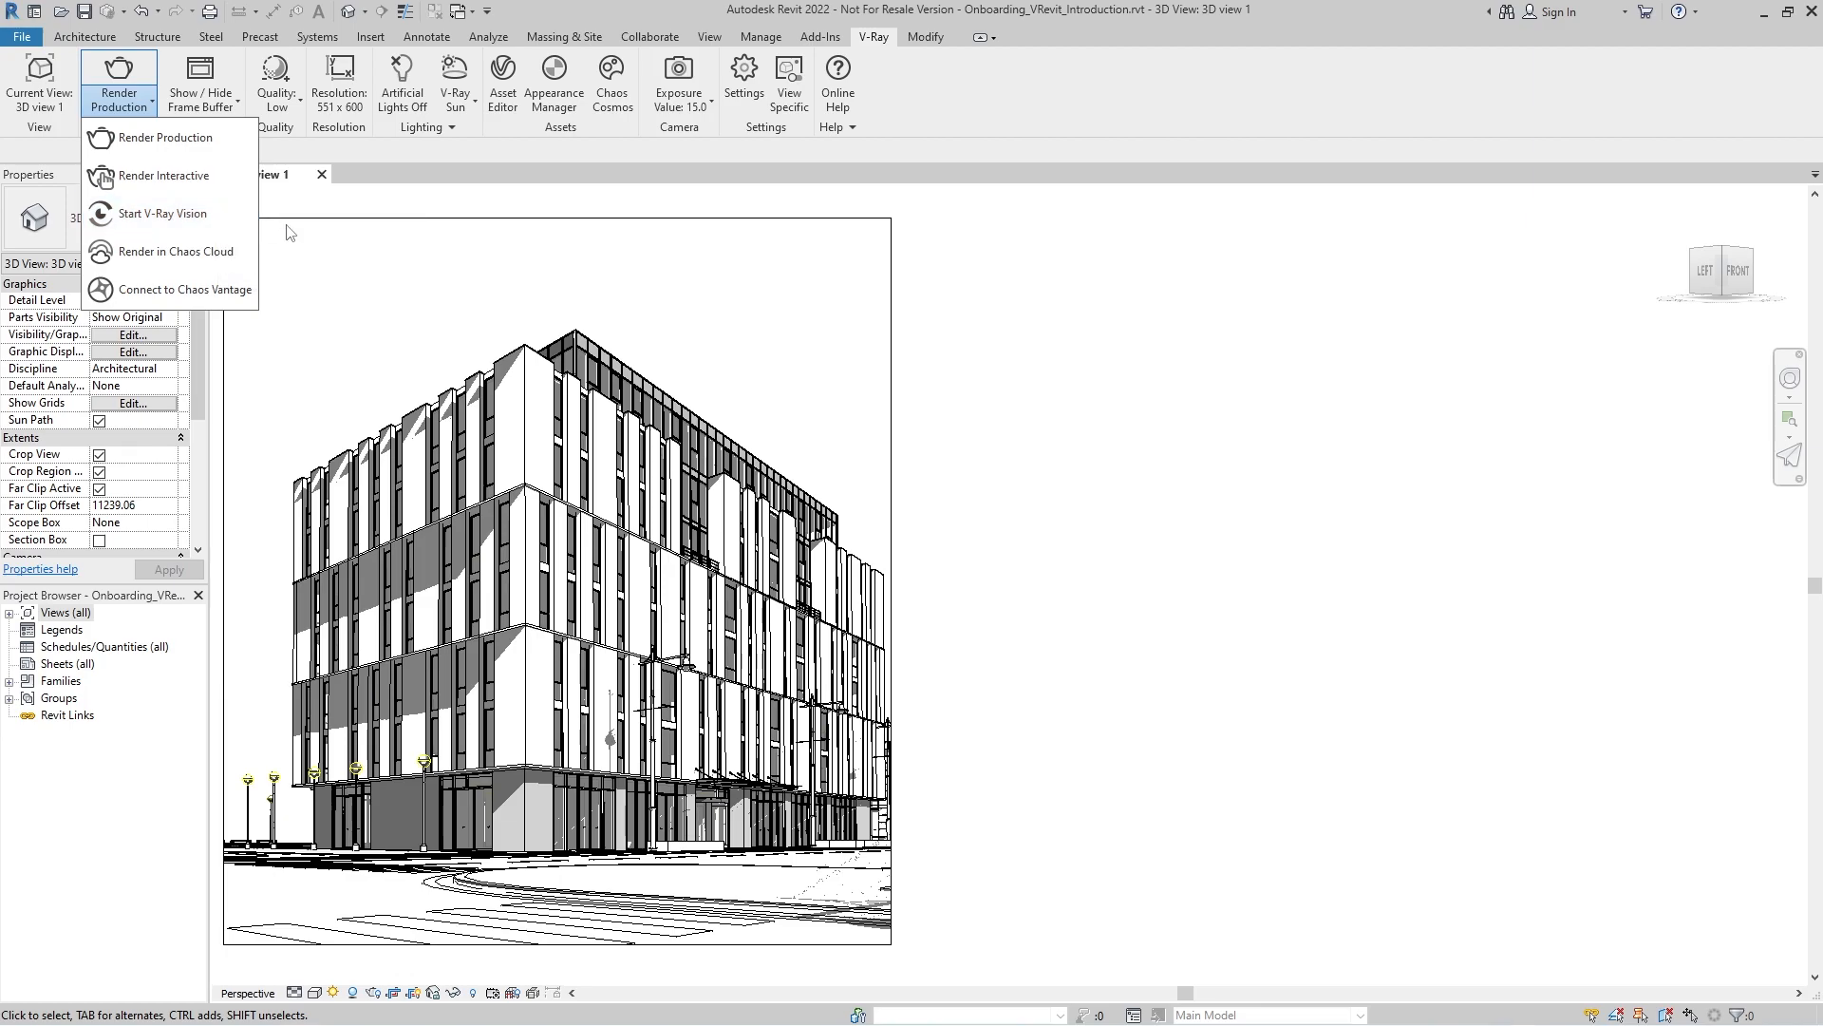
mouse_move(310, 234)
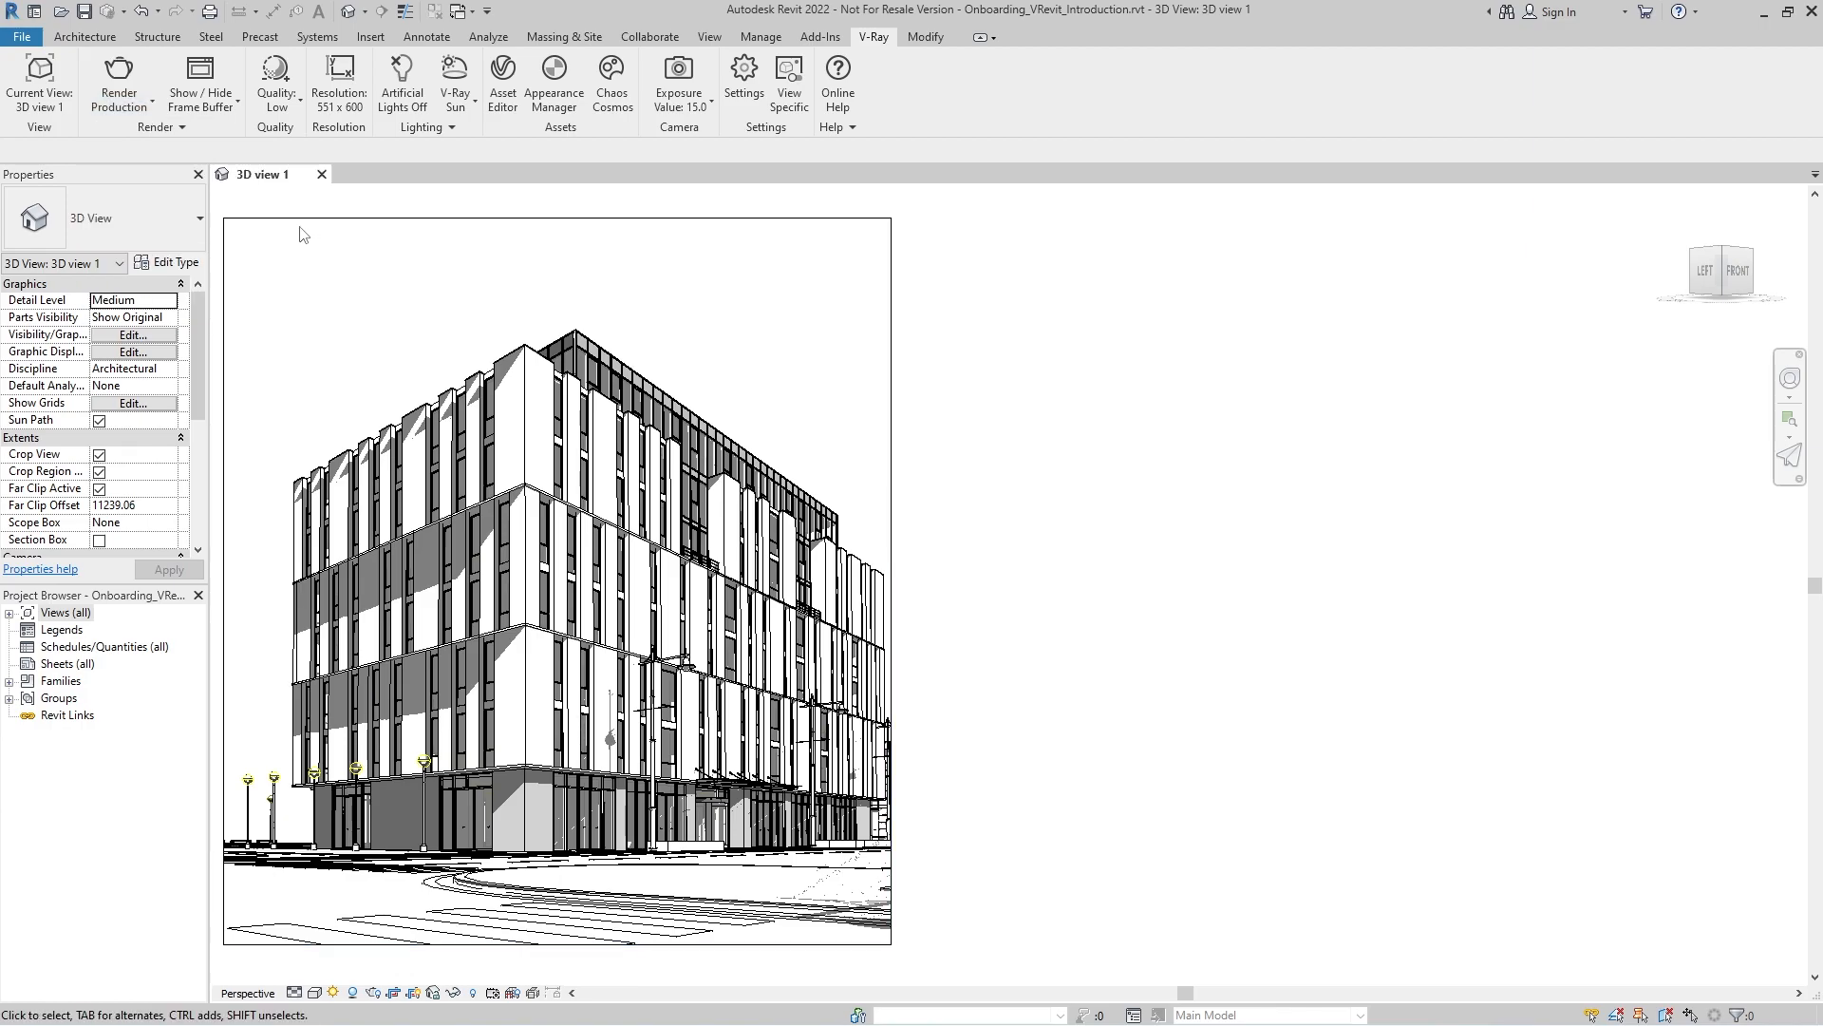
click(275, 84)
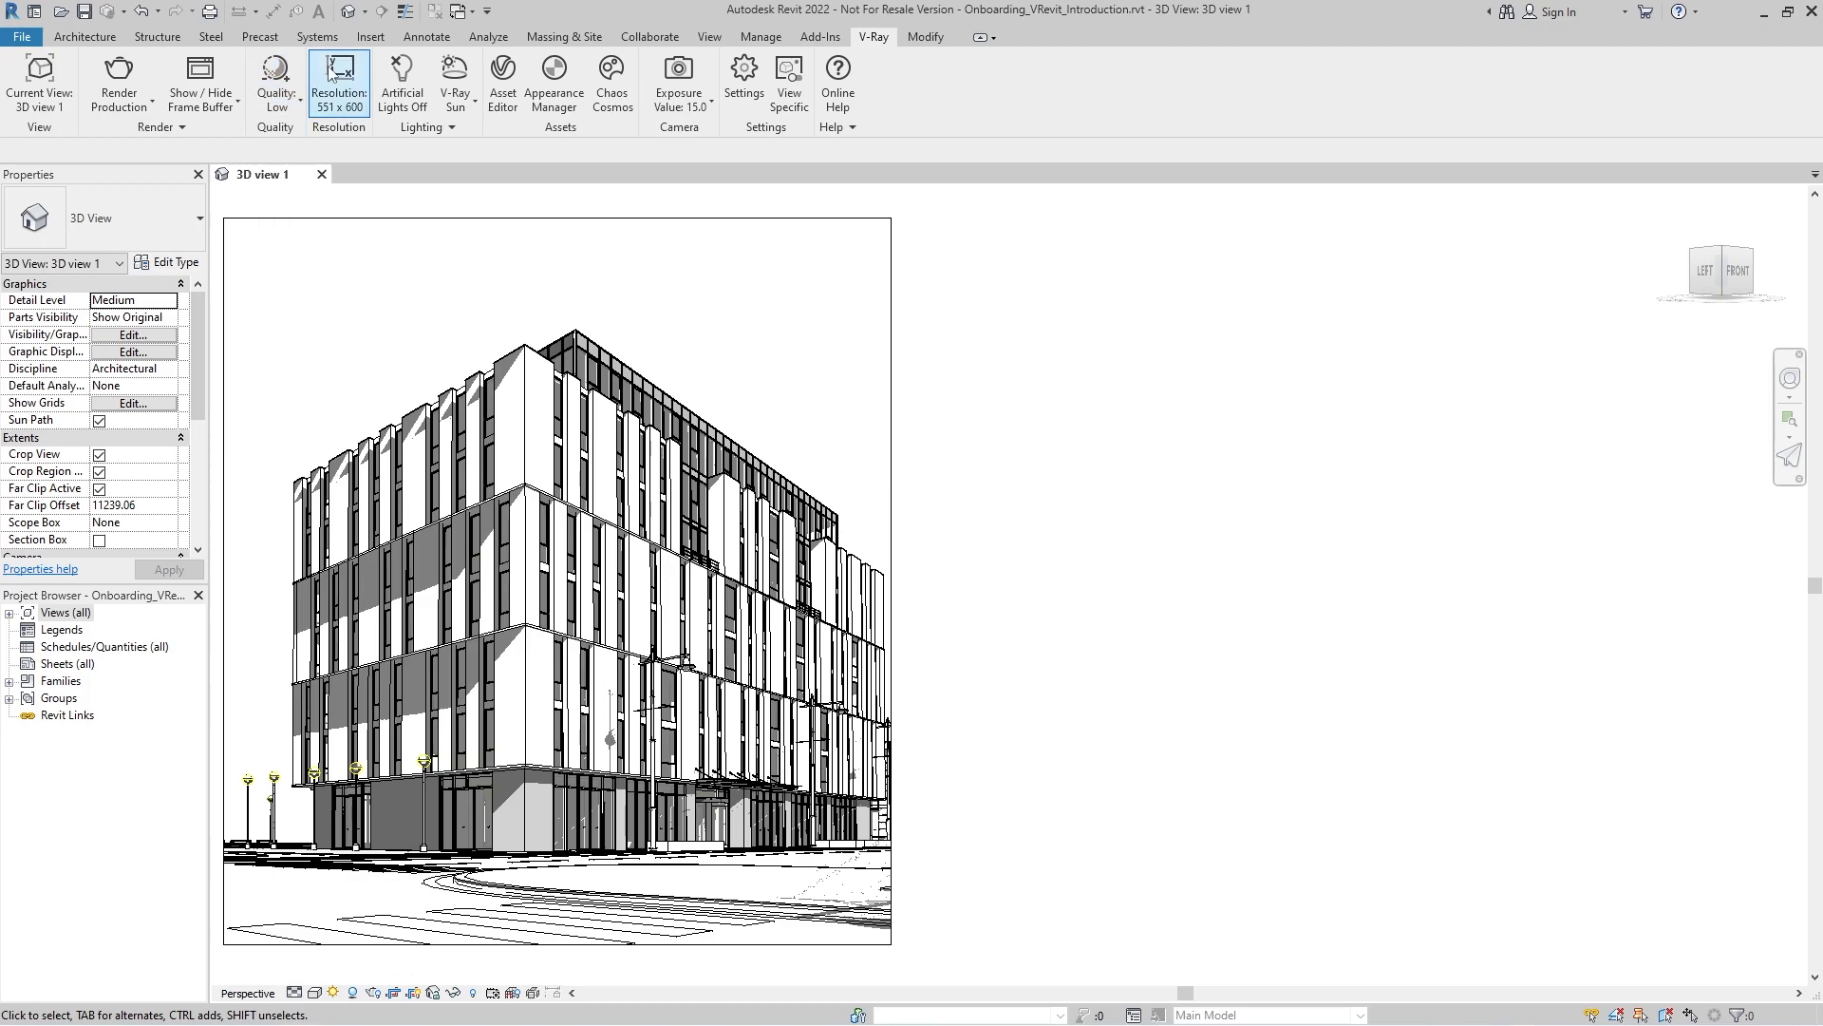
click(338, 82)
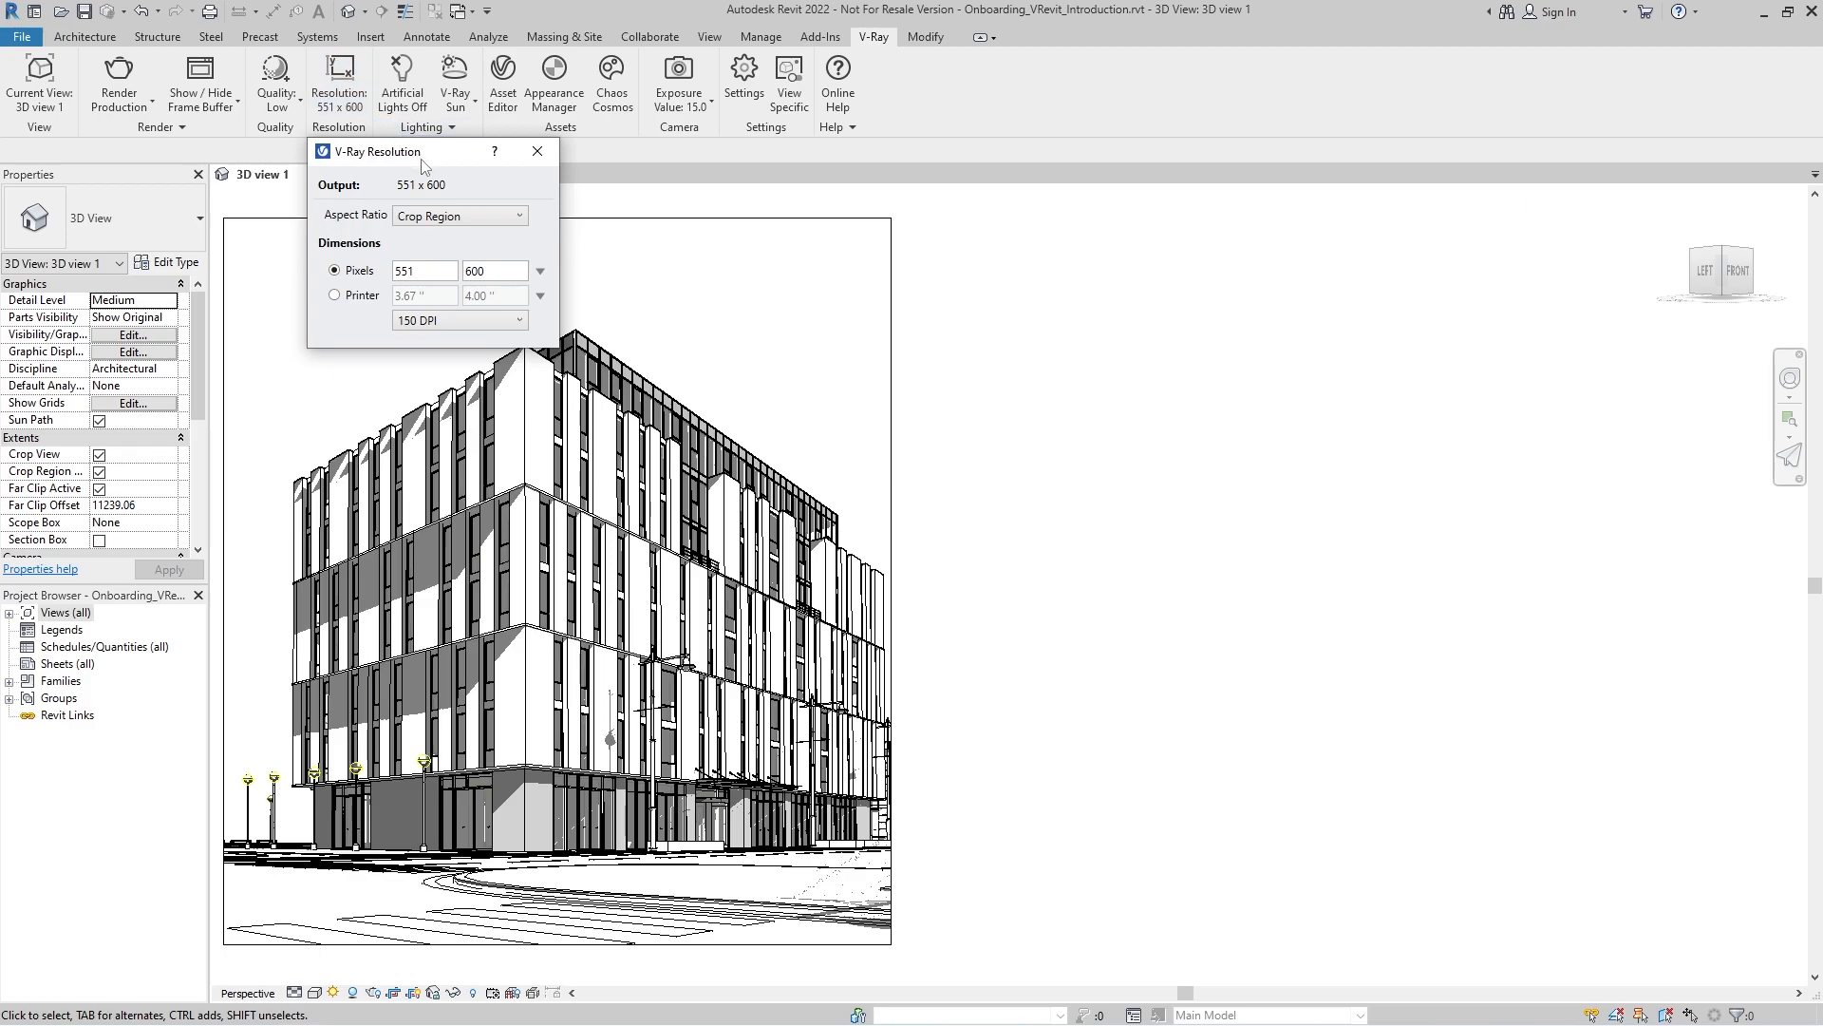
click(458, 215)
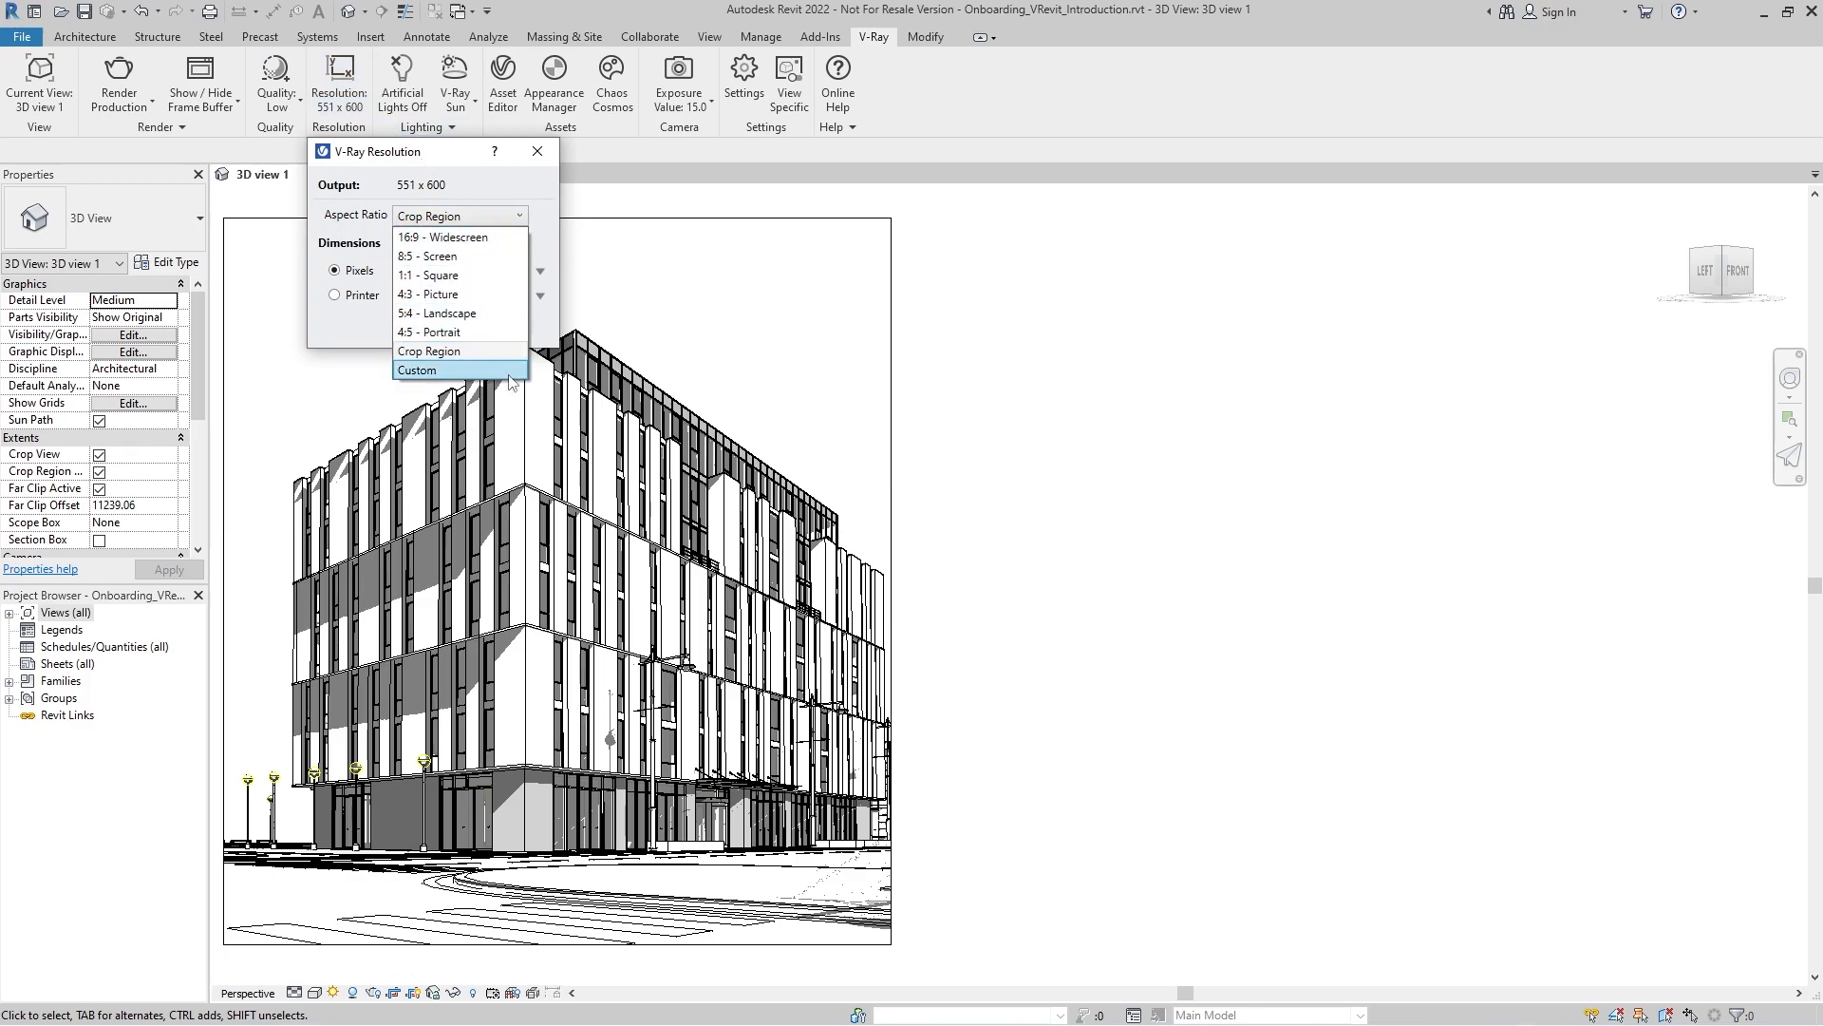
click(418, 371)
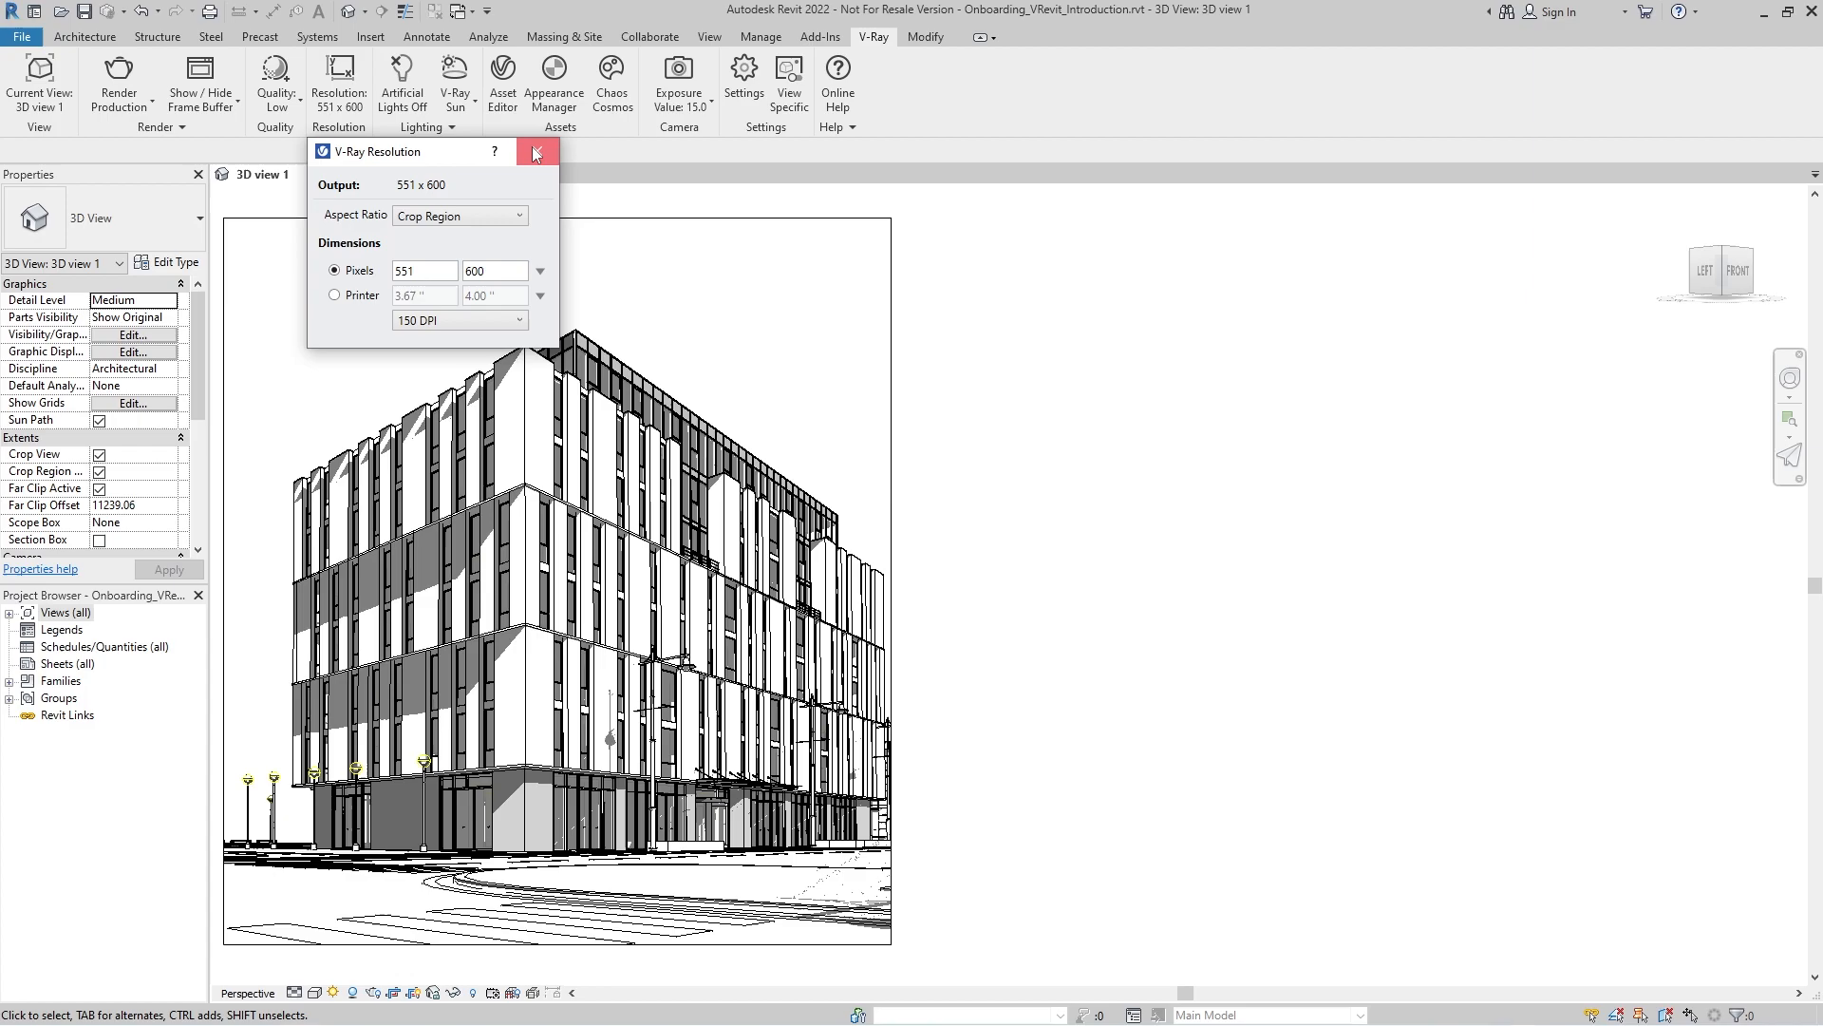
click(535, 152)
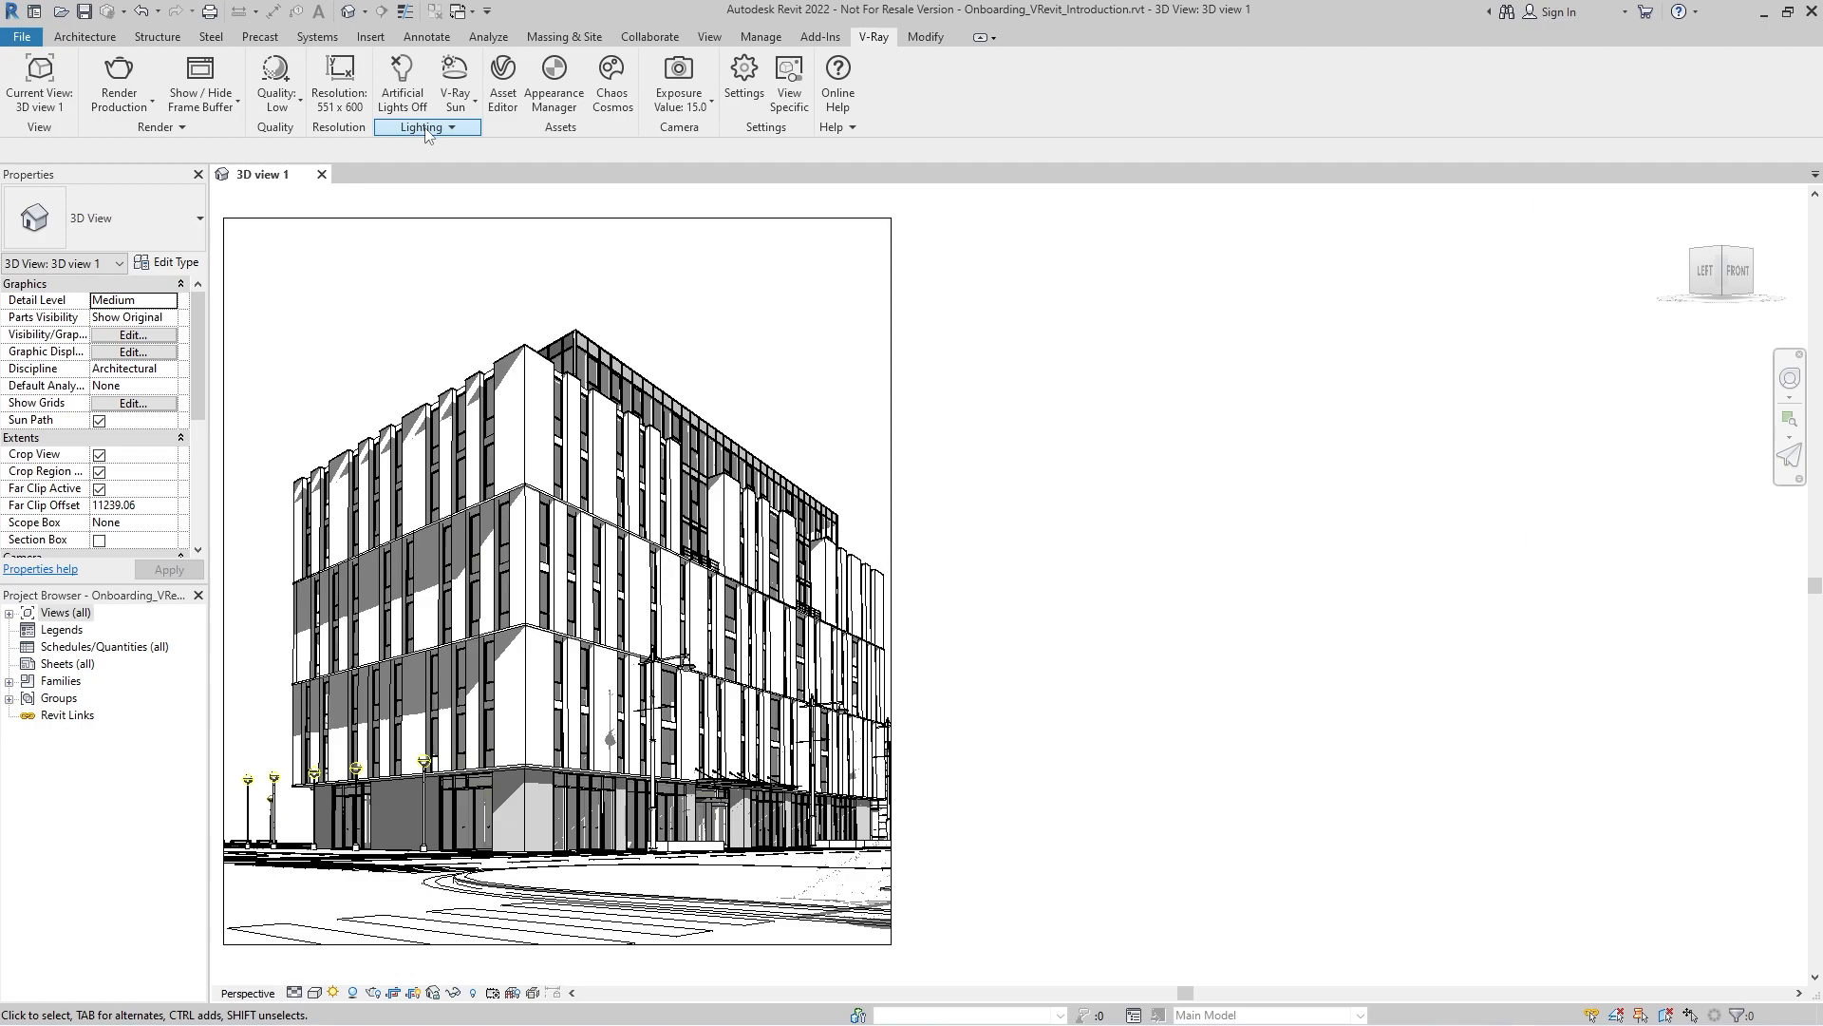
mouse_move(502, 81)
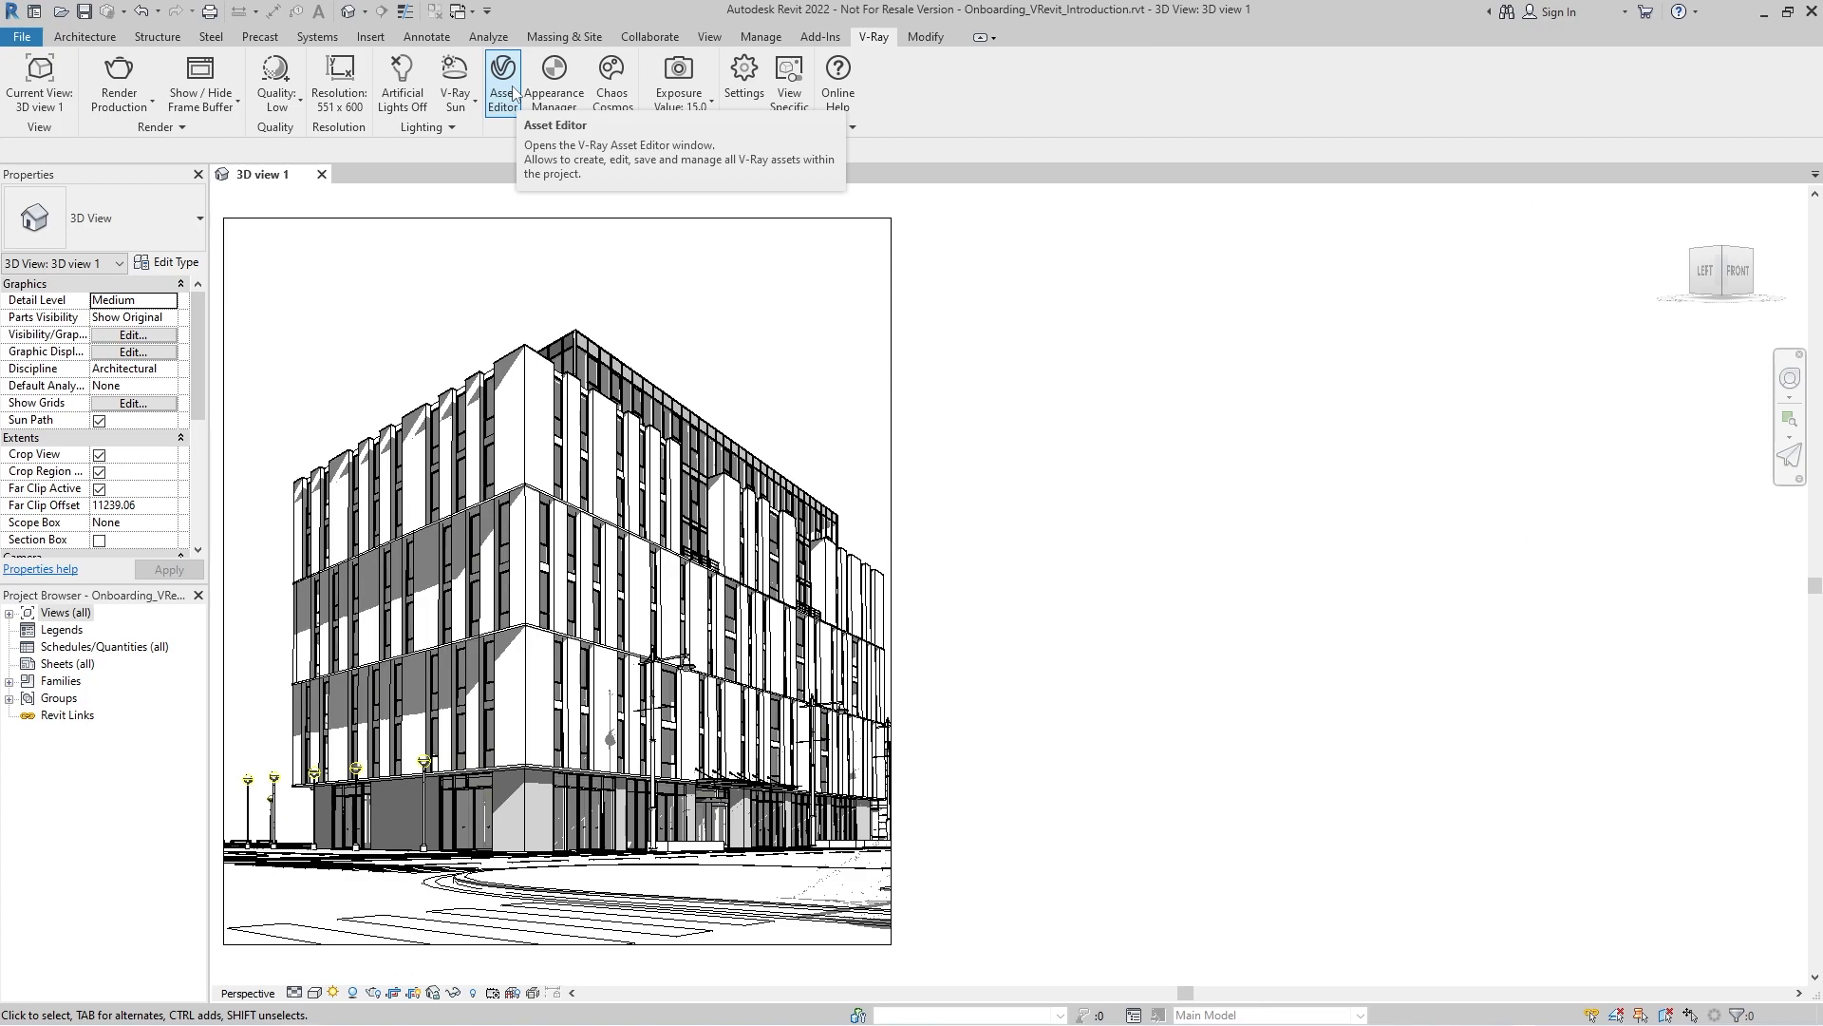
mouse_move(554, 81)
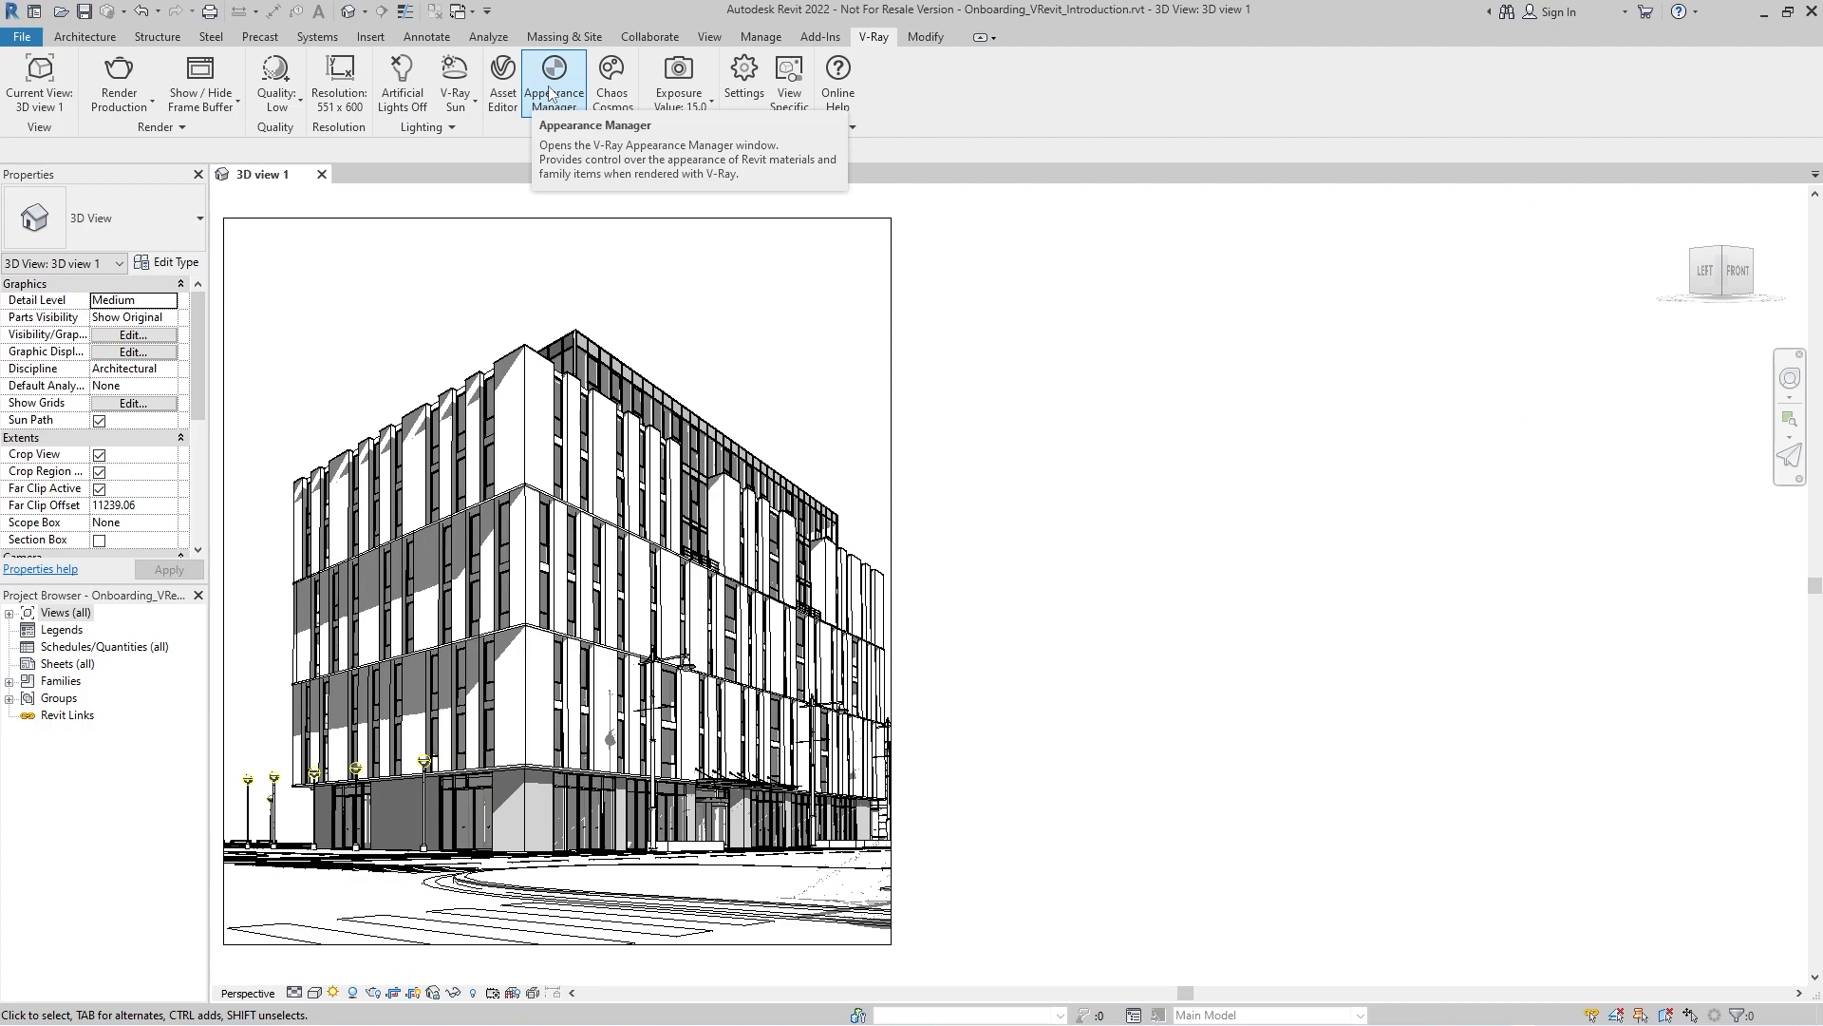
mouse_move(610, 70)
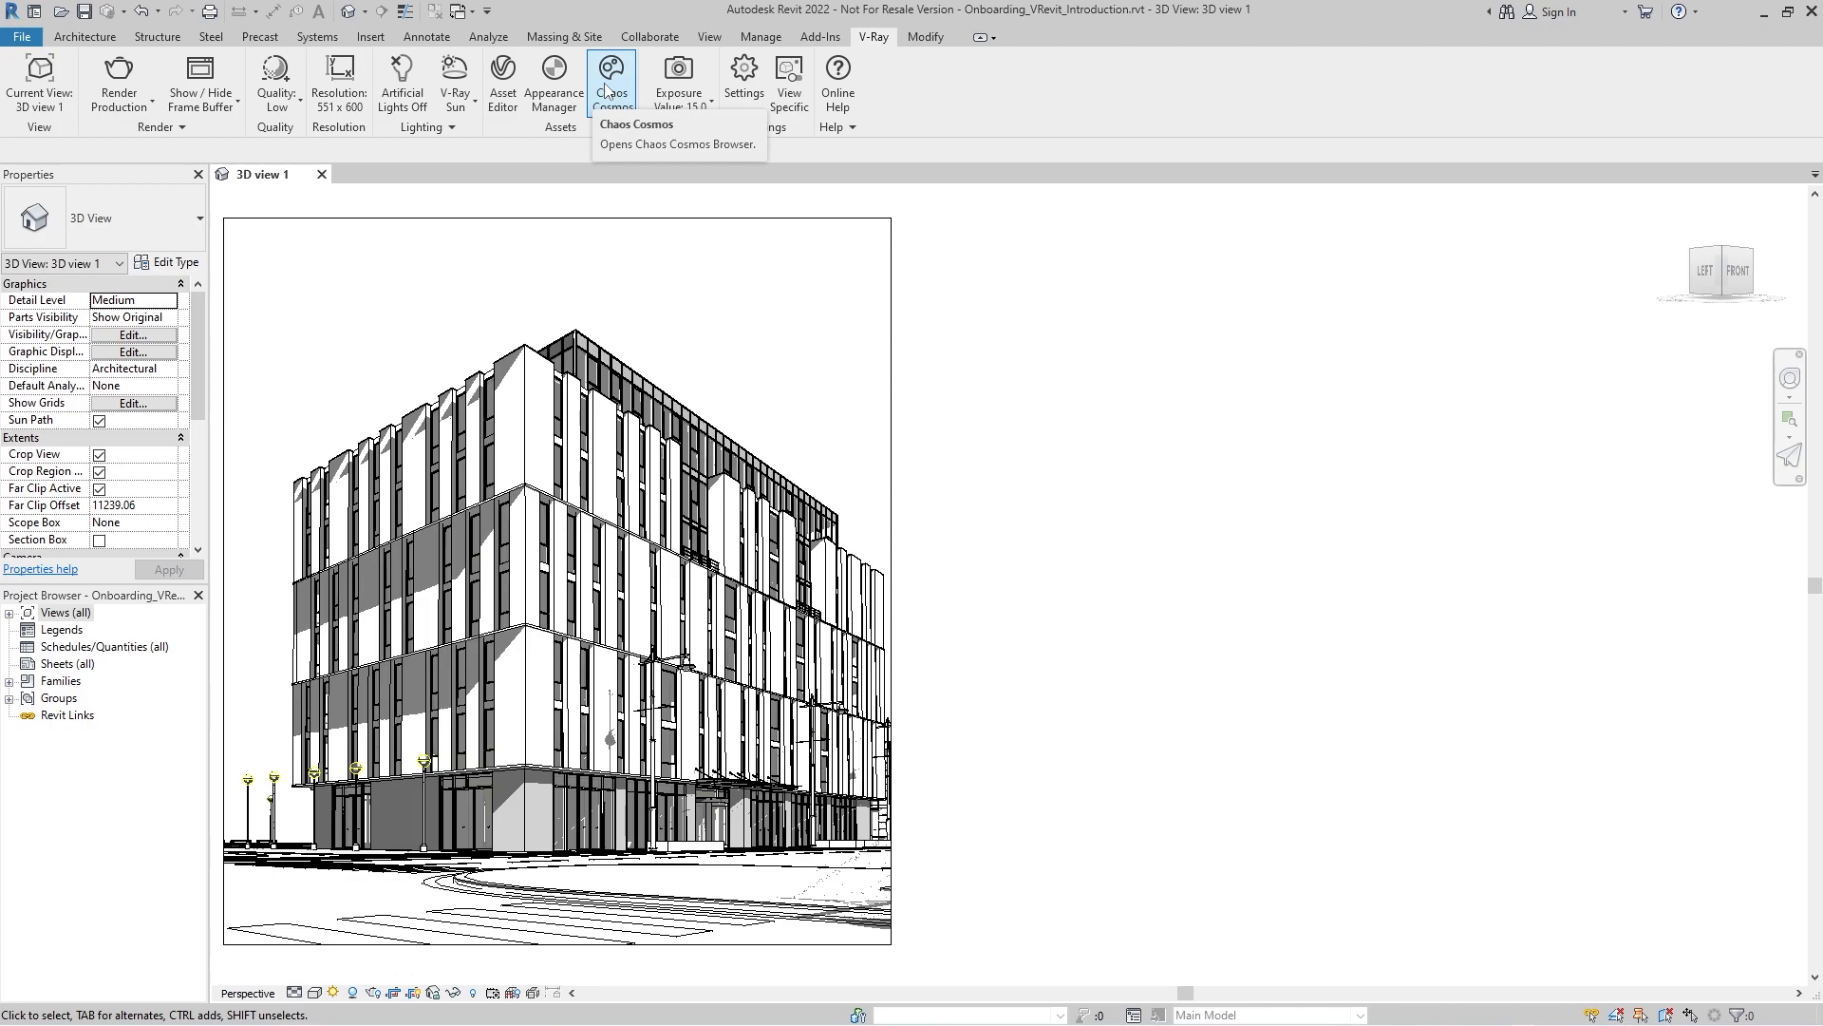
click(678, 82)
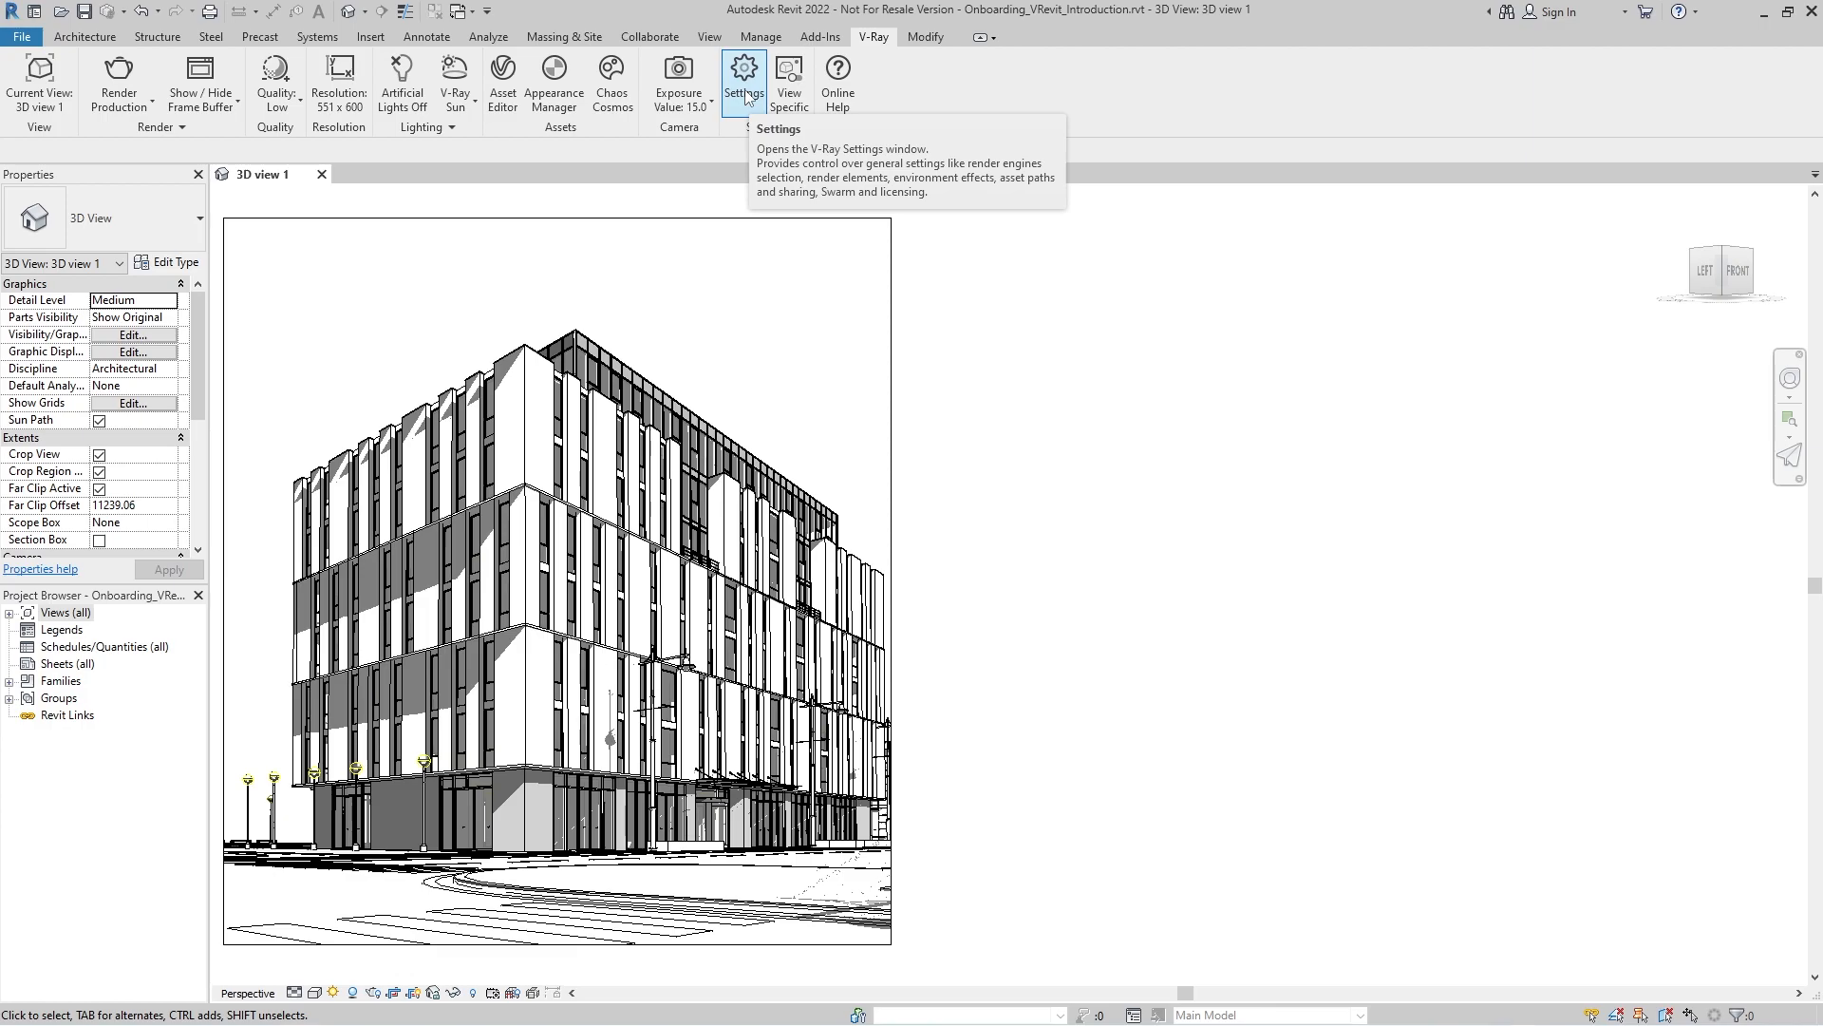
mouse_move(790, 76)
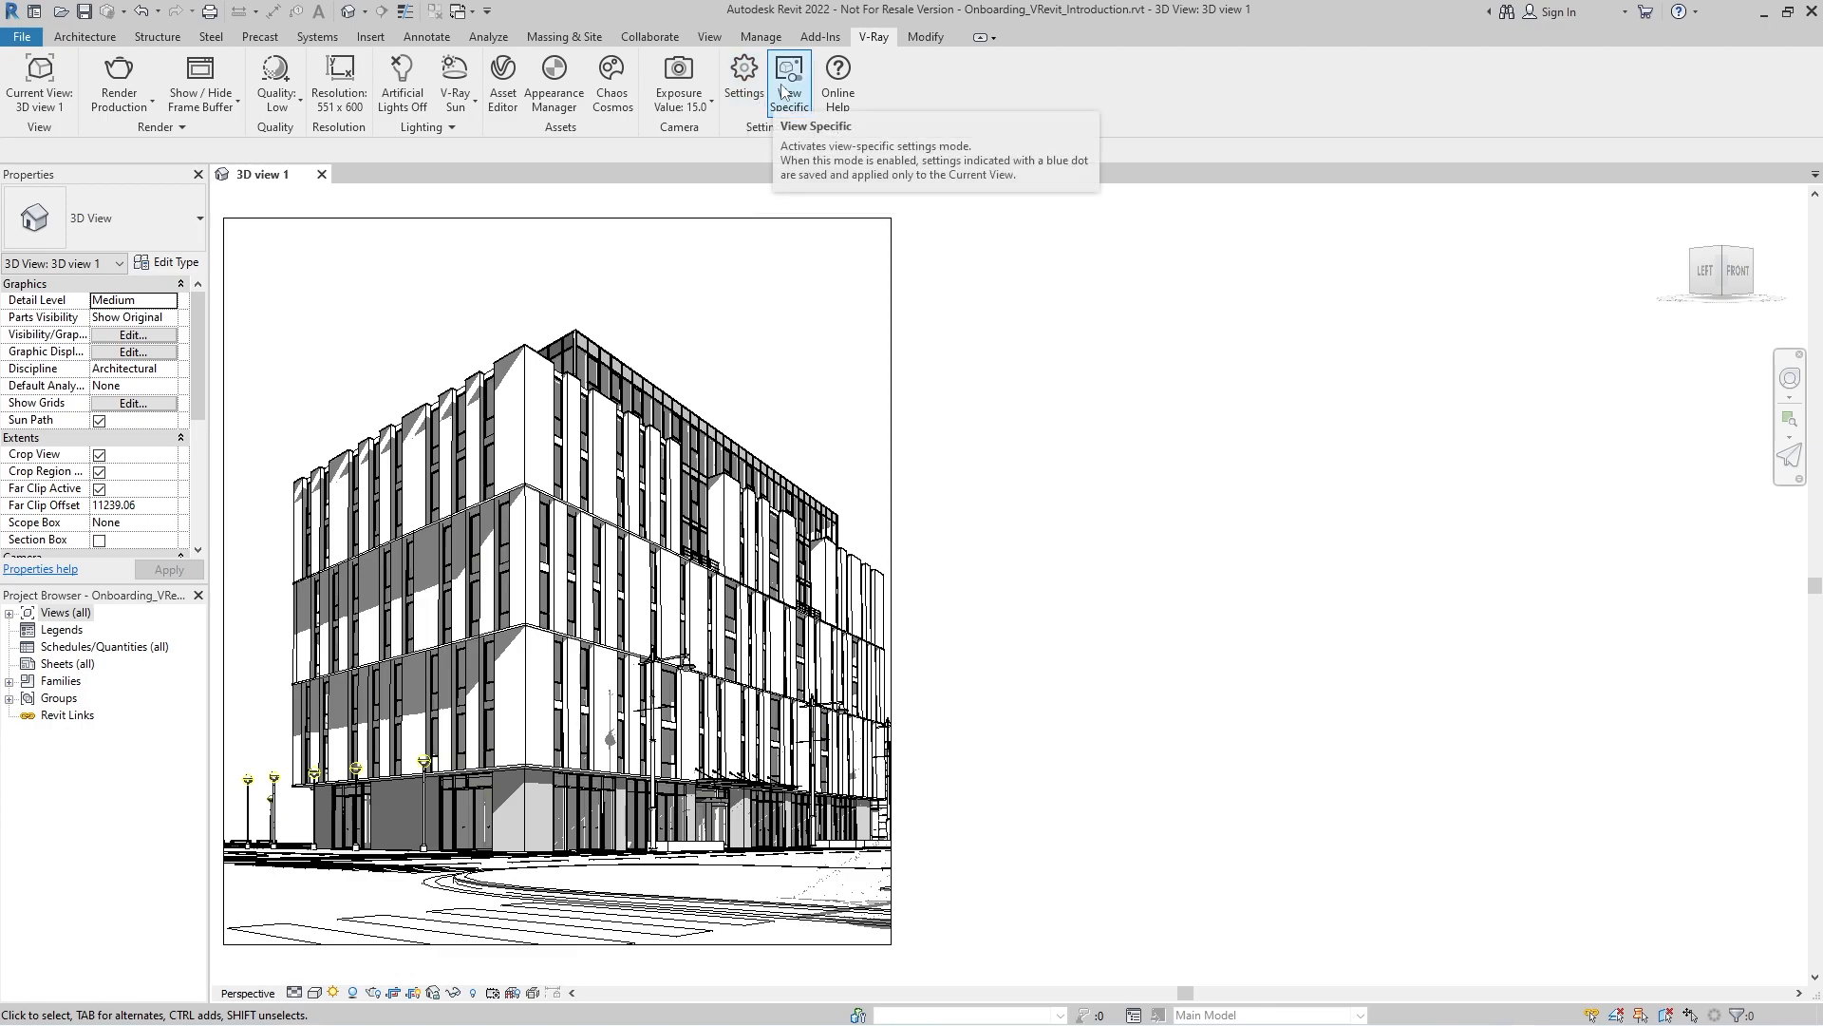
mouse_move(838, 81)
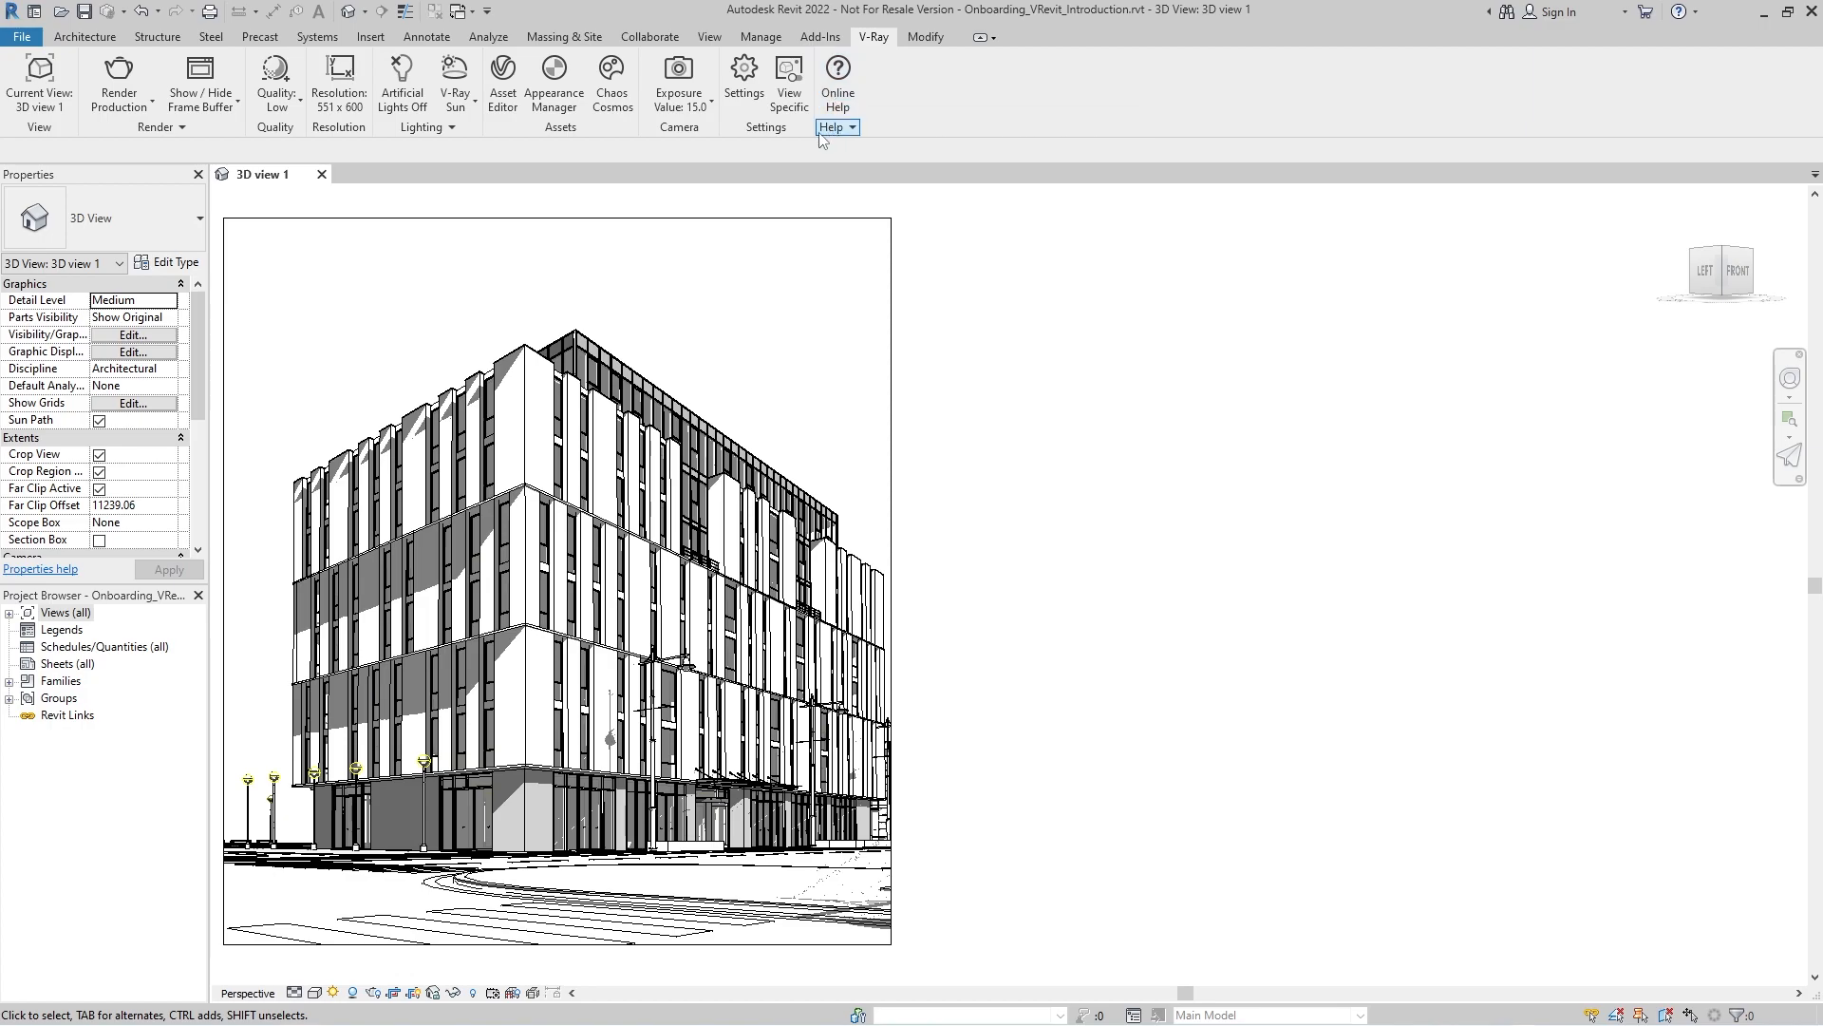
In V-Ray Settings, enable Obtain License on start-up under Licensing
click(742, 76)
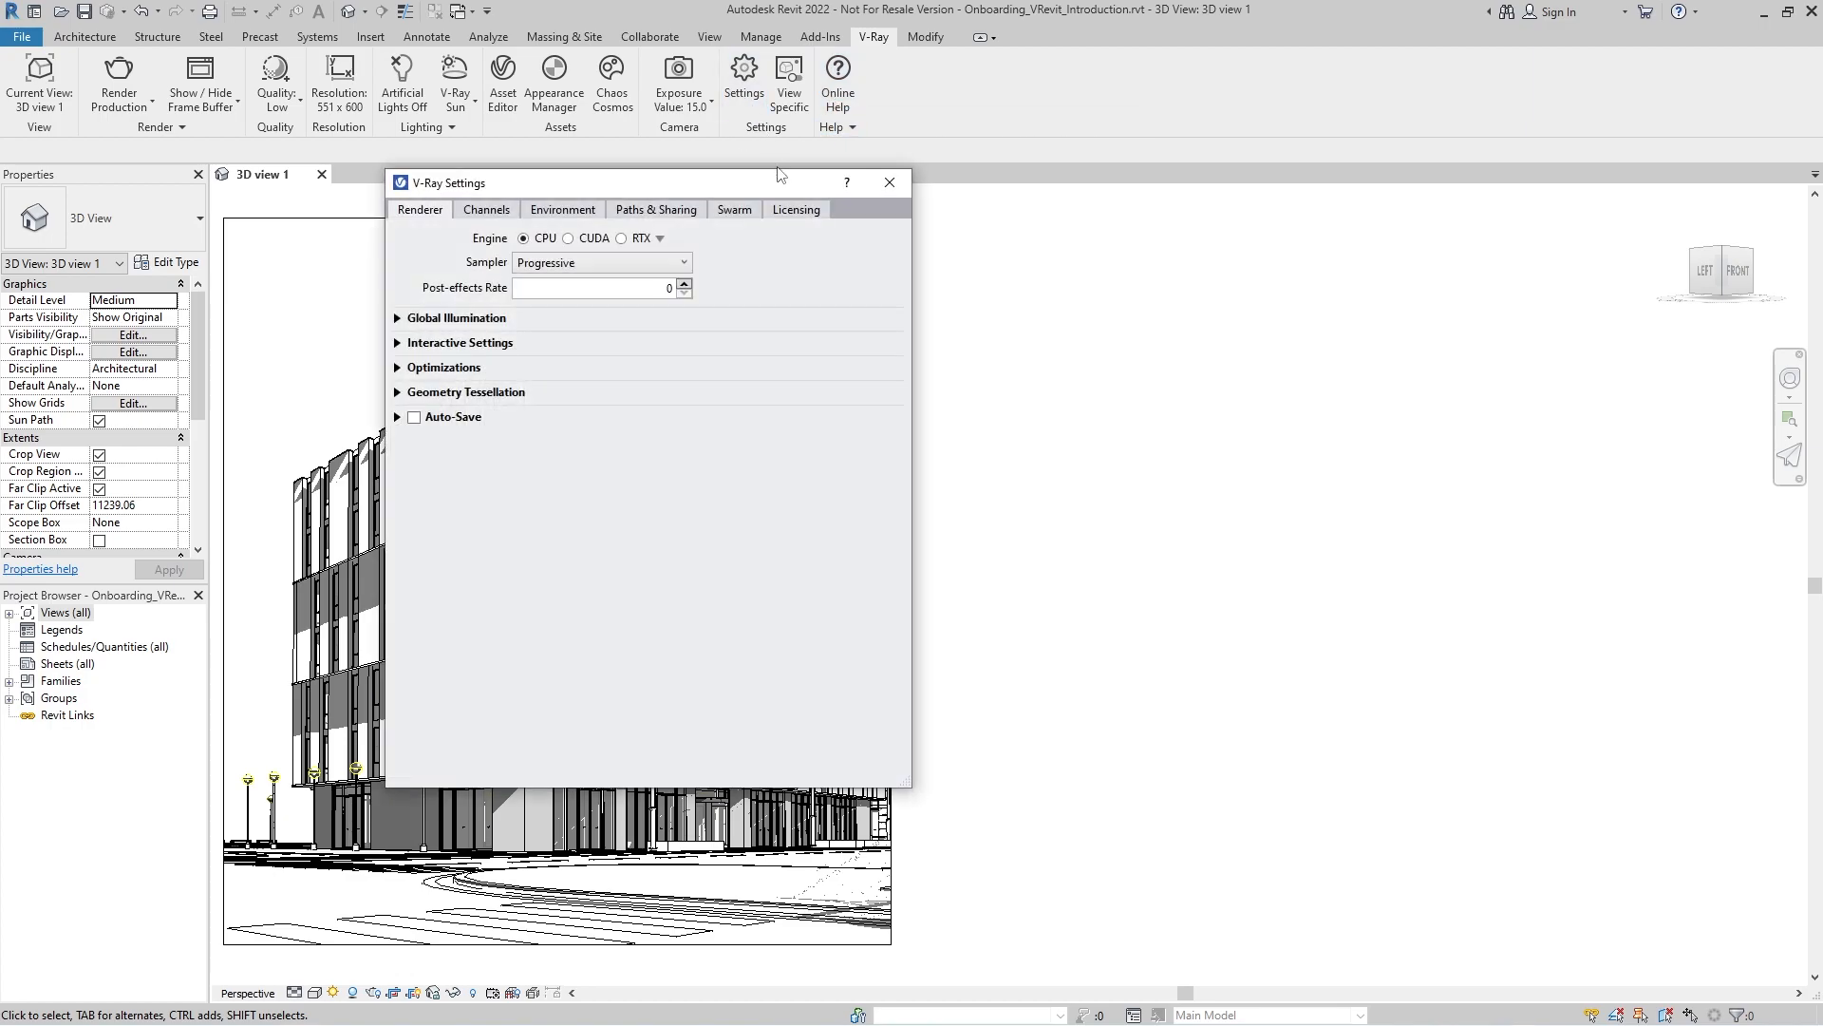
click(795, 208)
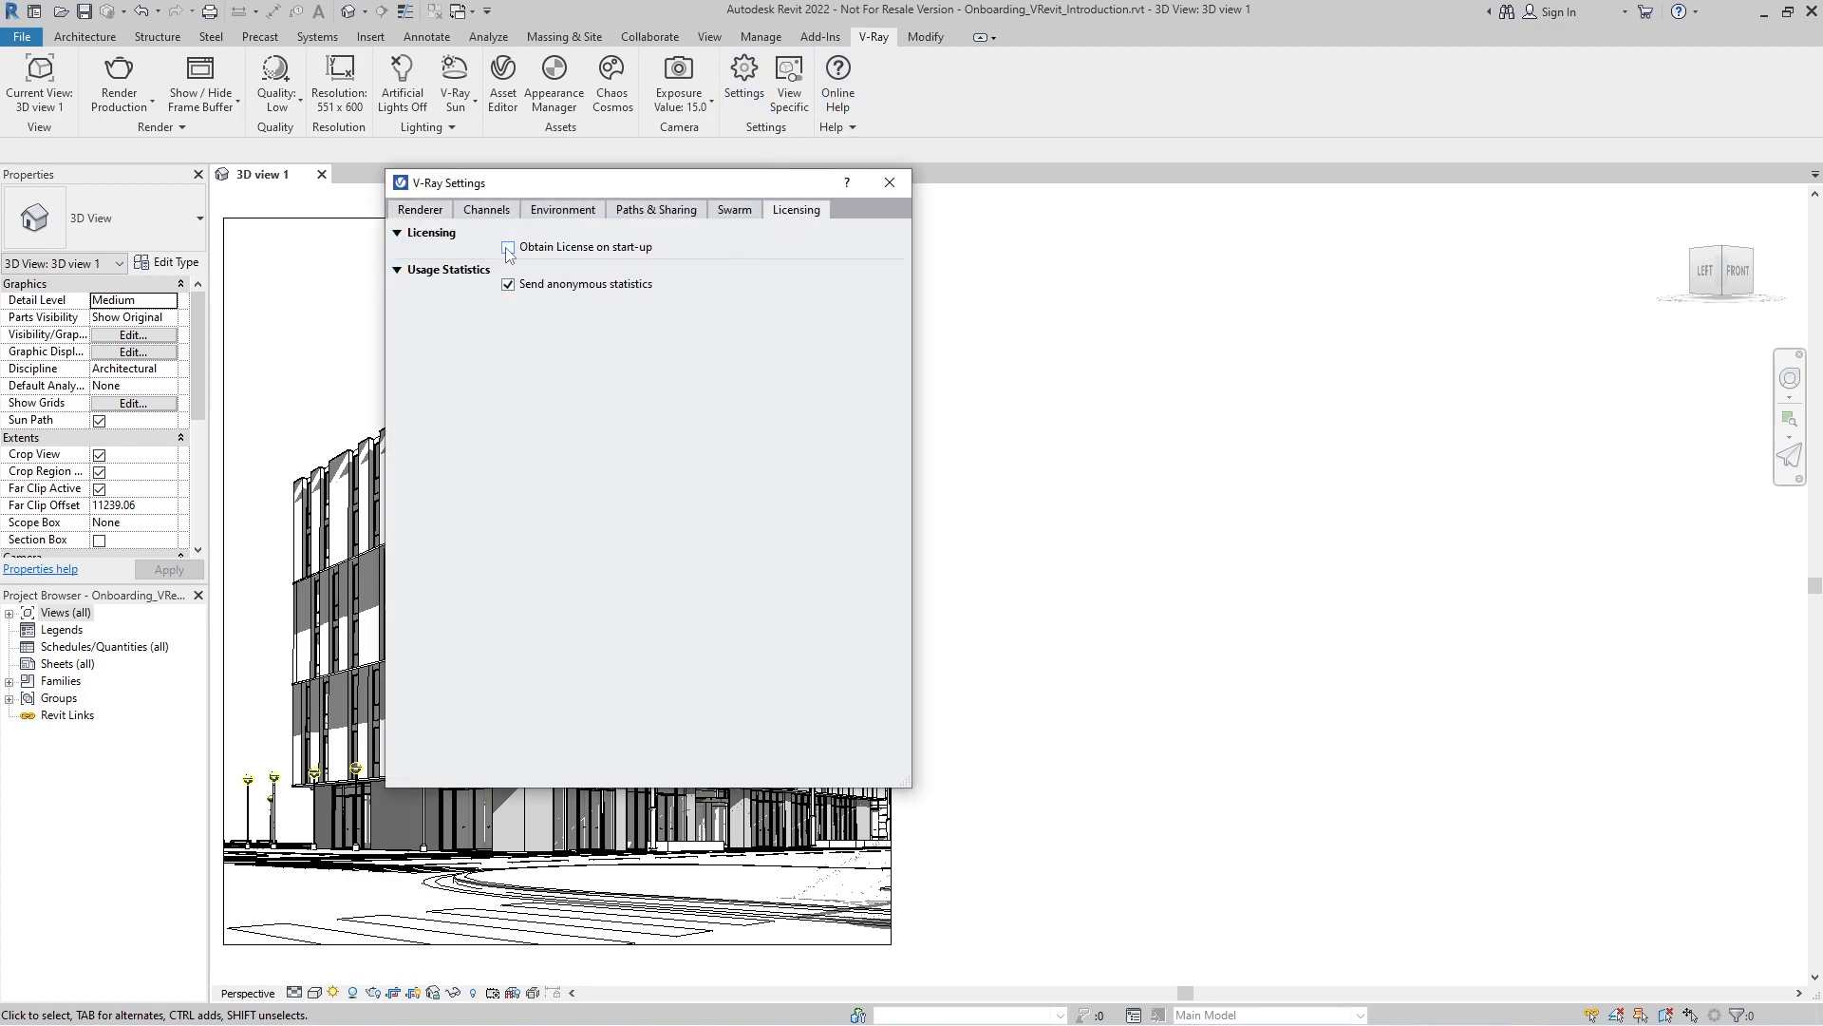
click(509, 247)
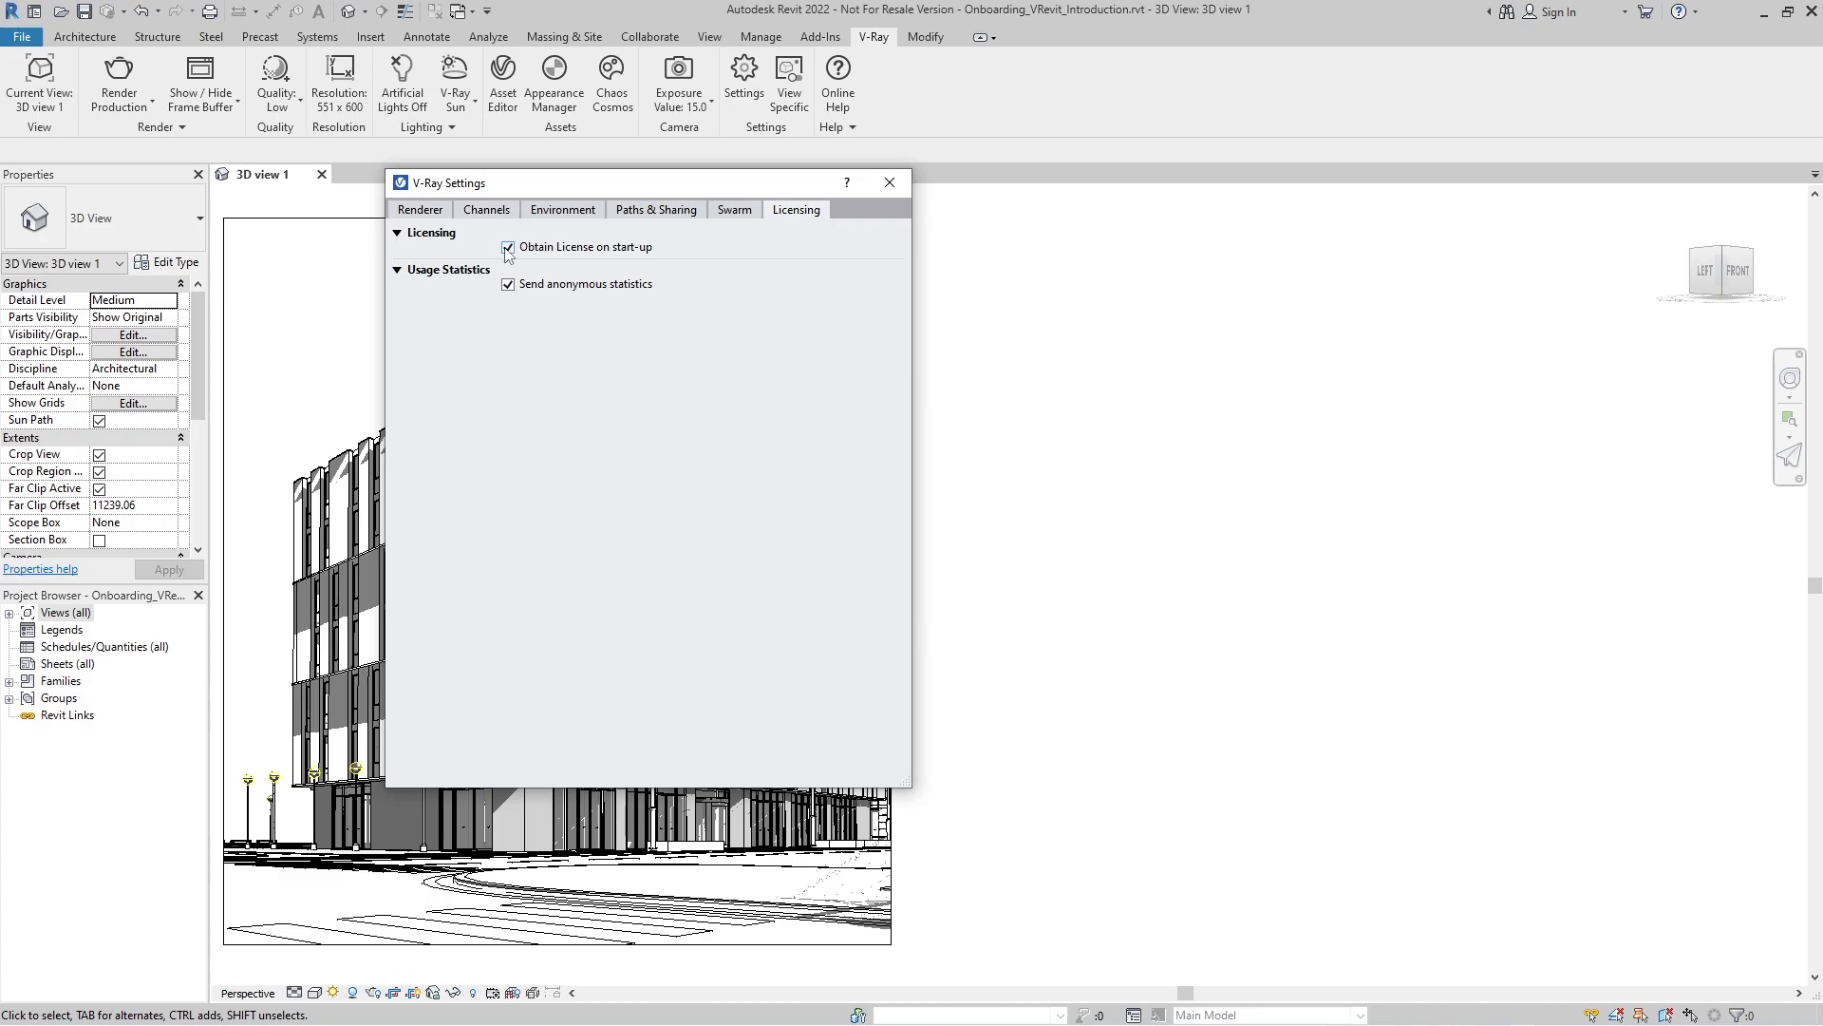
click(418, 209)
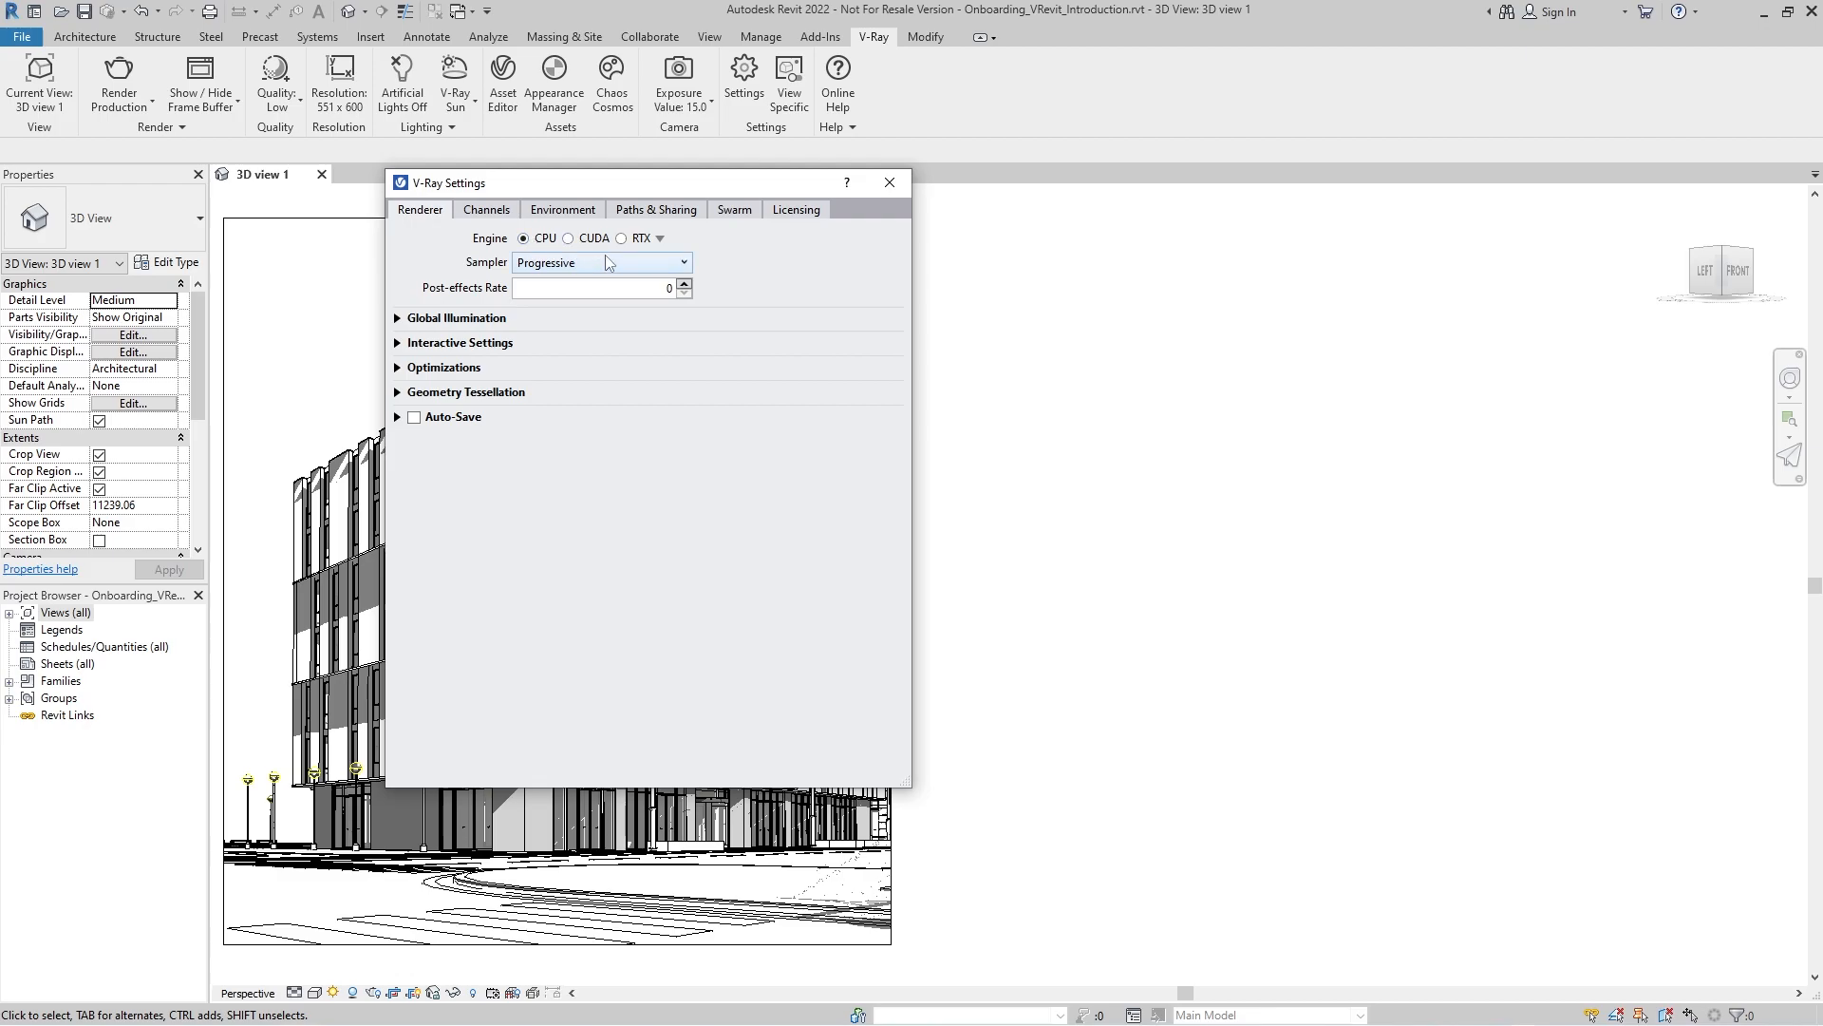
Under Channels, turn on the Denoiser with the Intel Open Image Denoise engine and close settings
click(487, 209)
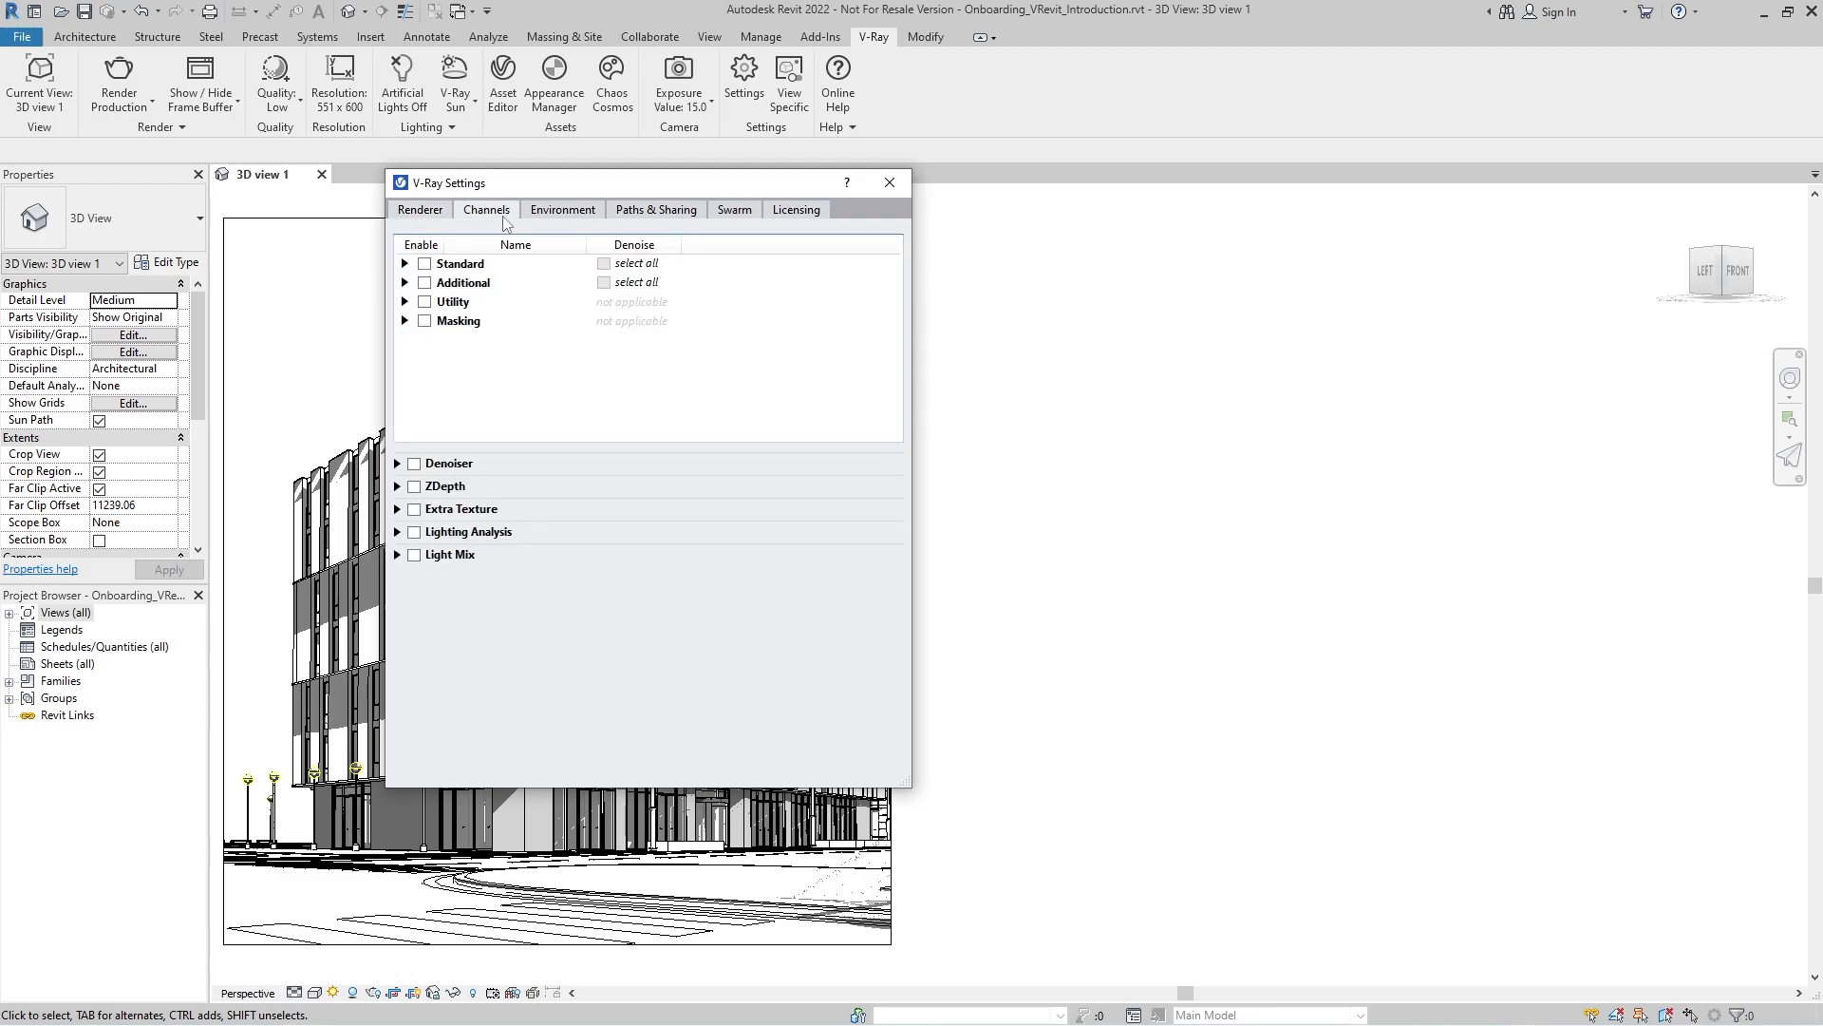
click(414, 464)
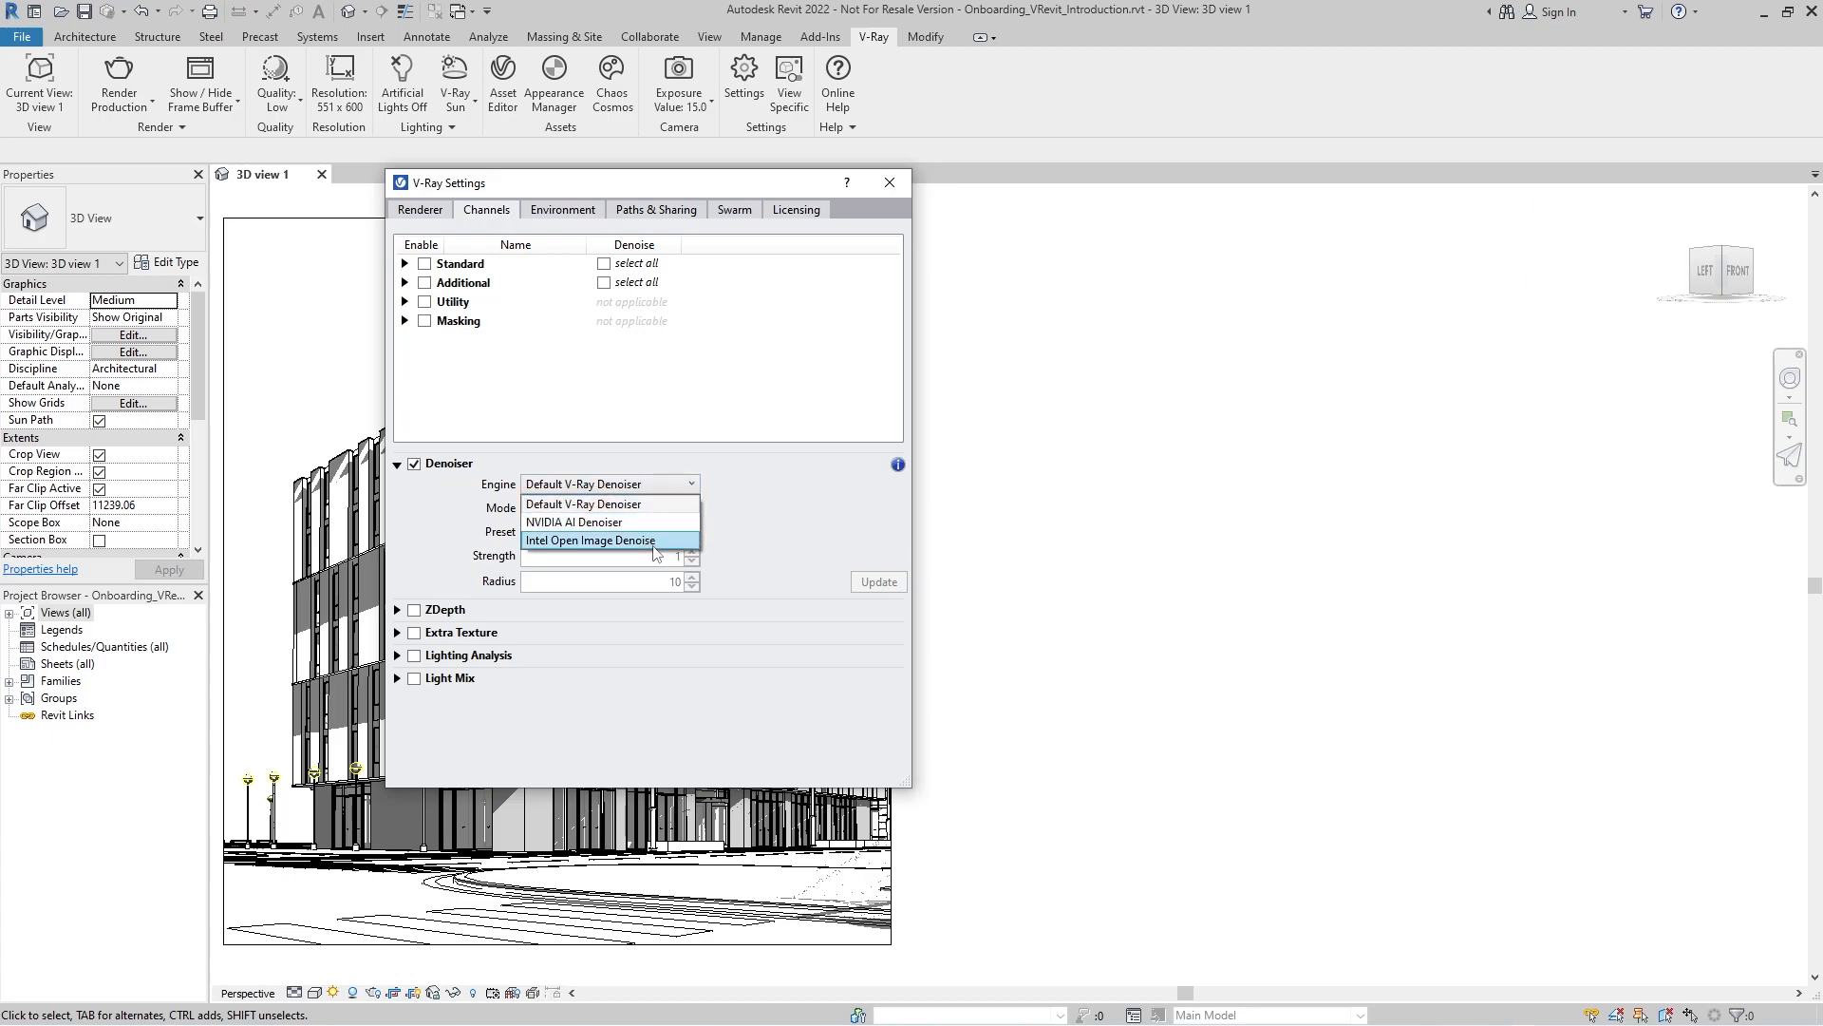
mouse_move(678, 553)
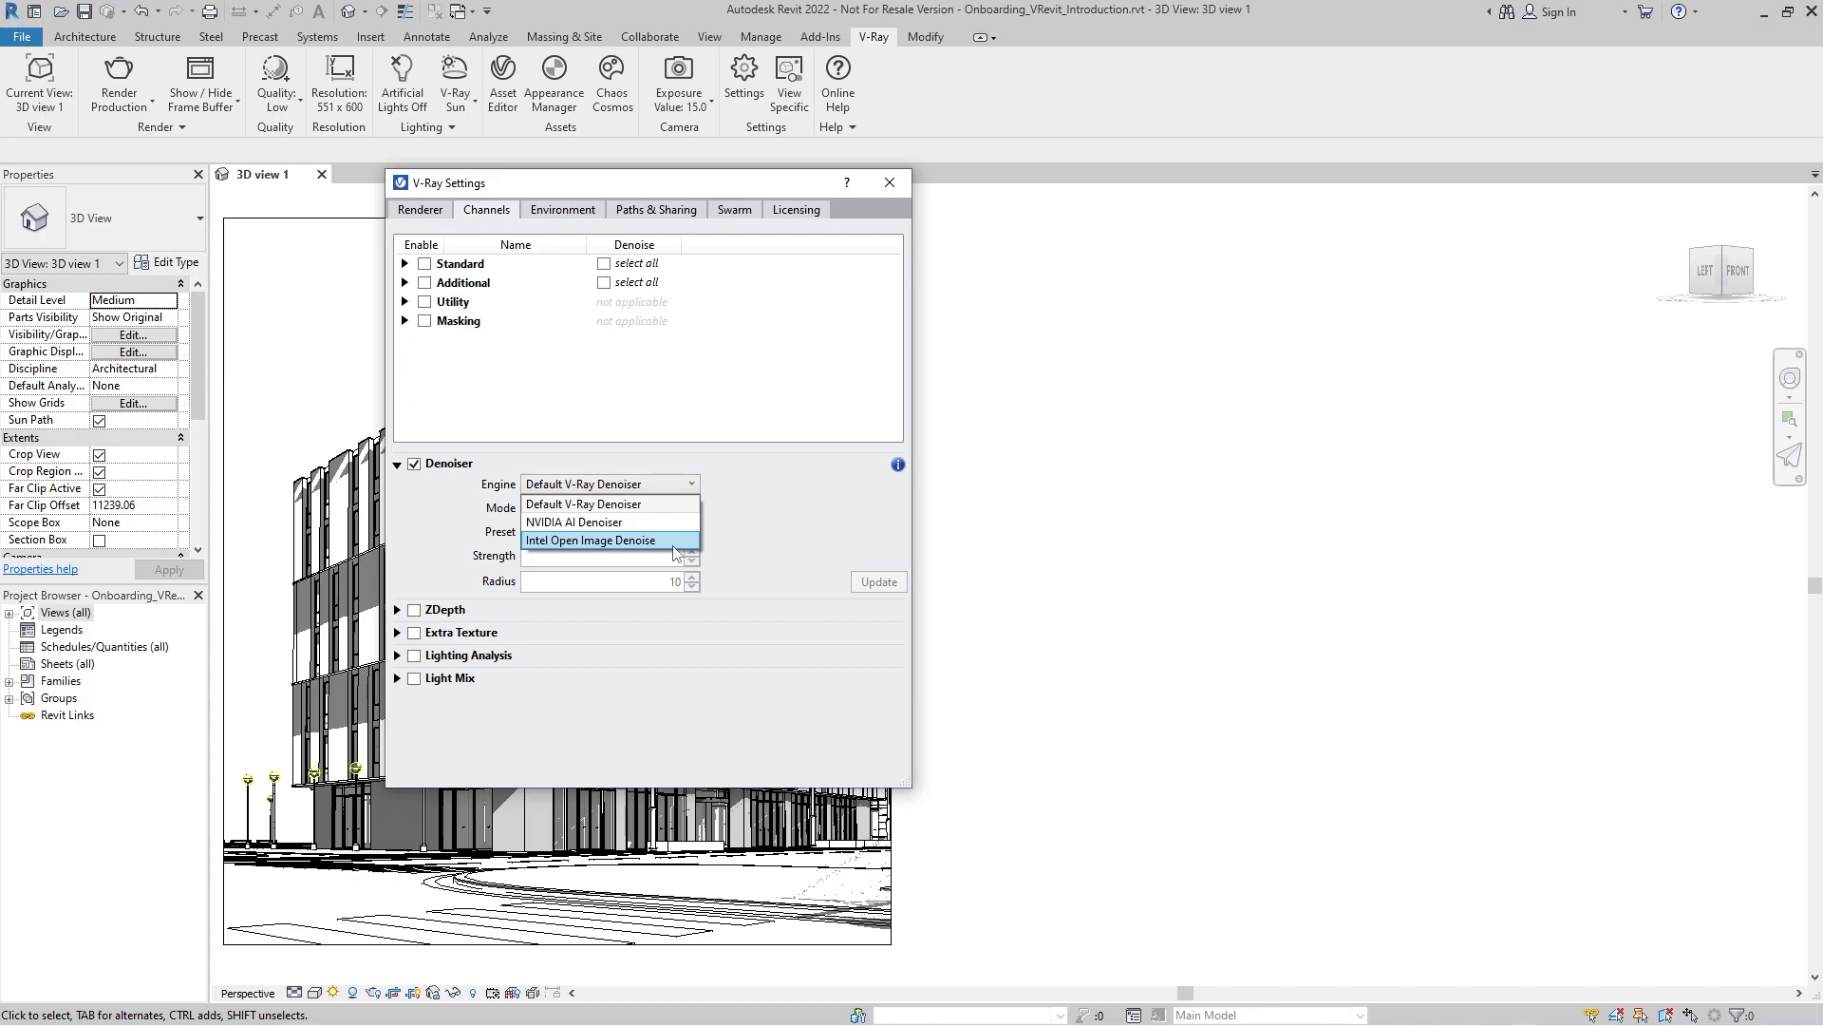
click(591, 539)
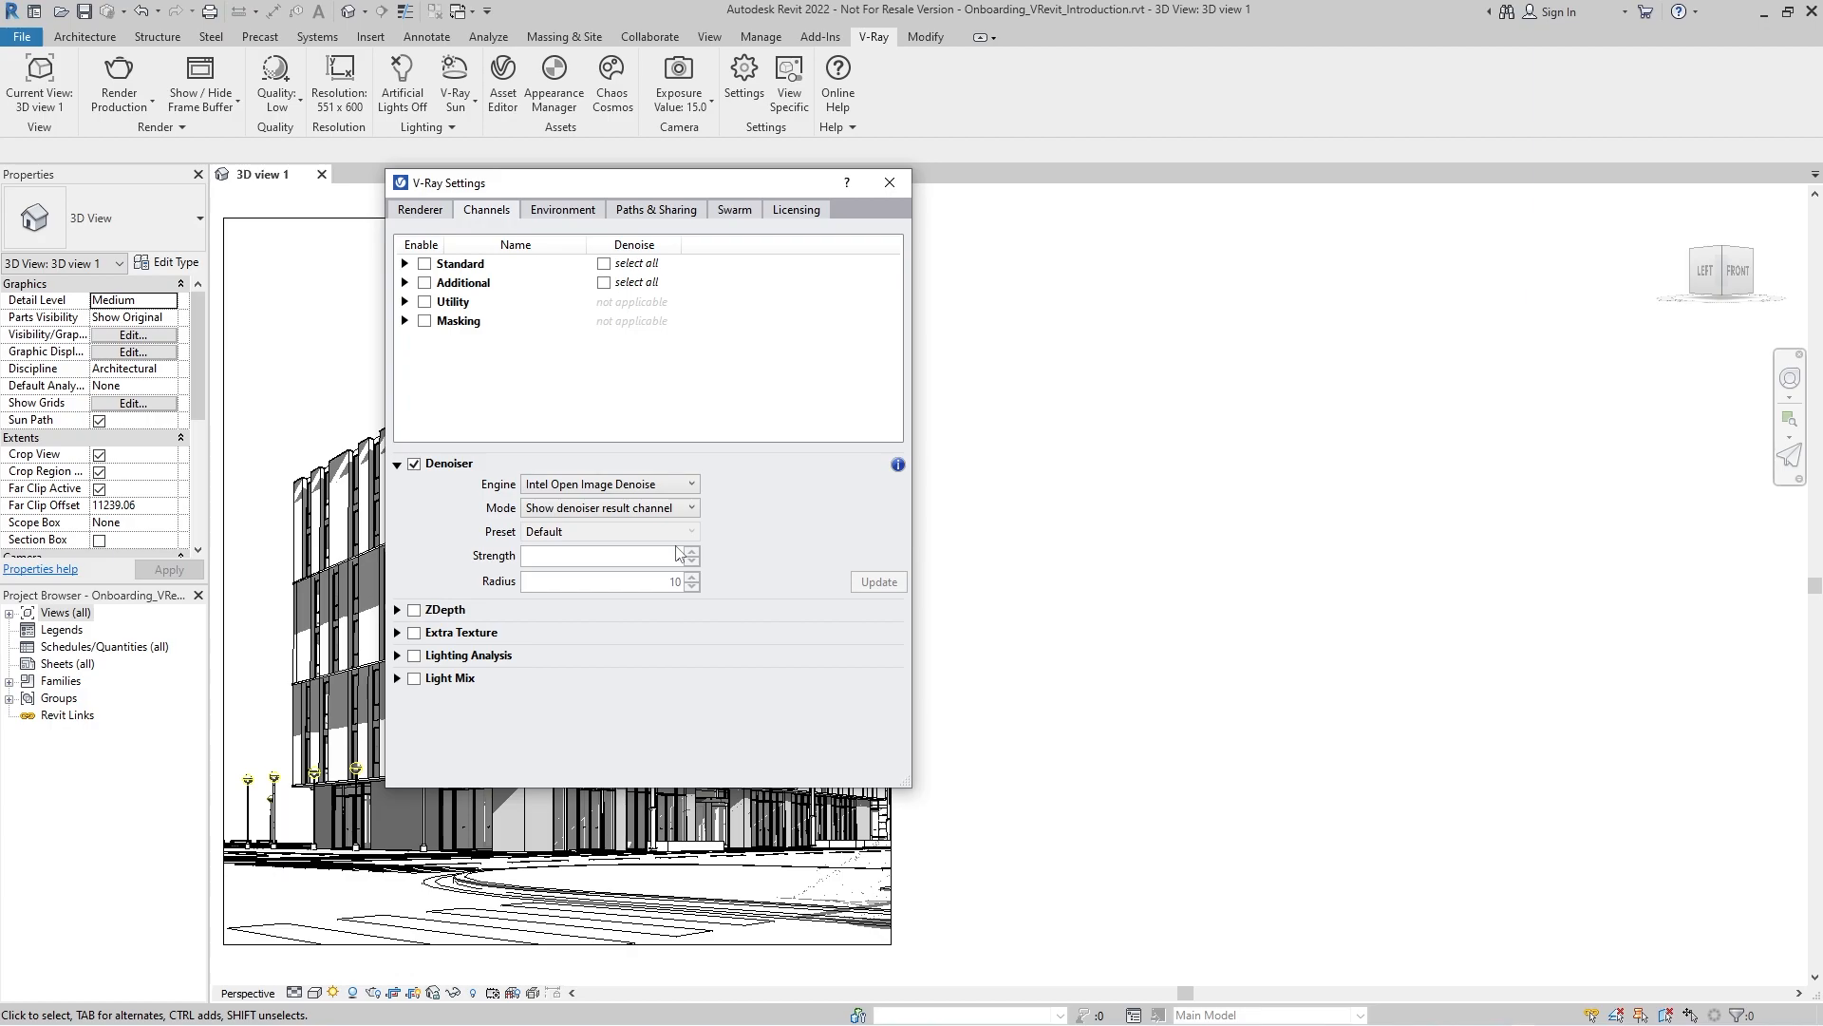
click(888, 182)
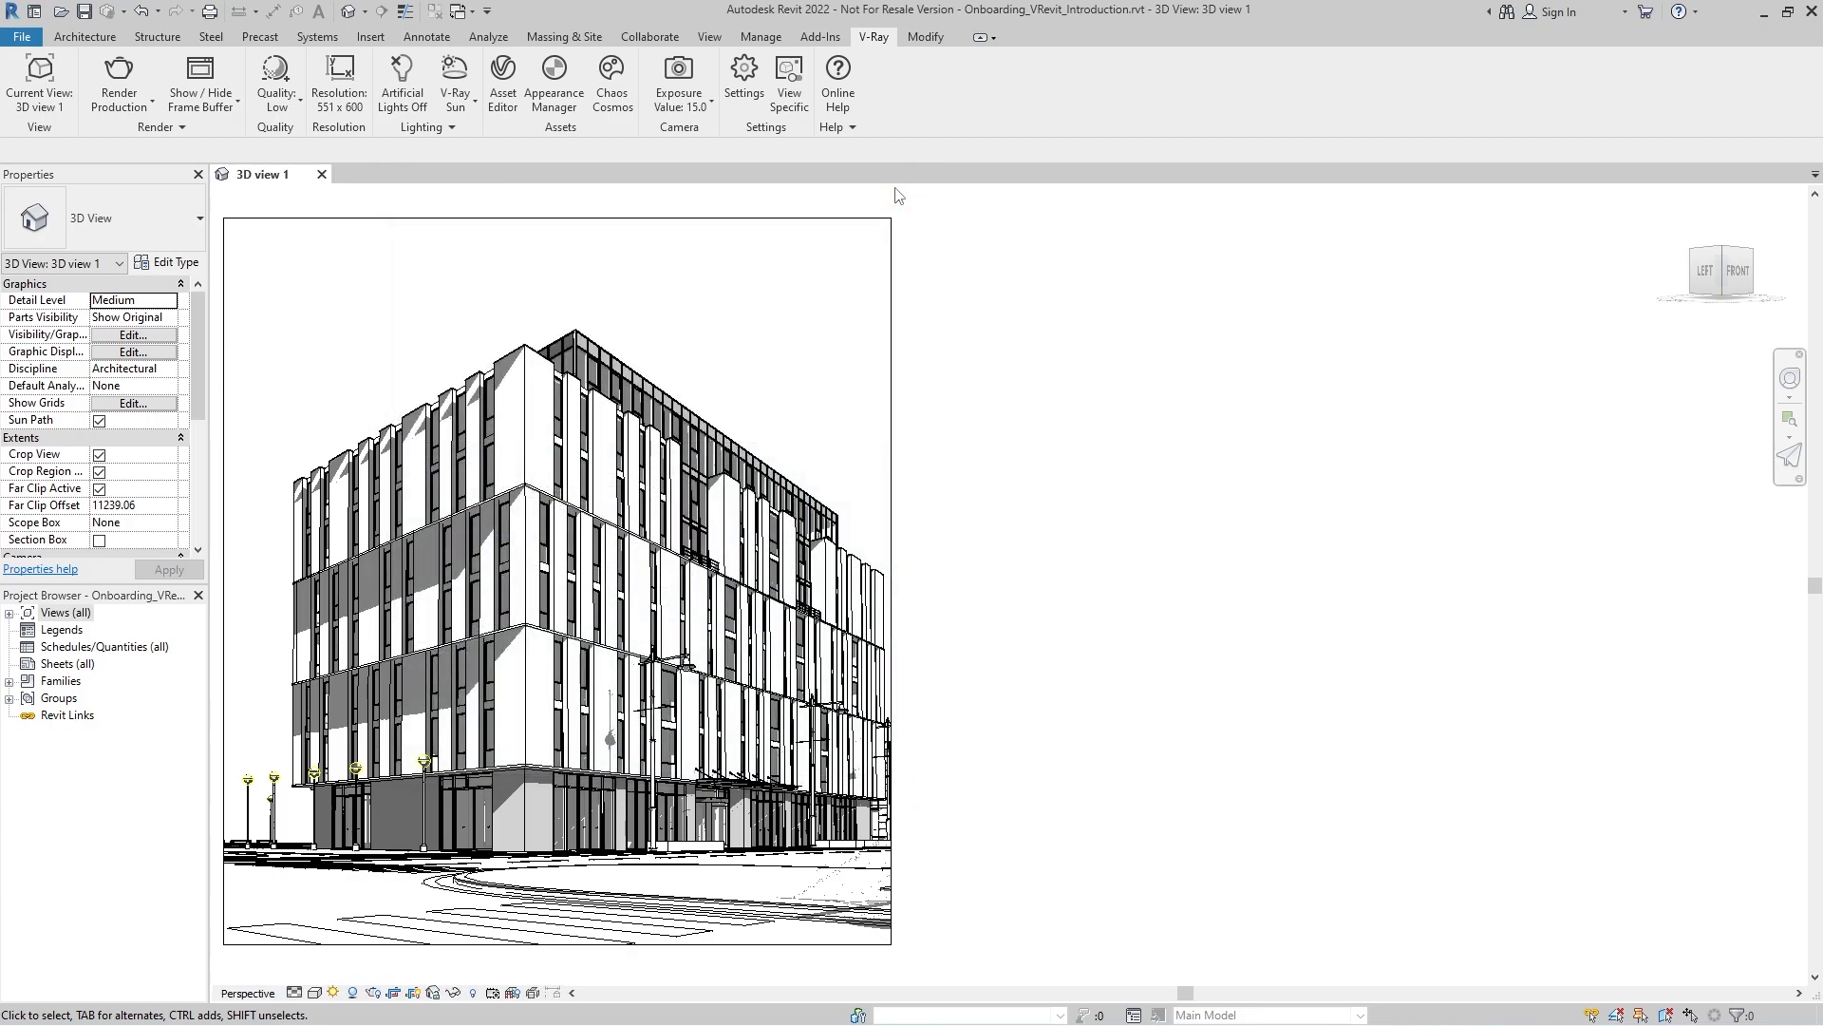
Start the V-Ray Vision live preview and pick a new sunlight direction preset in Sun Settings
click(118, 84)
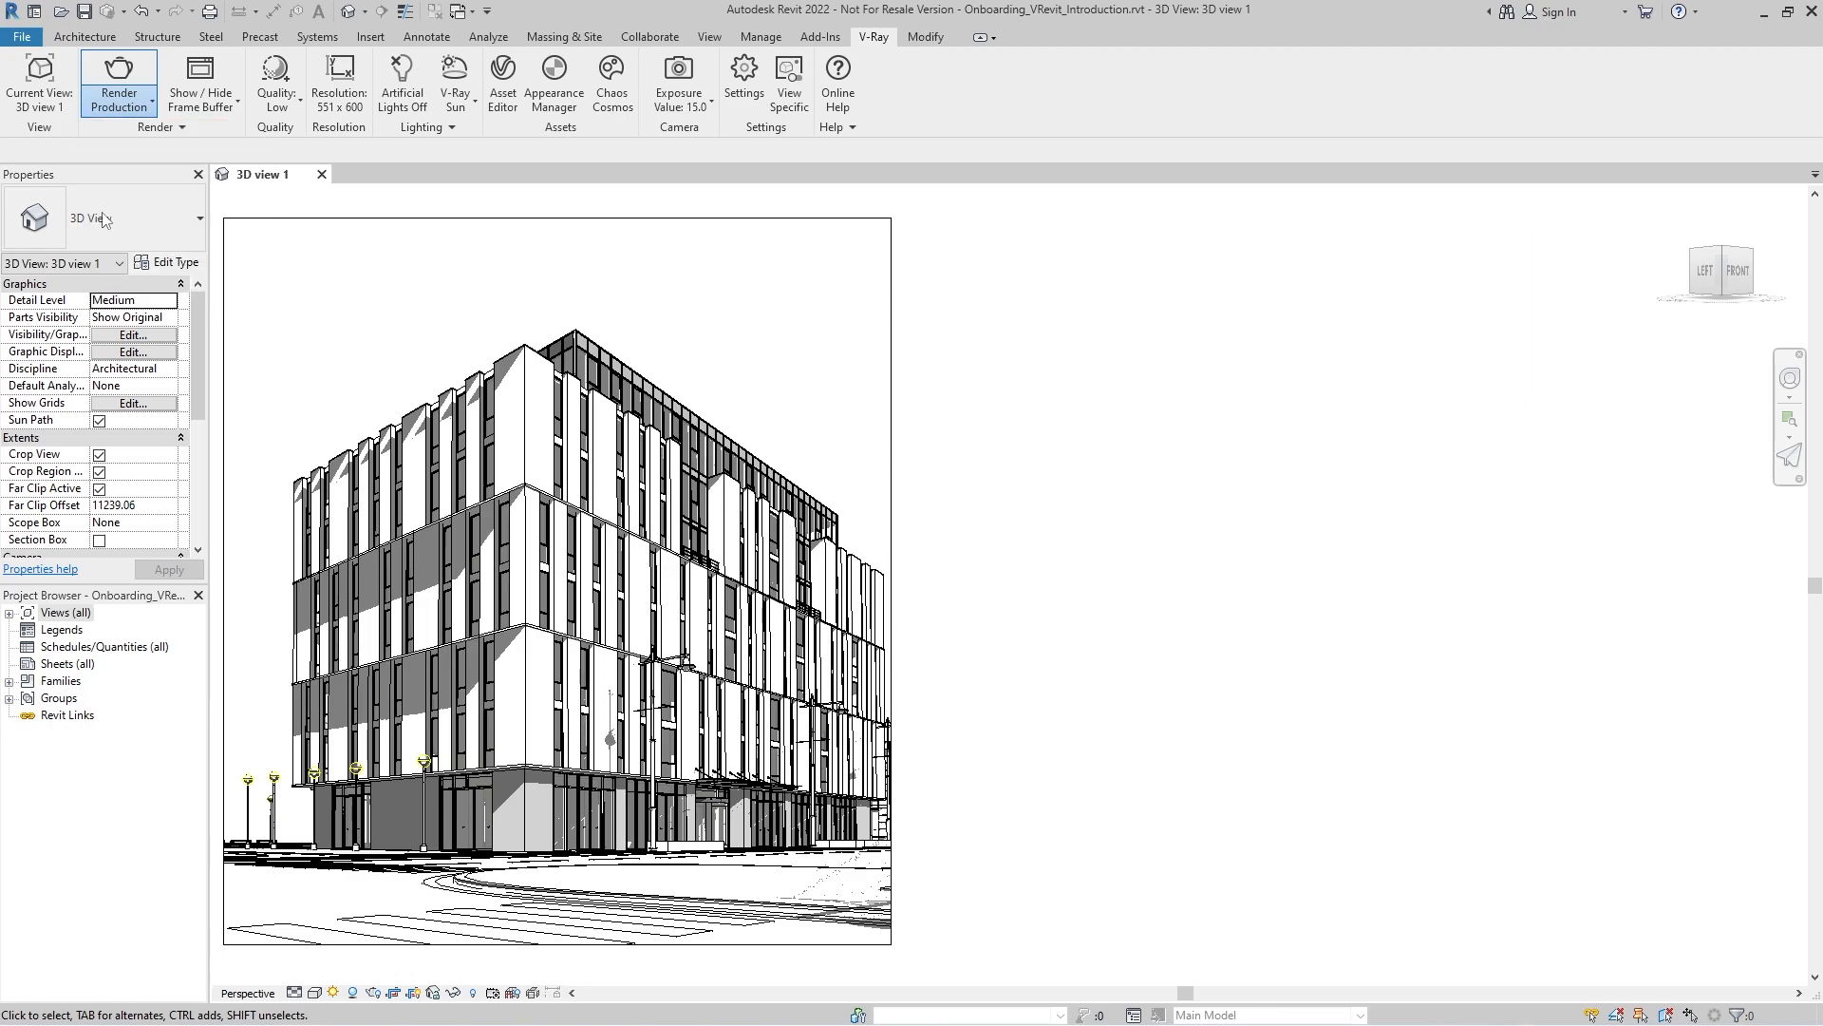
click(118, 82)
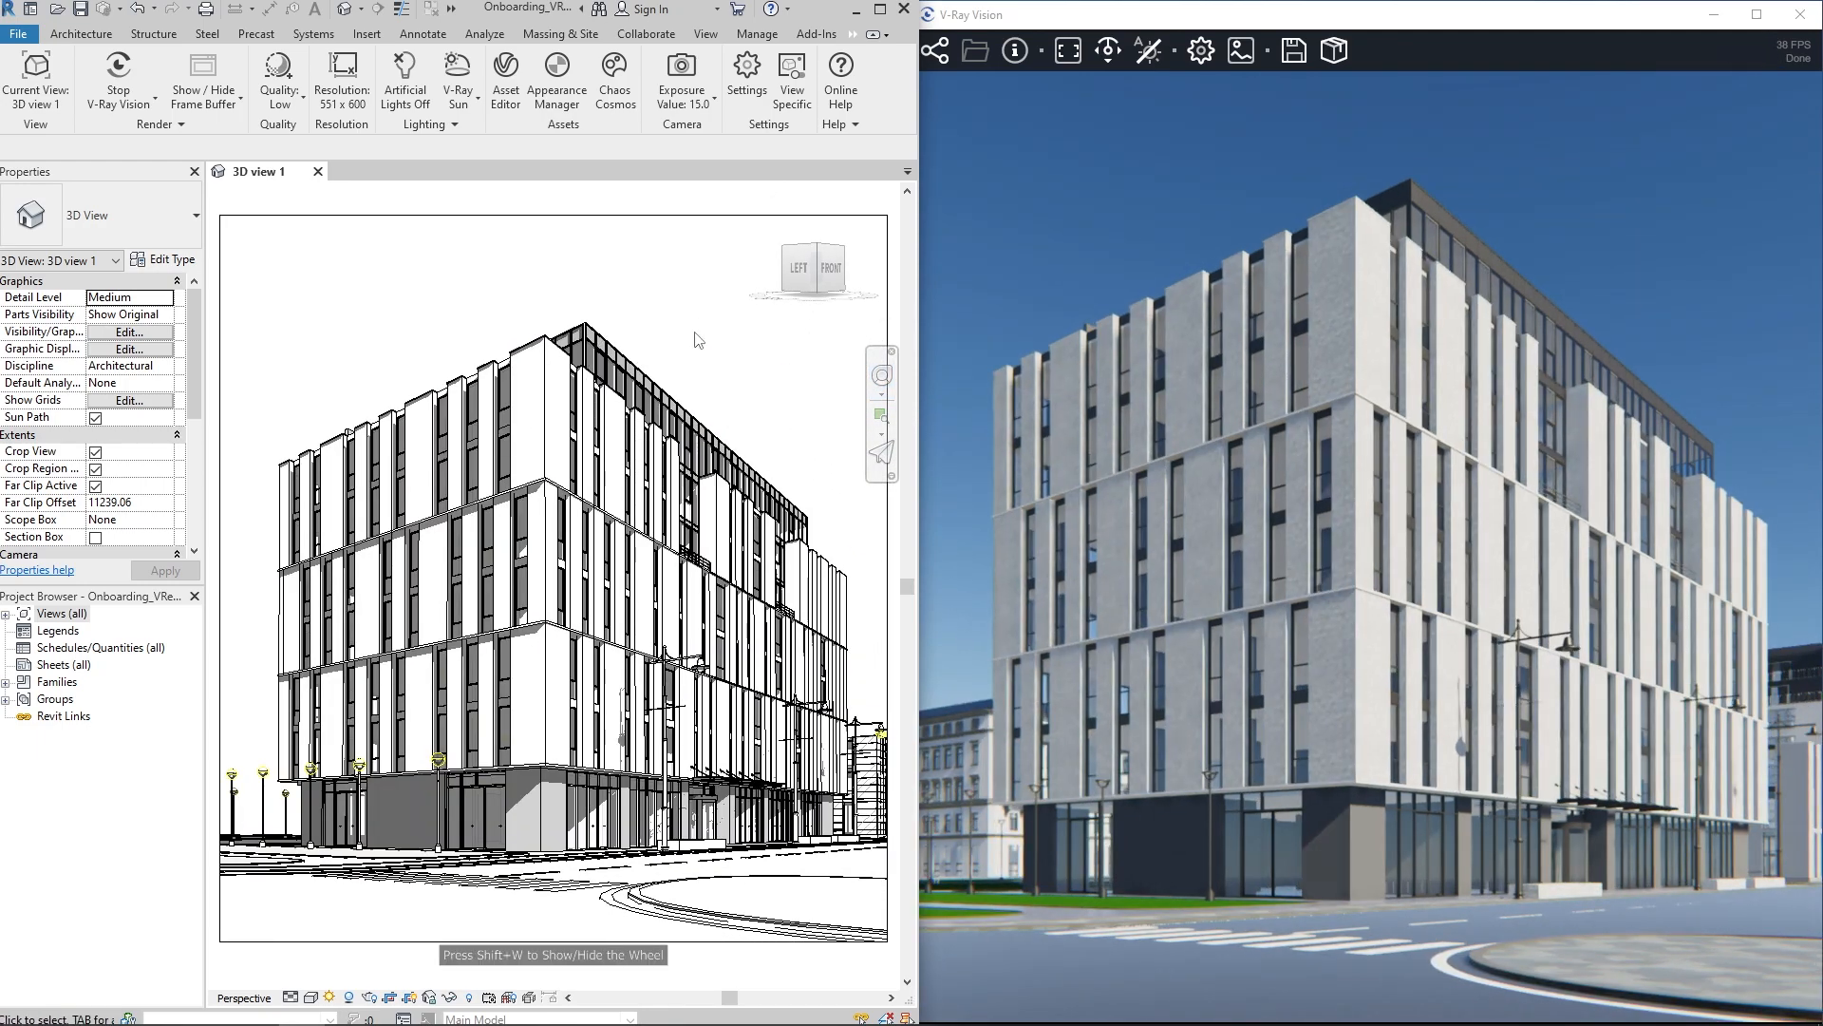
click(328, 998)
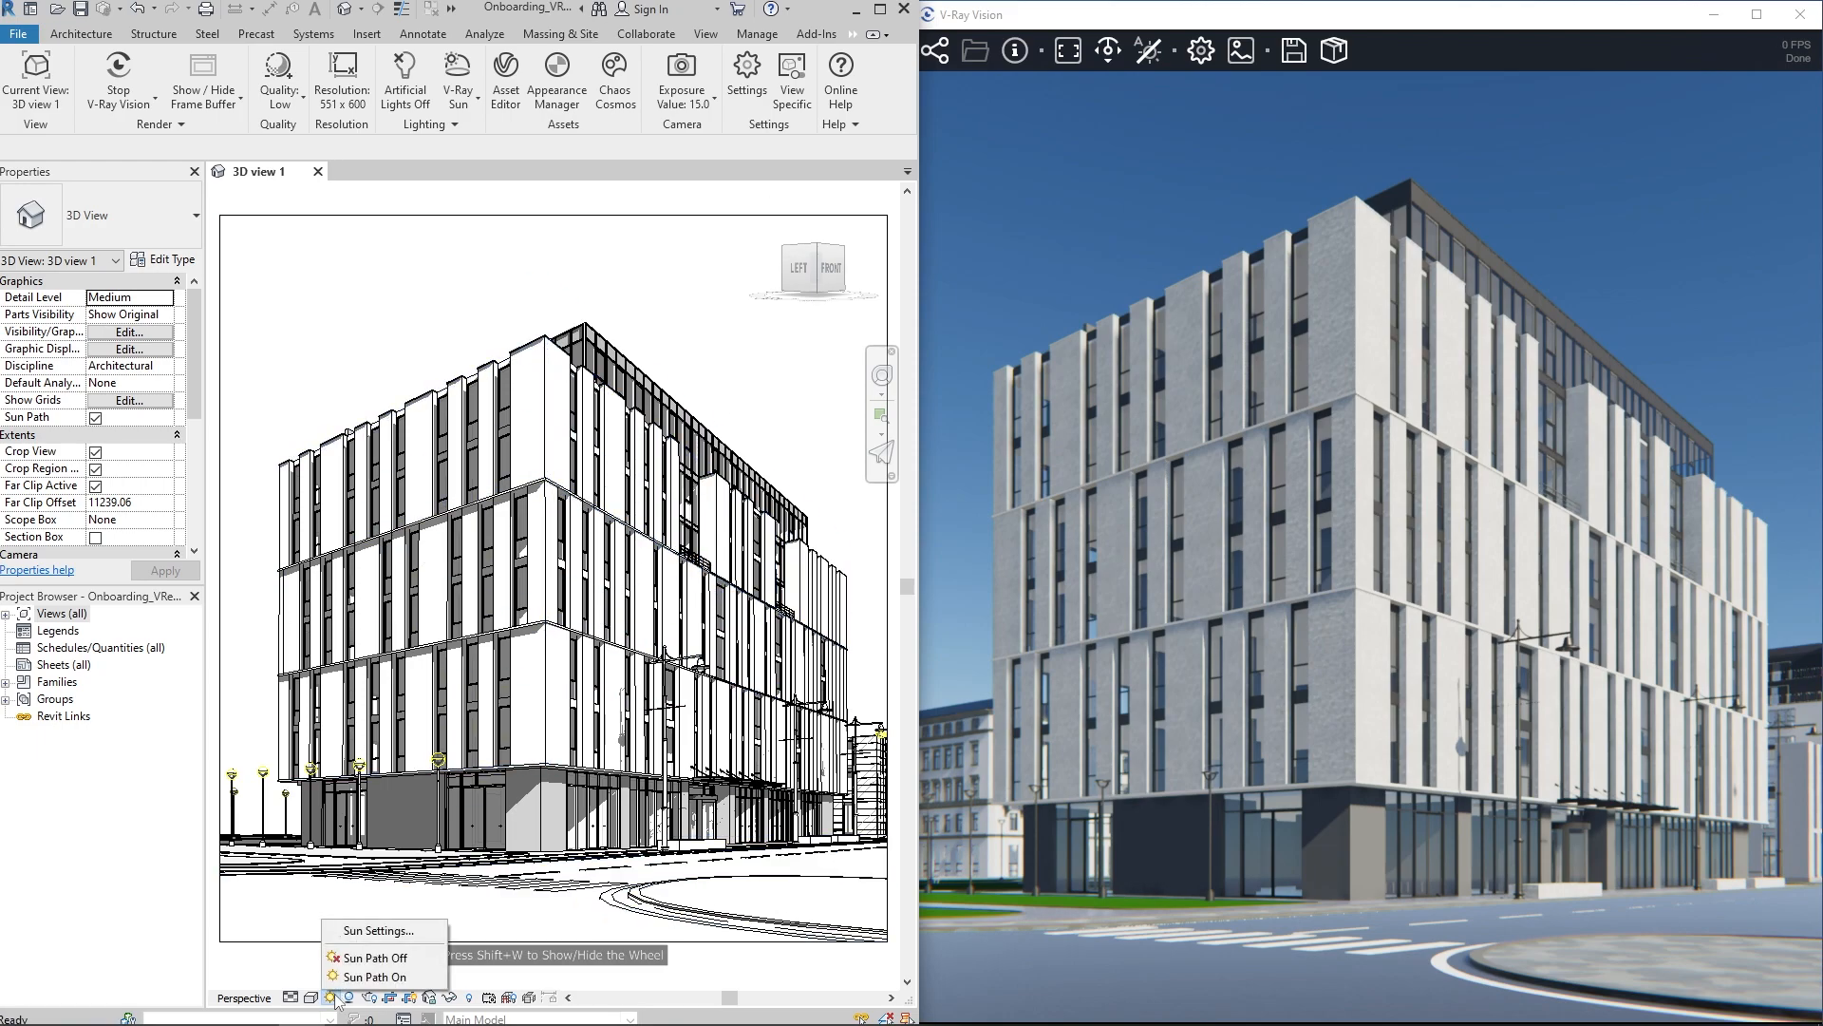
click(374, 931)
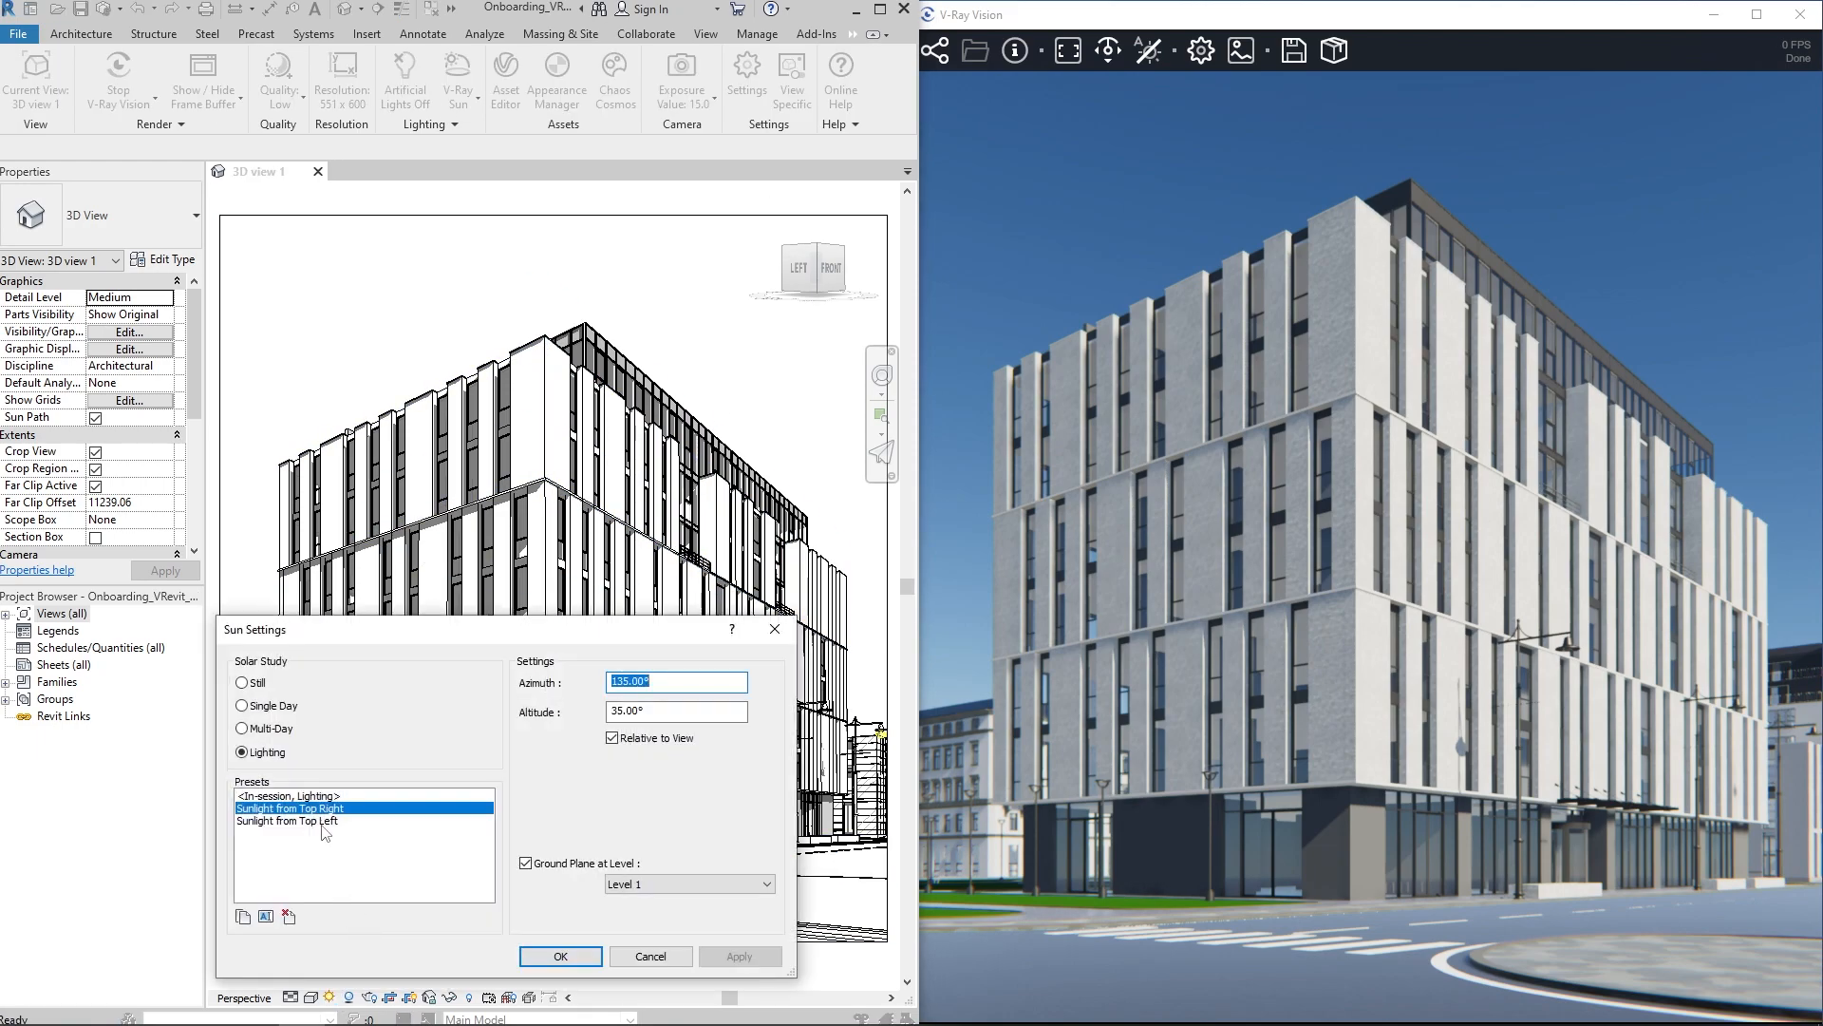
click(558, 955)
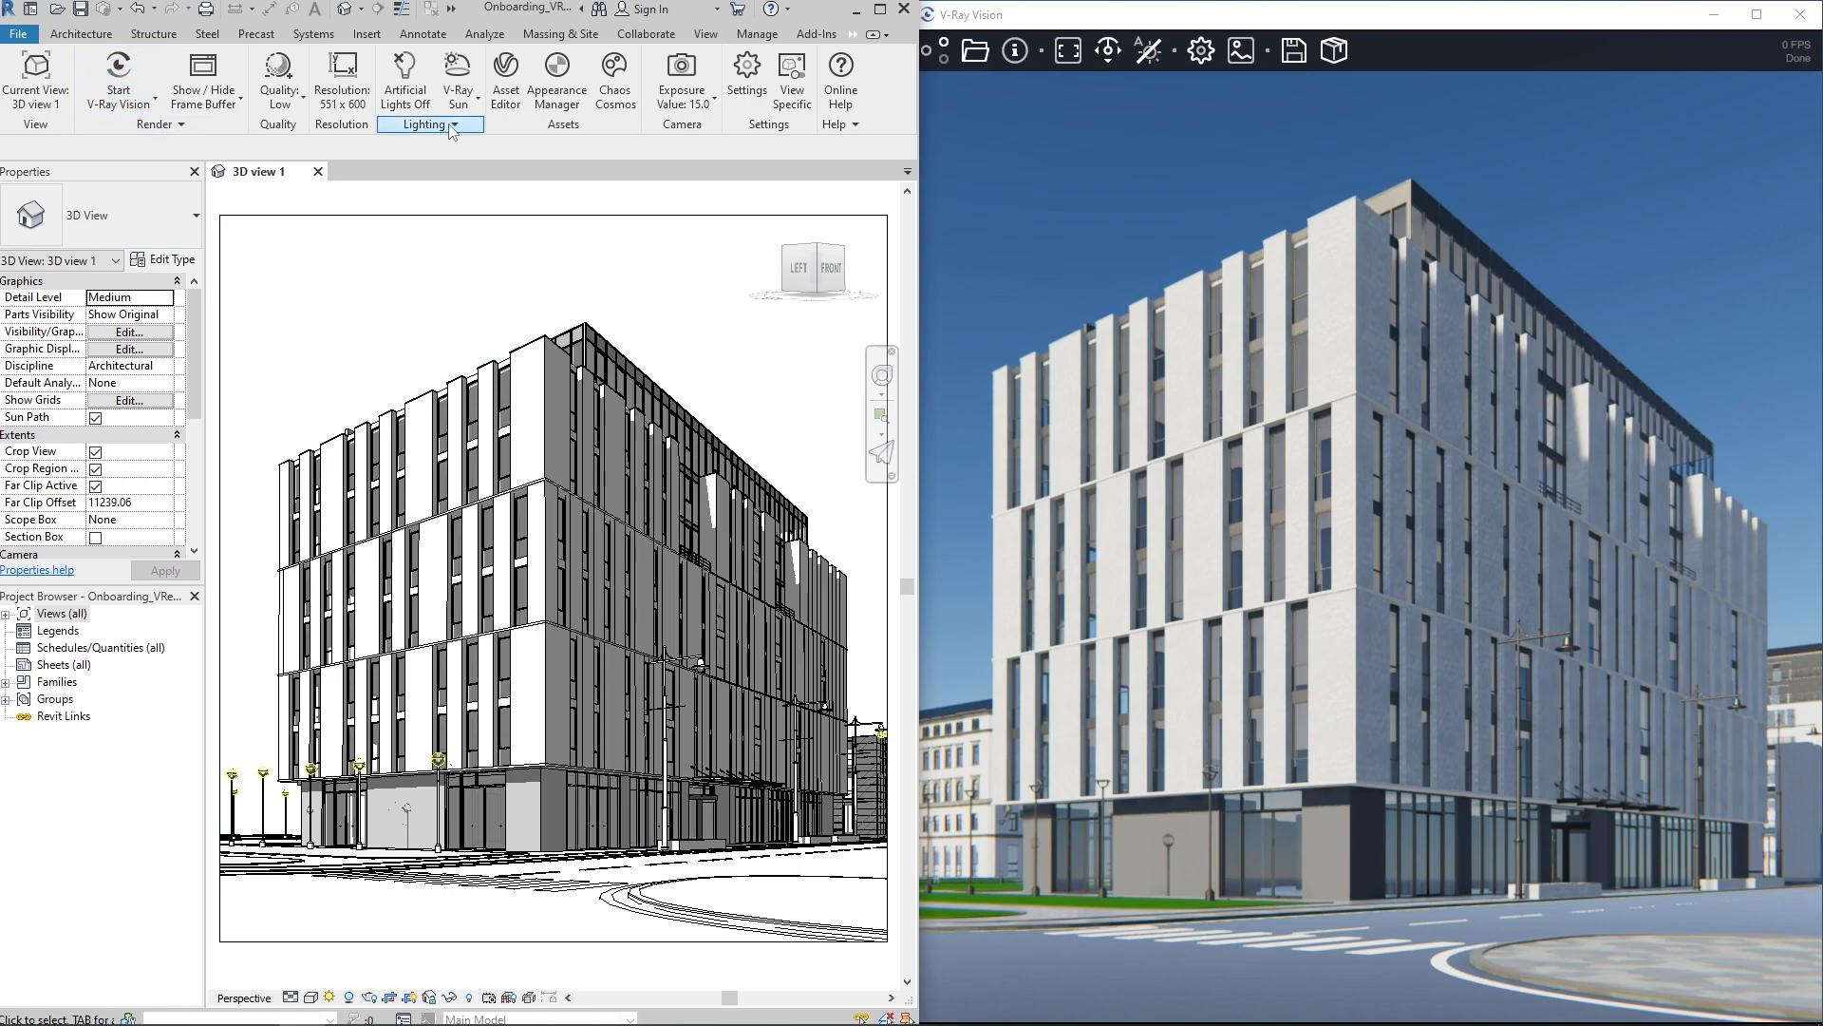
In Light Gen, set Altitude variations to 5 and Azimuth to 8 and generate 40 variants
click(428, 125)
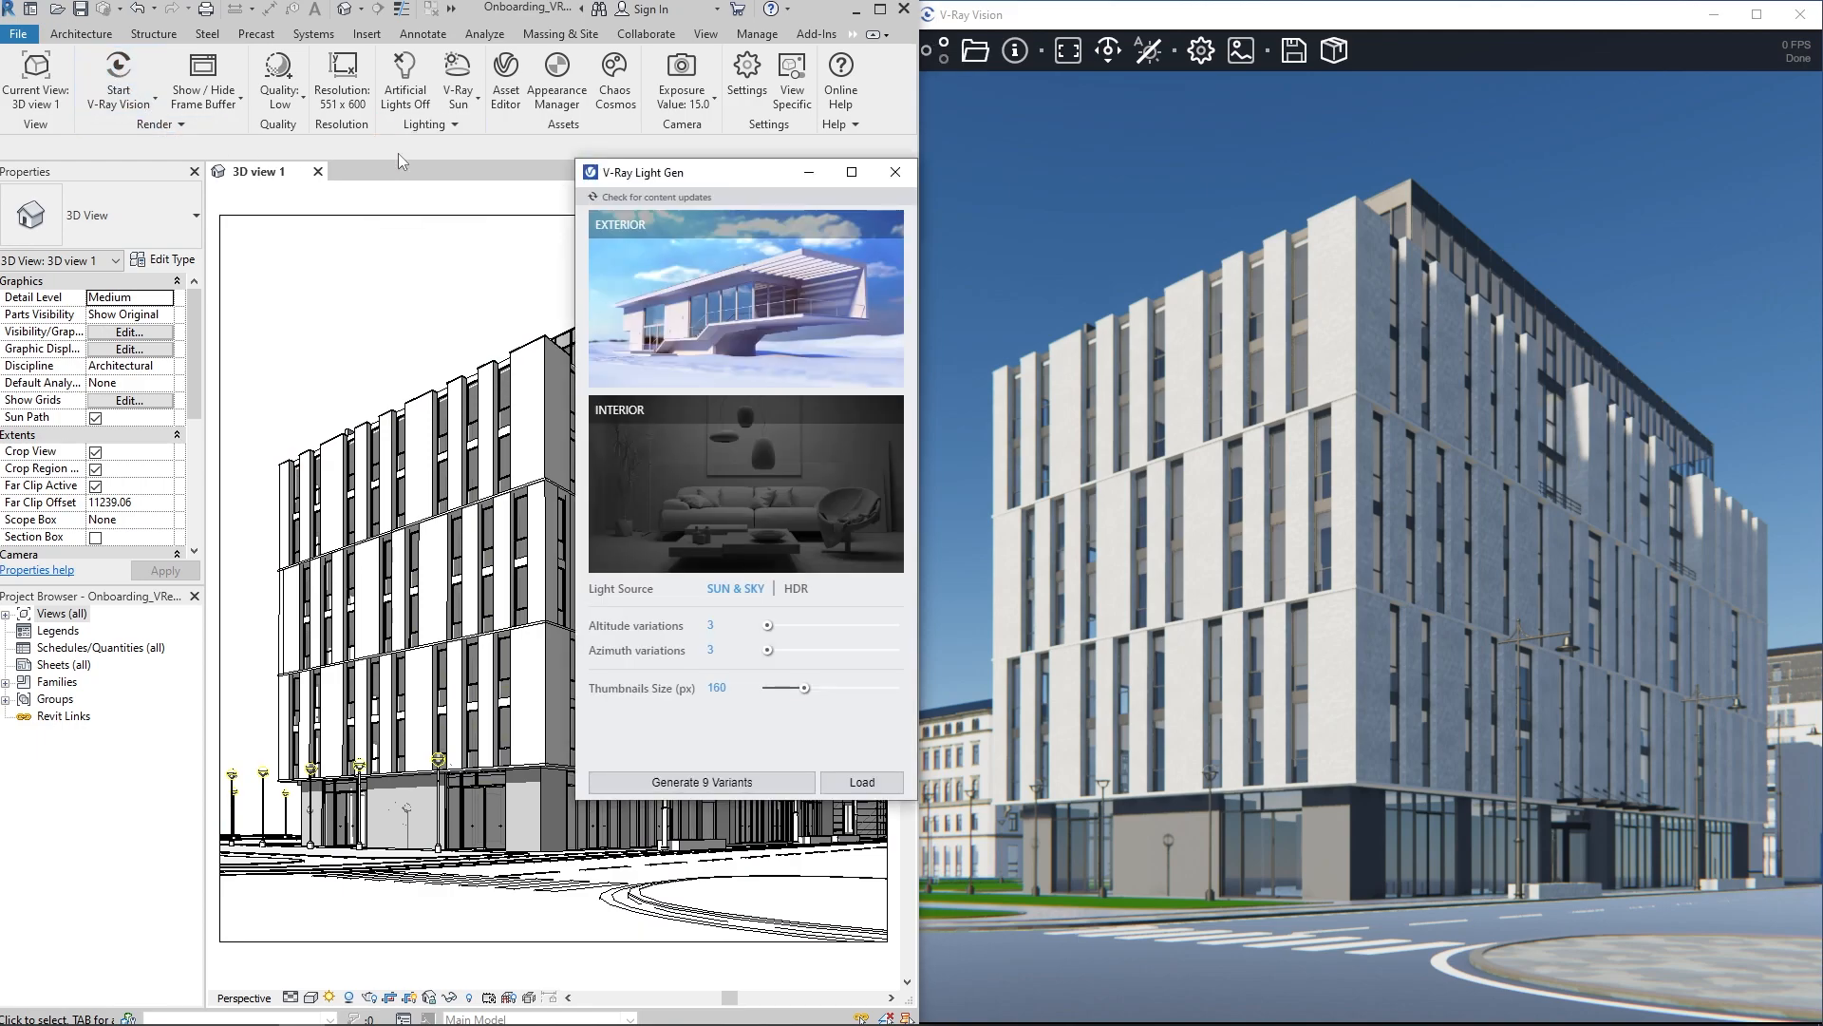
drag(767, 625, 790, 625)
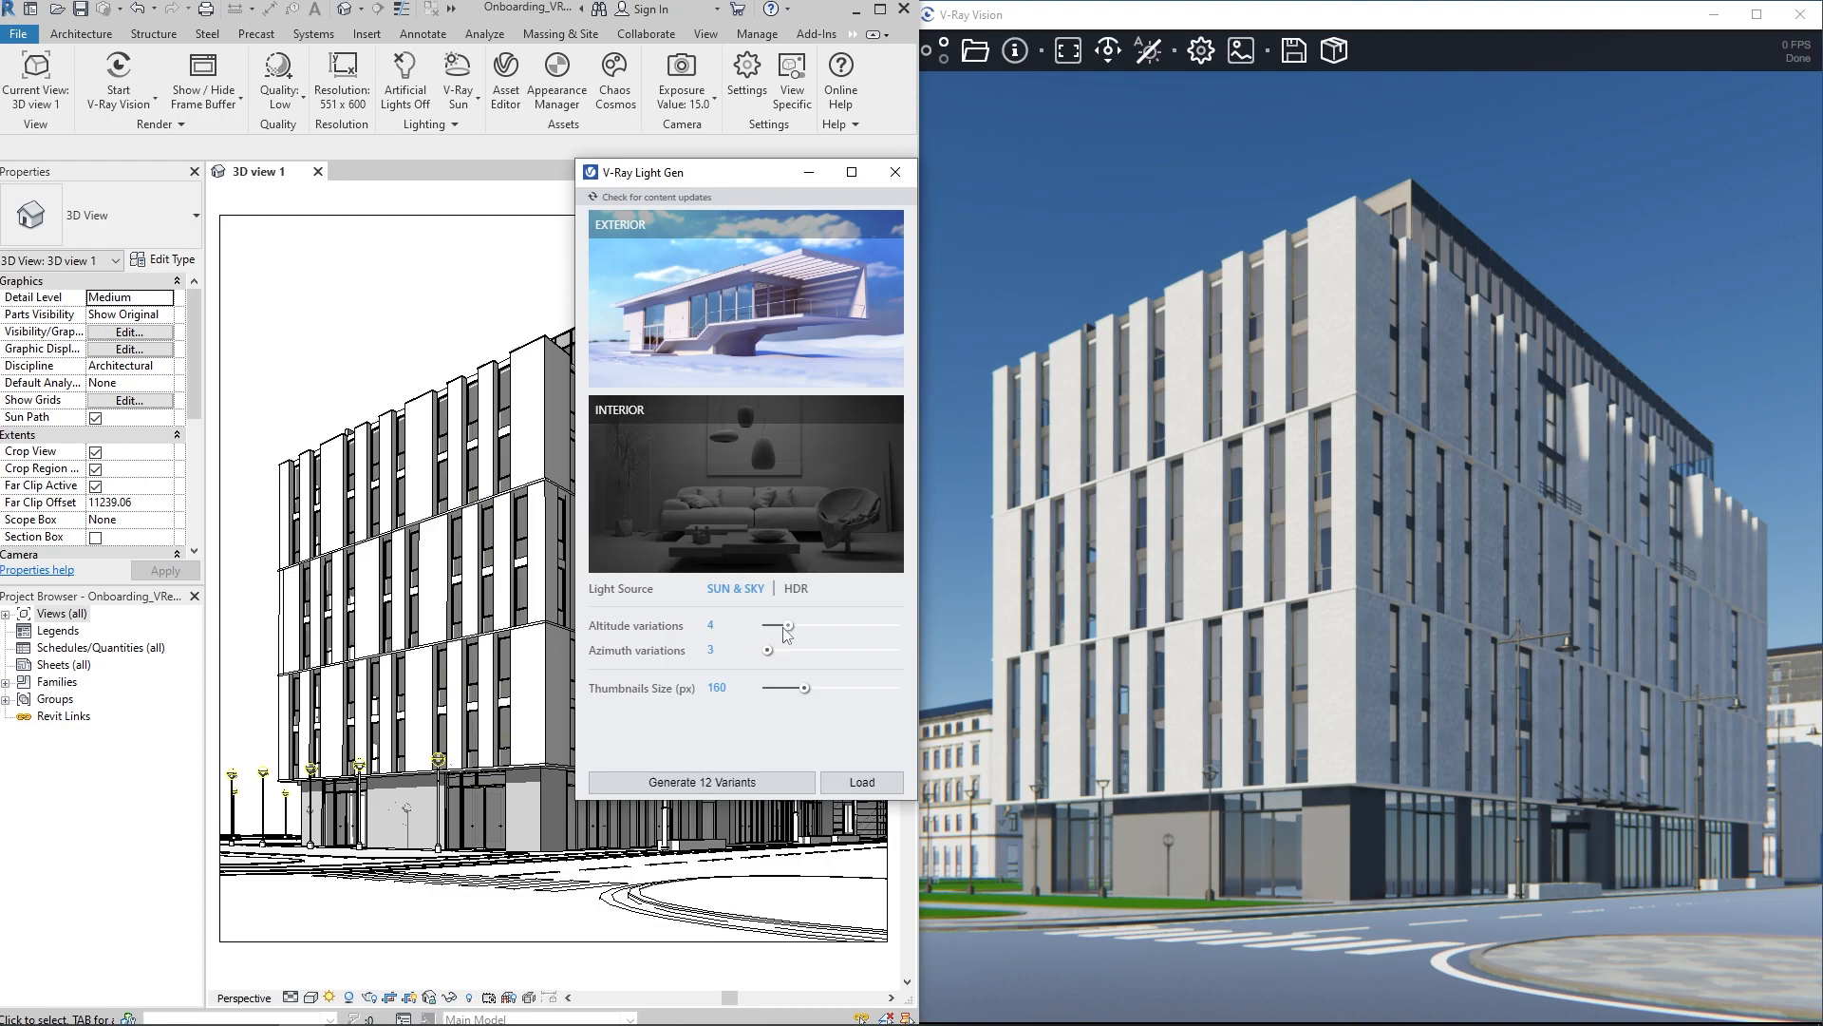
drag(773, 628, 790, 628)
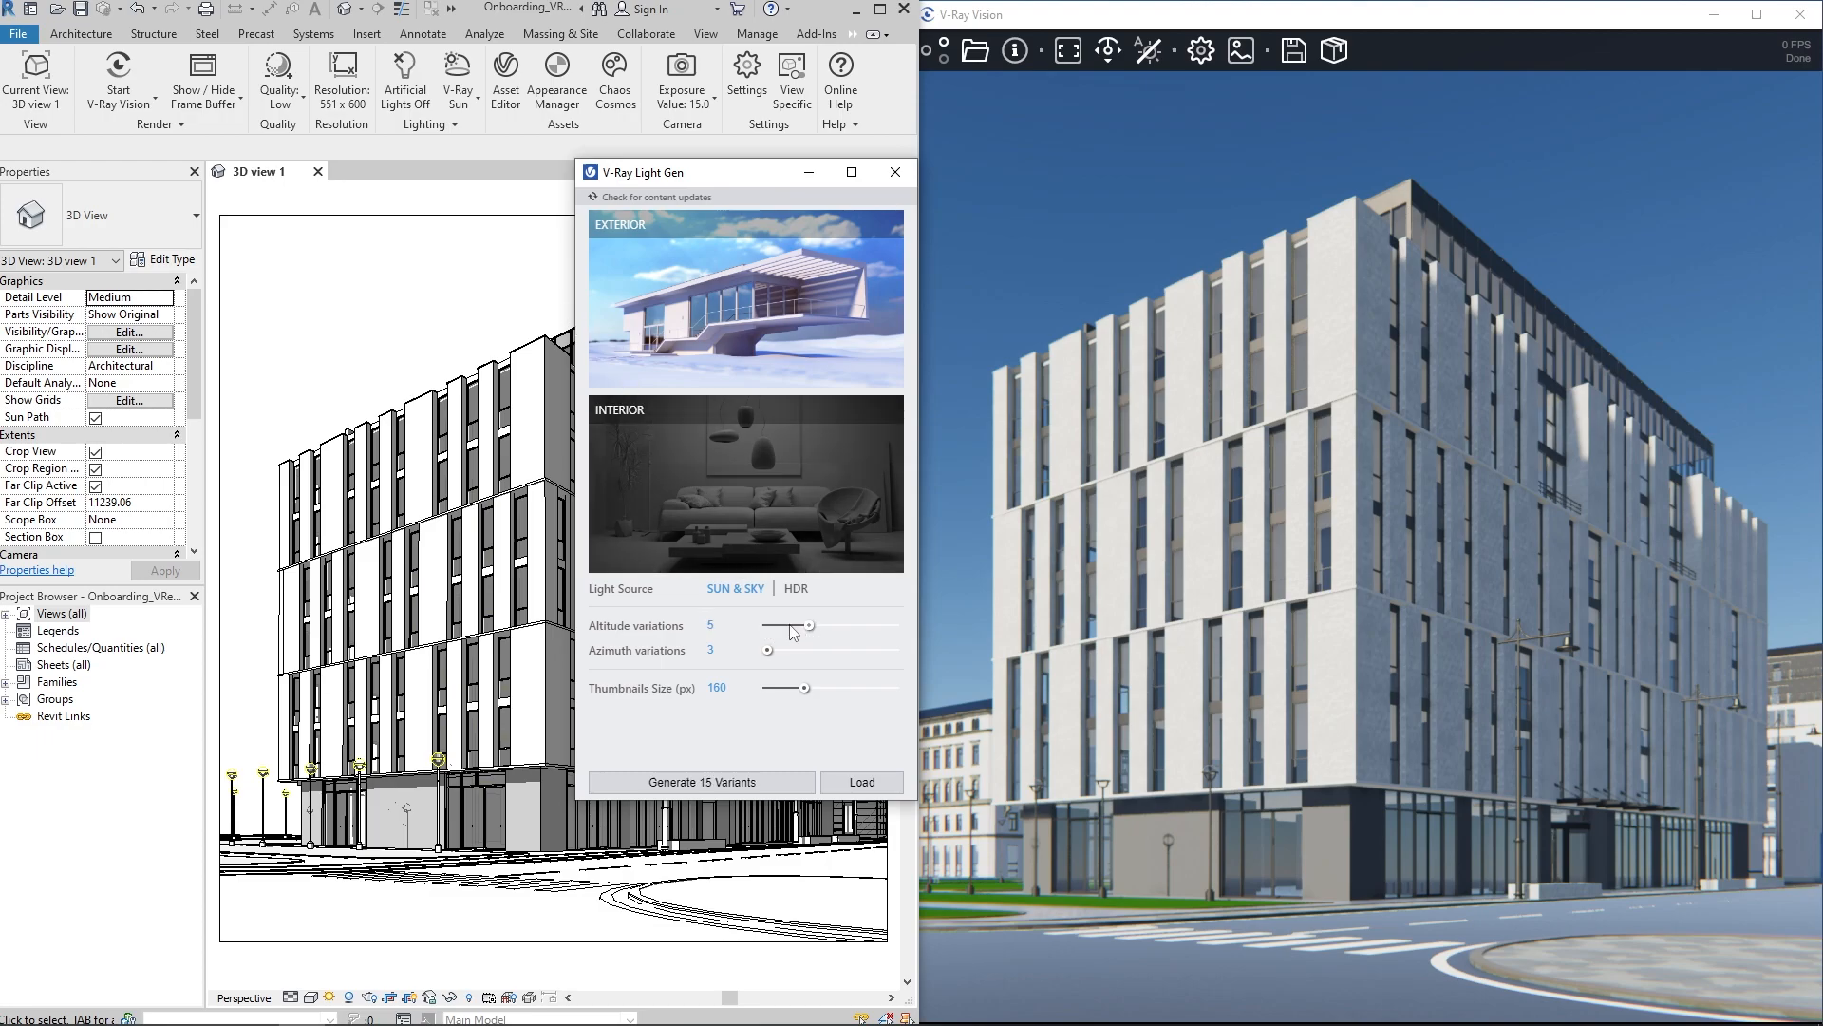
drag(767, 650, 790, 650)
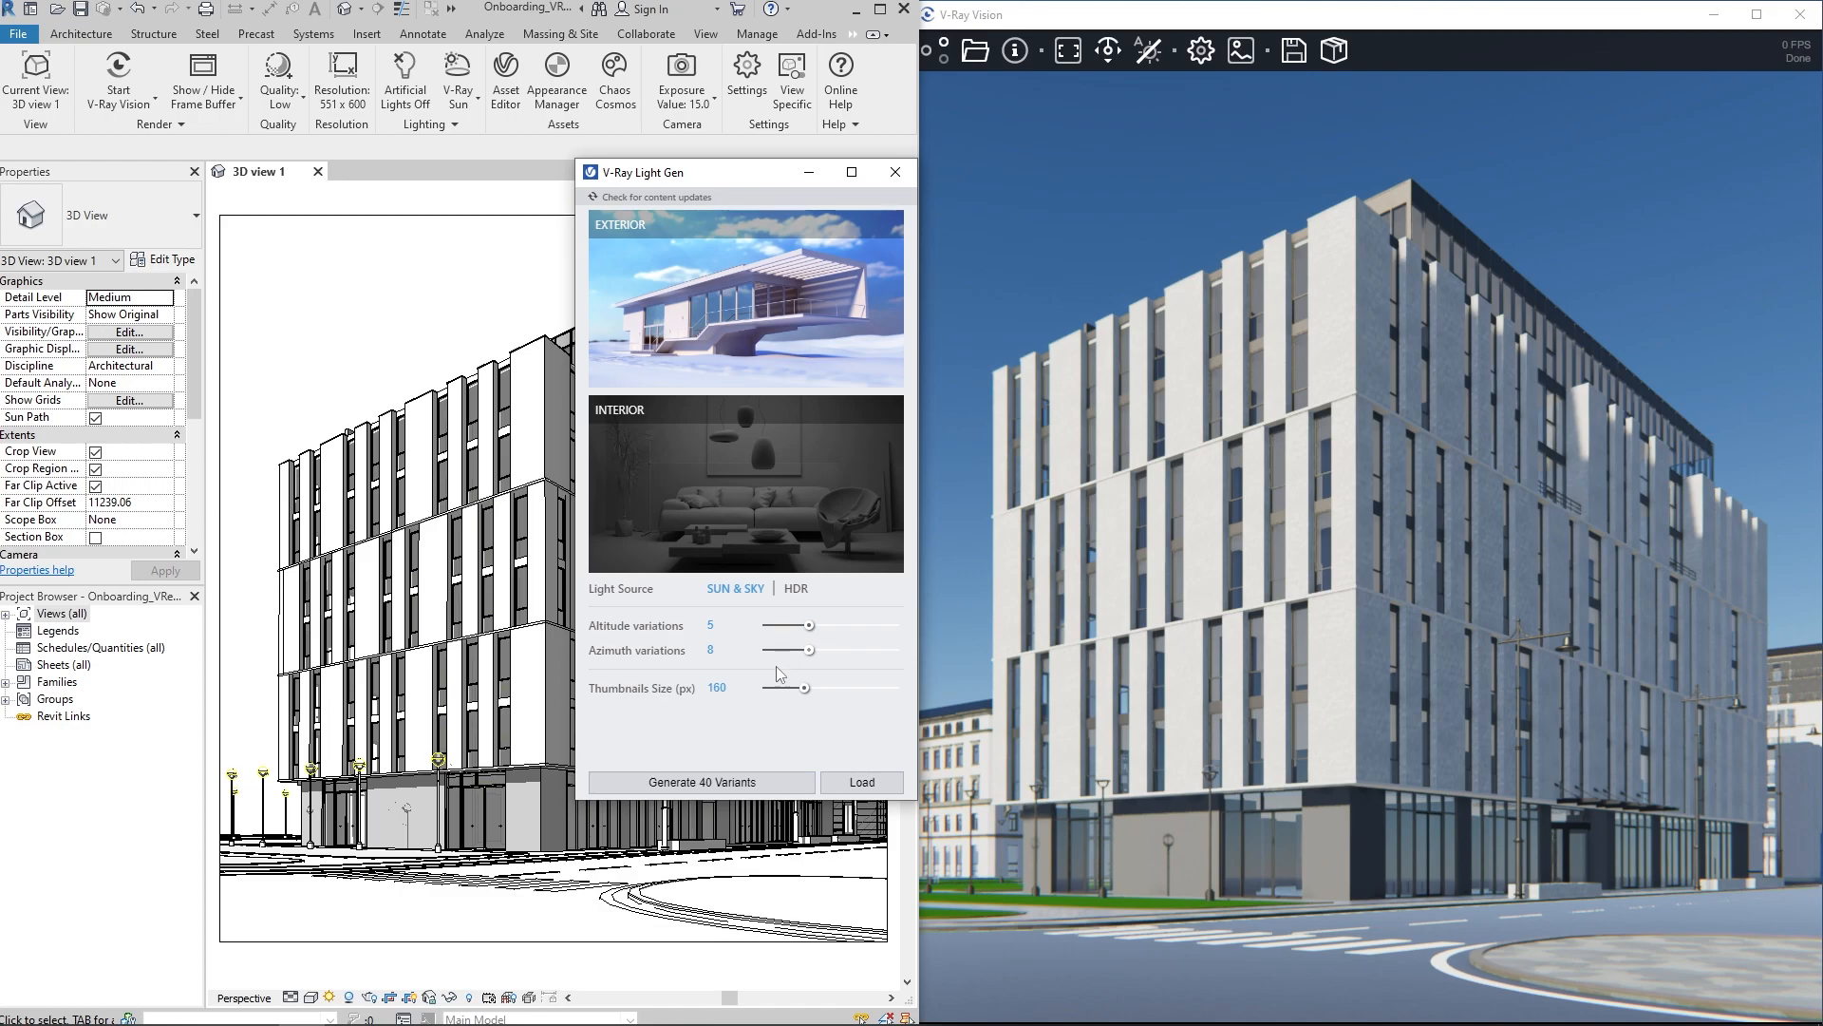
click(699, 780)
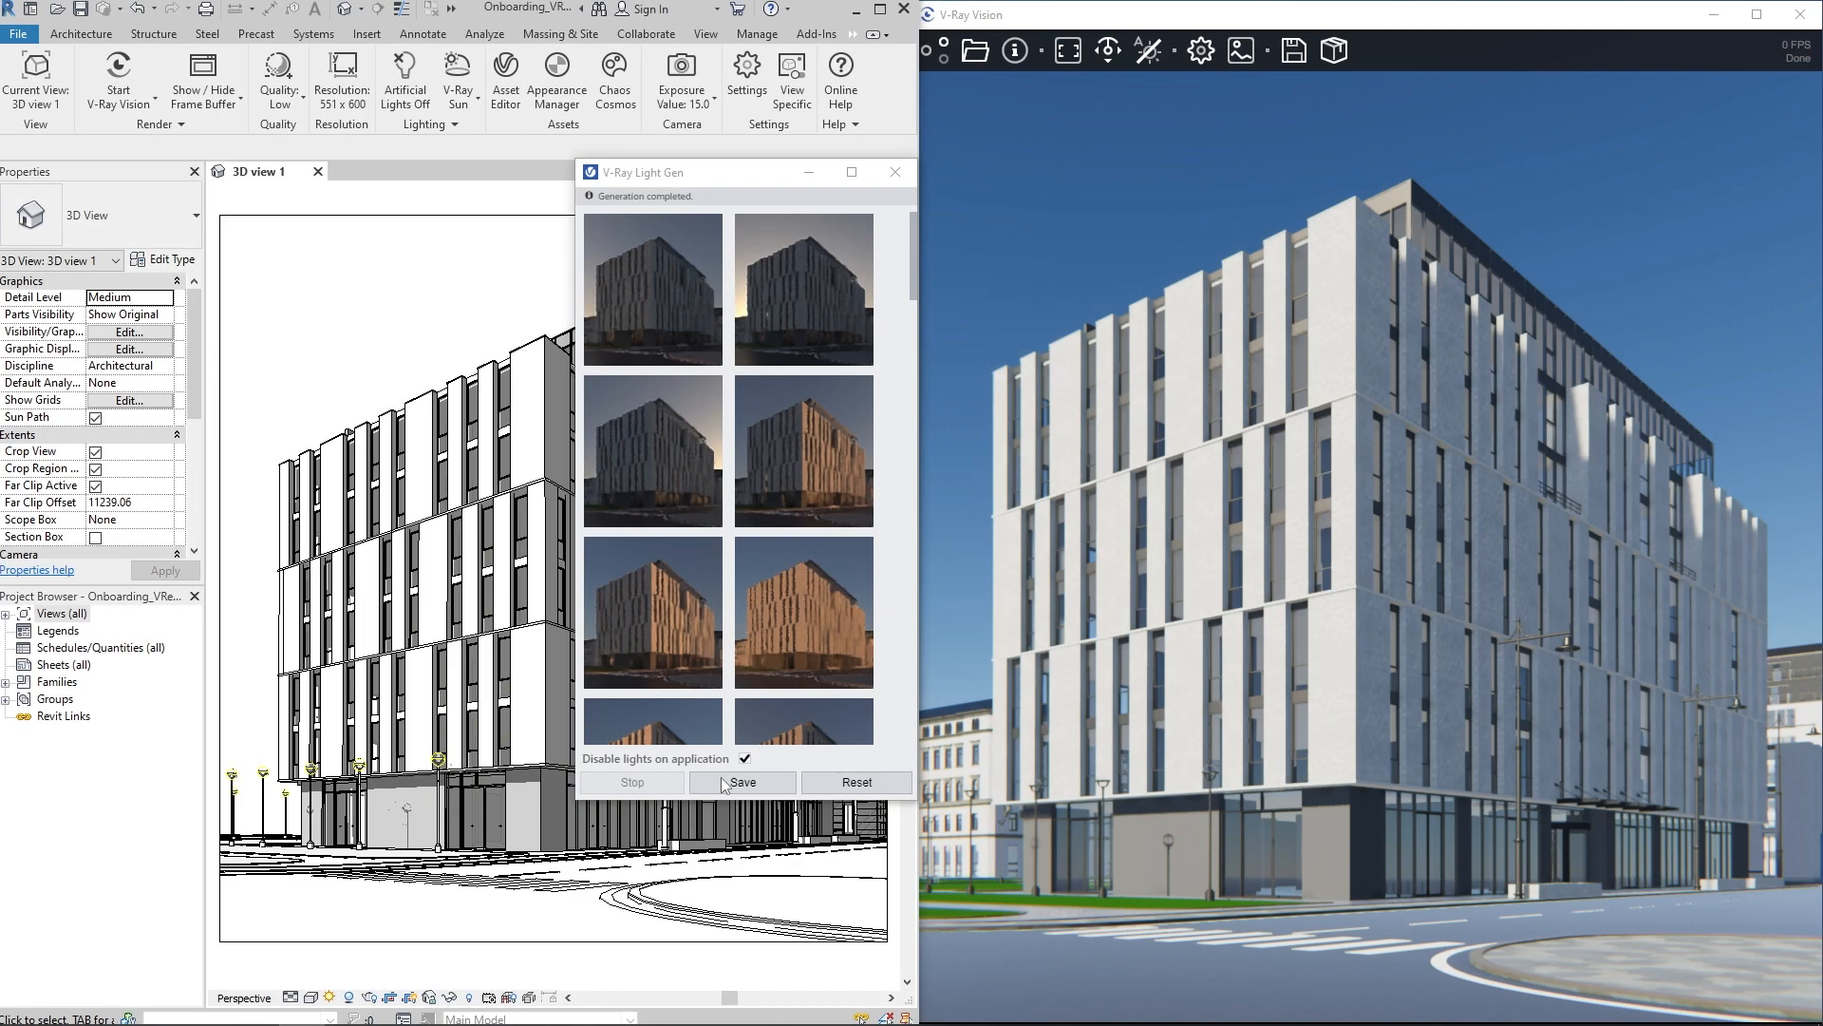
Restart the Vision preview, choose a daylight lighting variant and save it
click(118, 69)
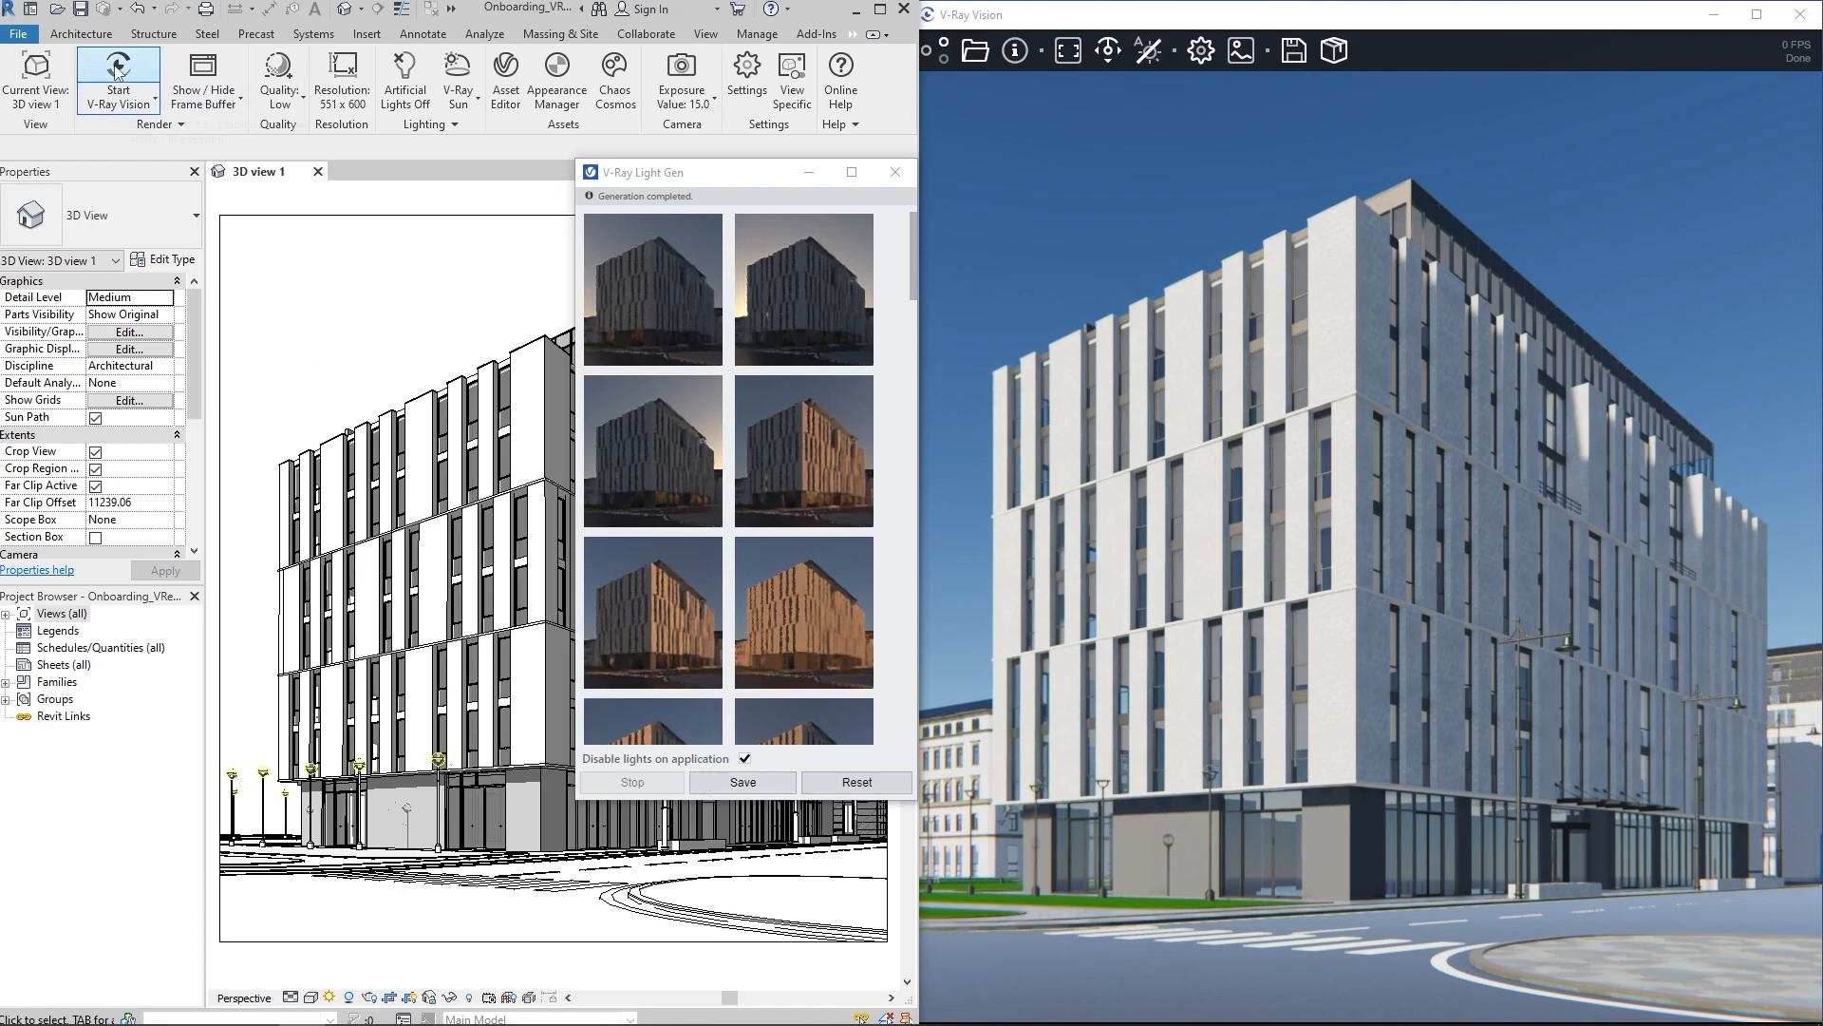
click(652, 451)
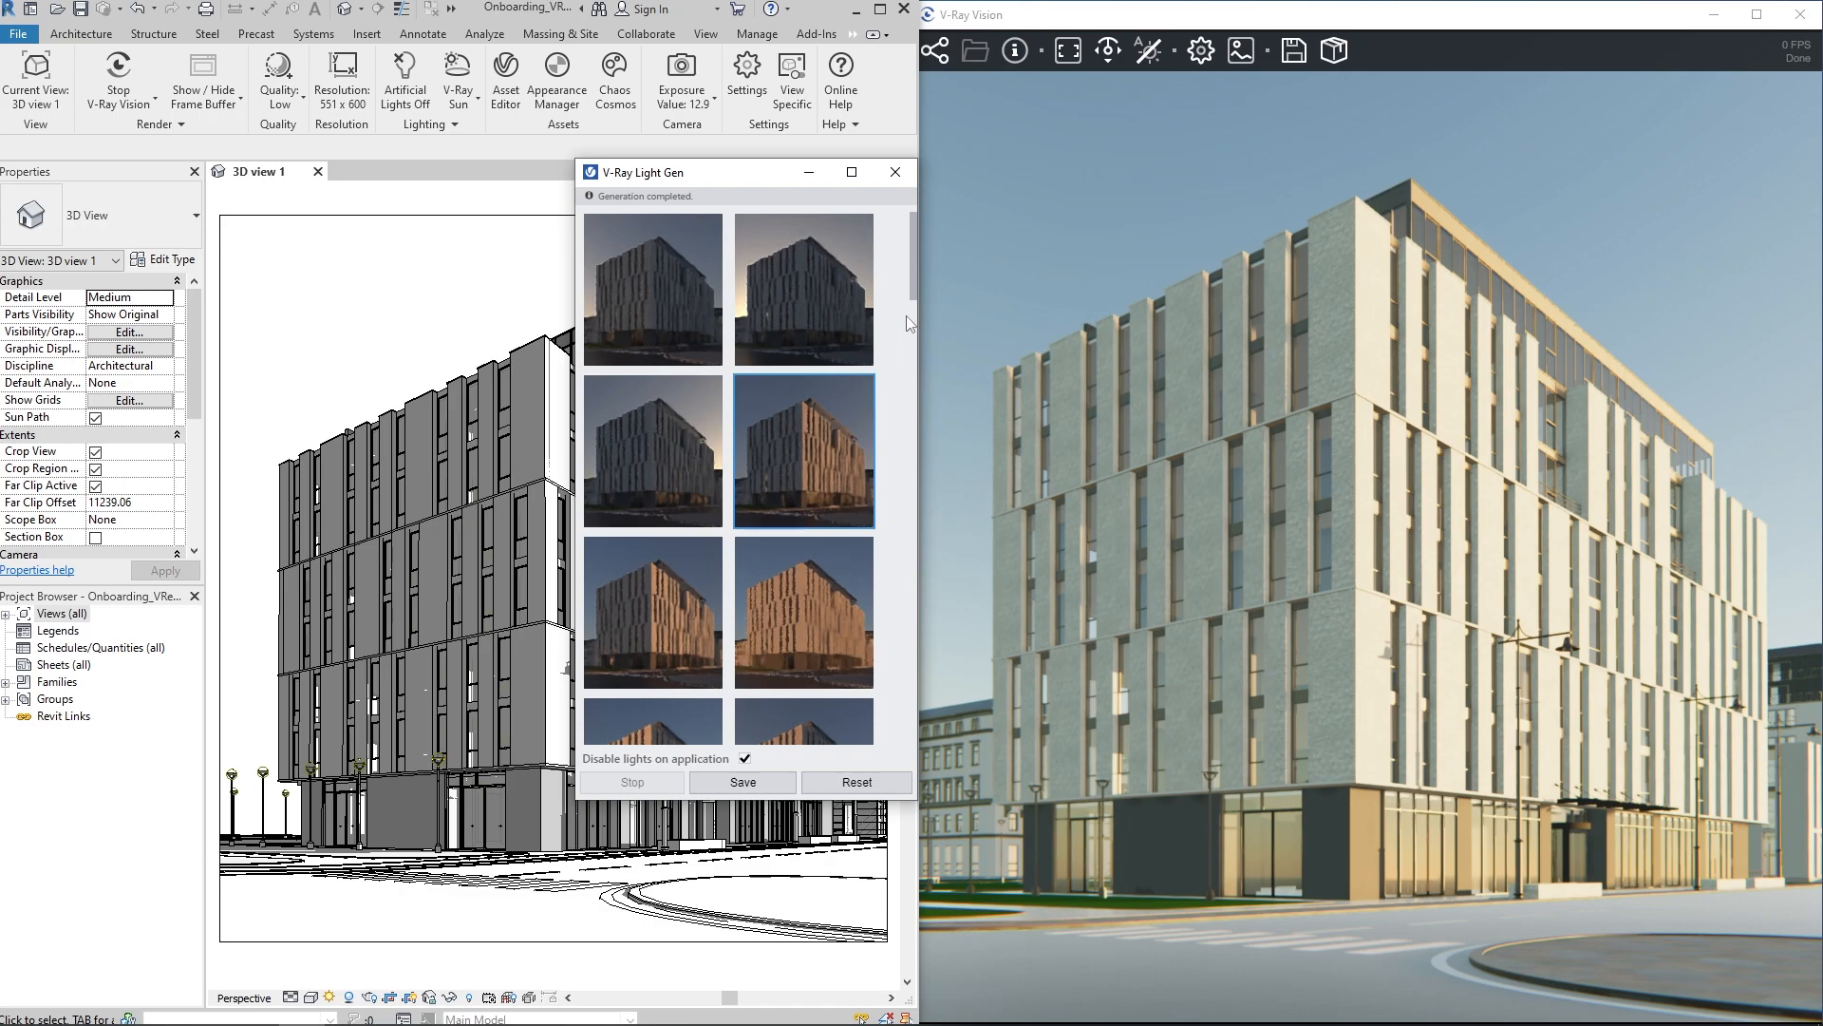
scroll(down, 3)
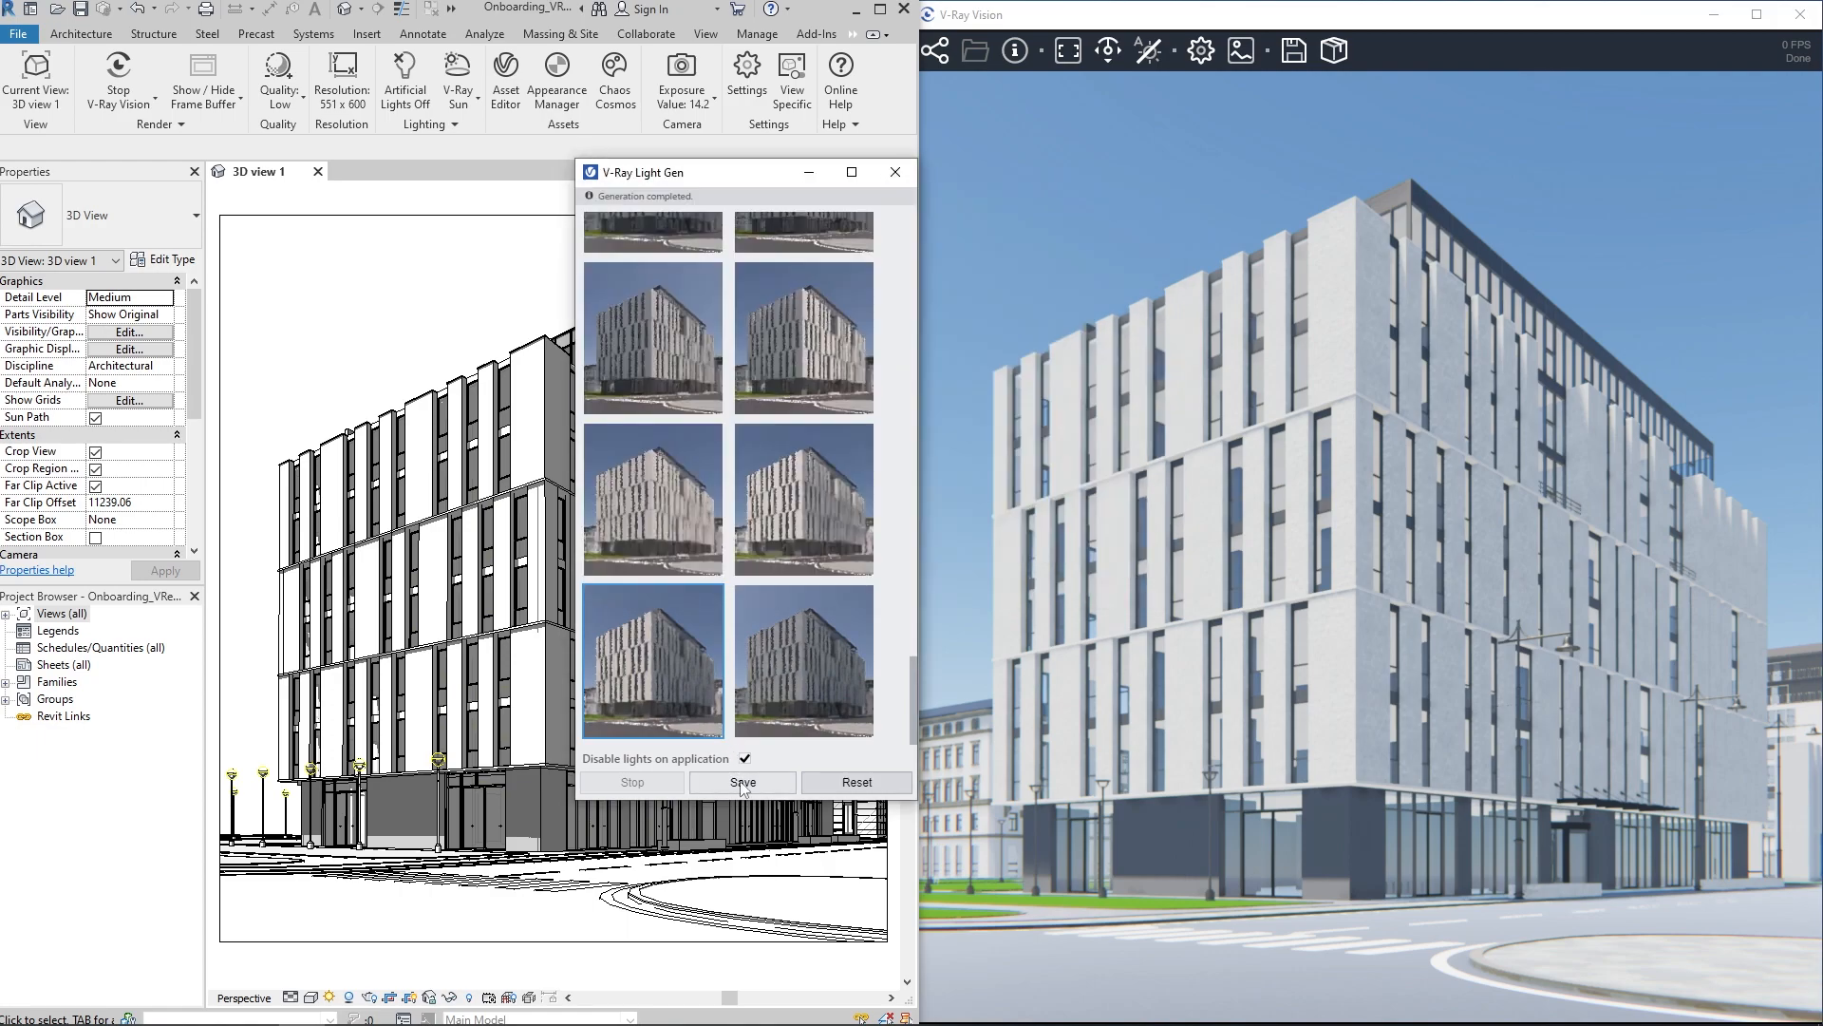
click(895, 173)
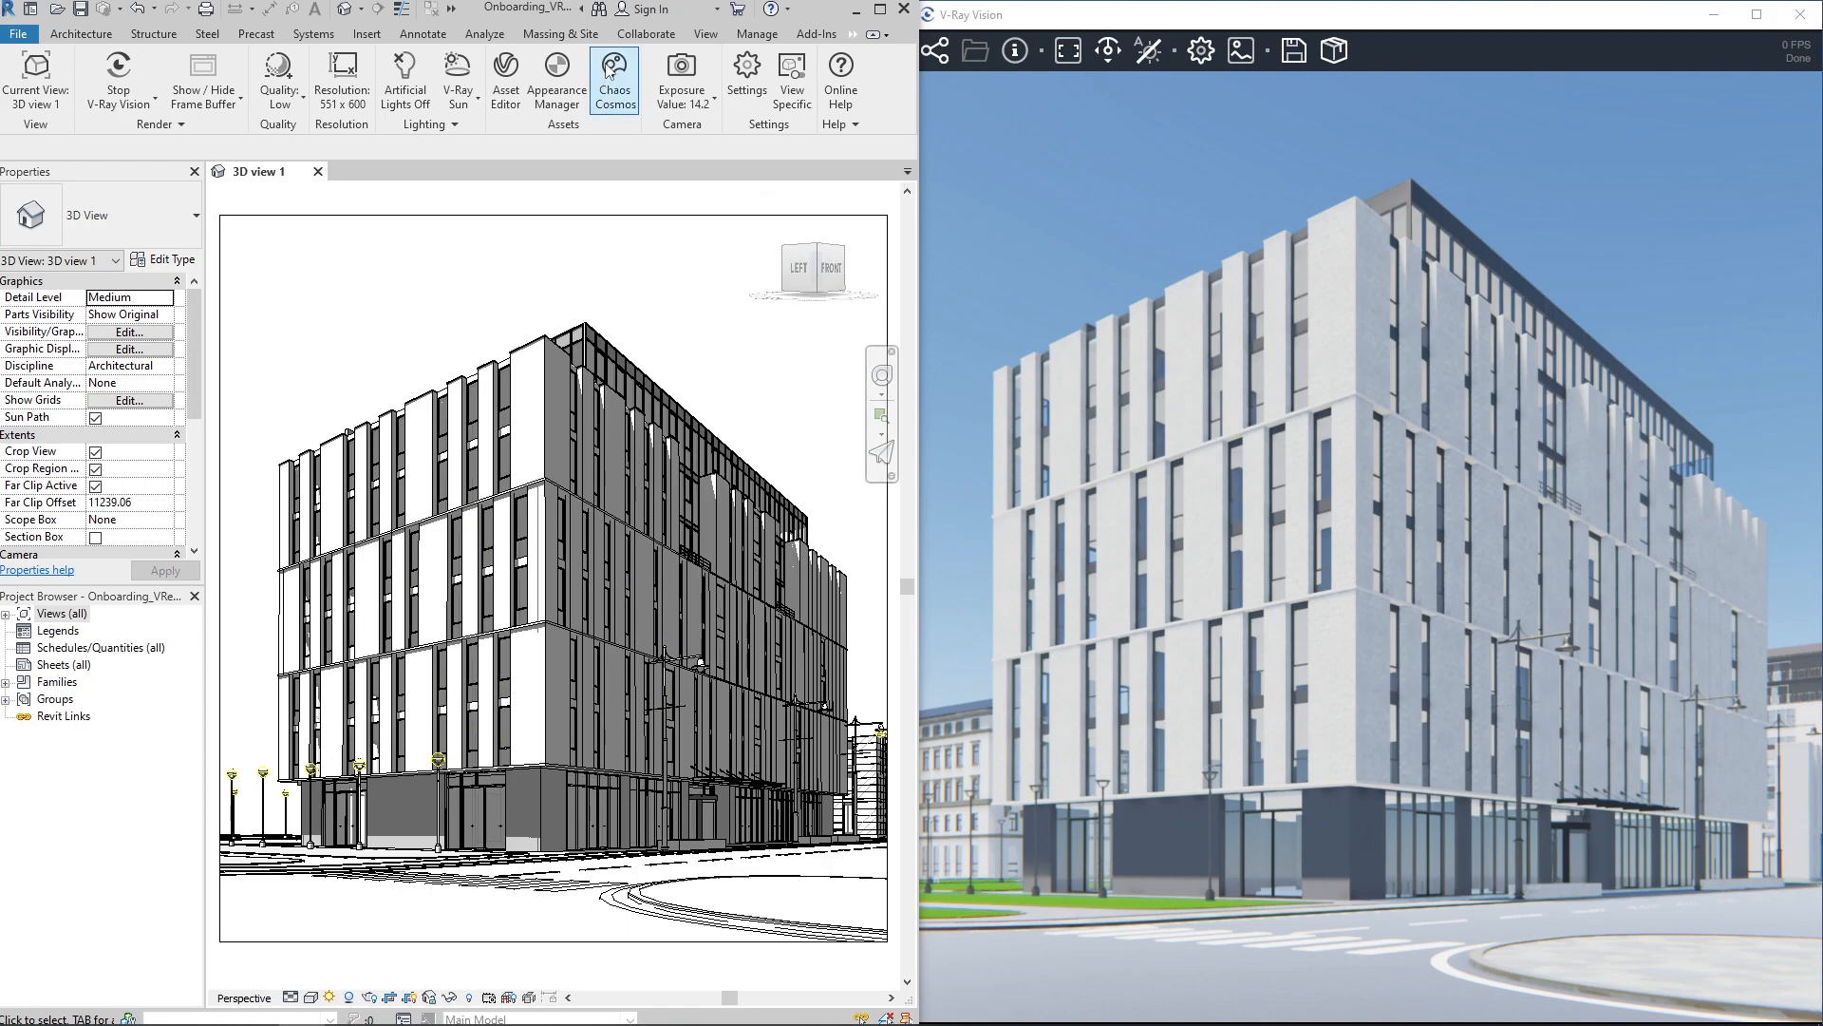
Import the Brick Wall Red 03 150cm material from Cosmos Materials > Bricks and close Cosmos
click(613, 70)
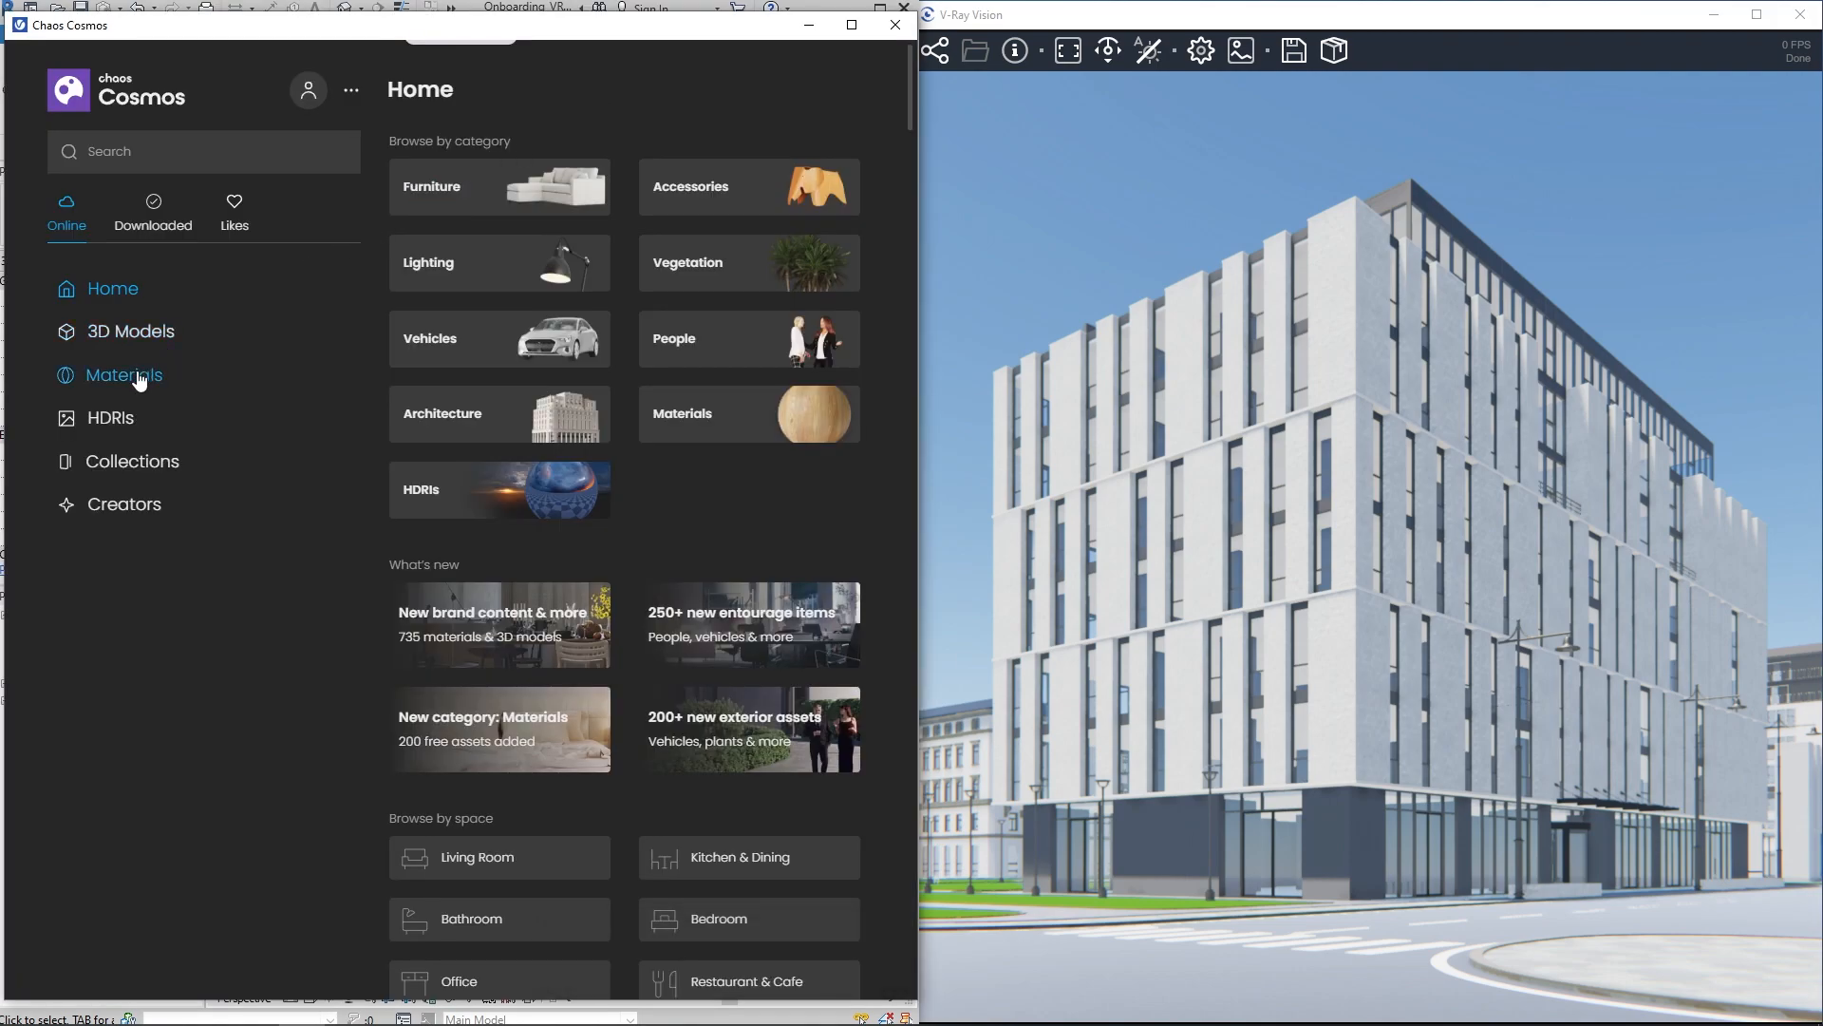
click(126, 374)
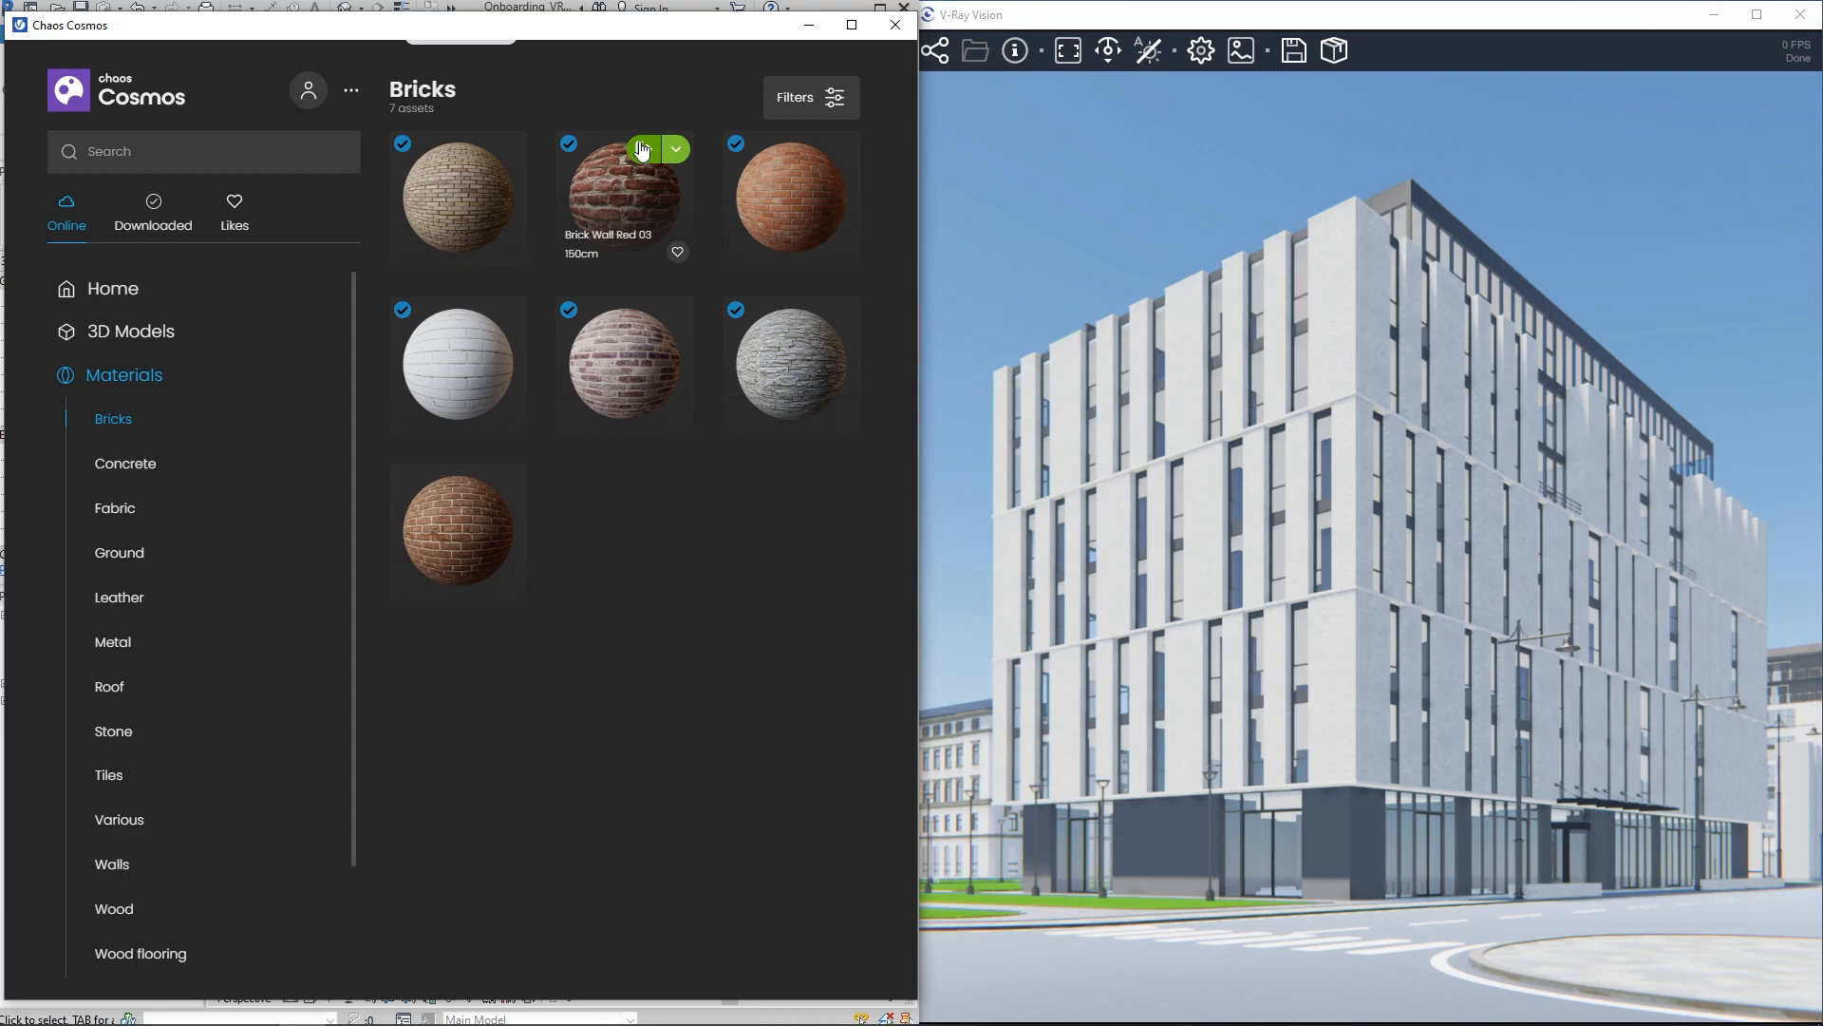
click(644, 148)
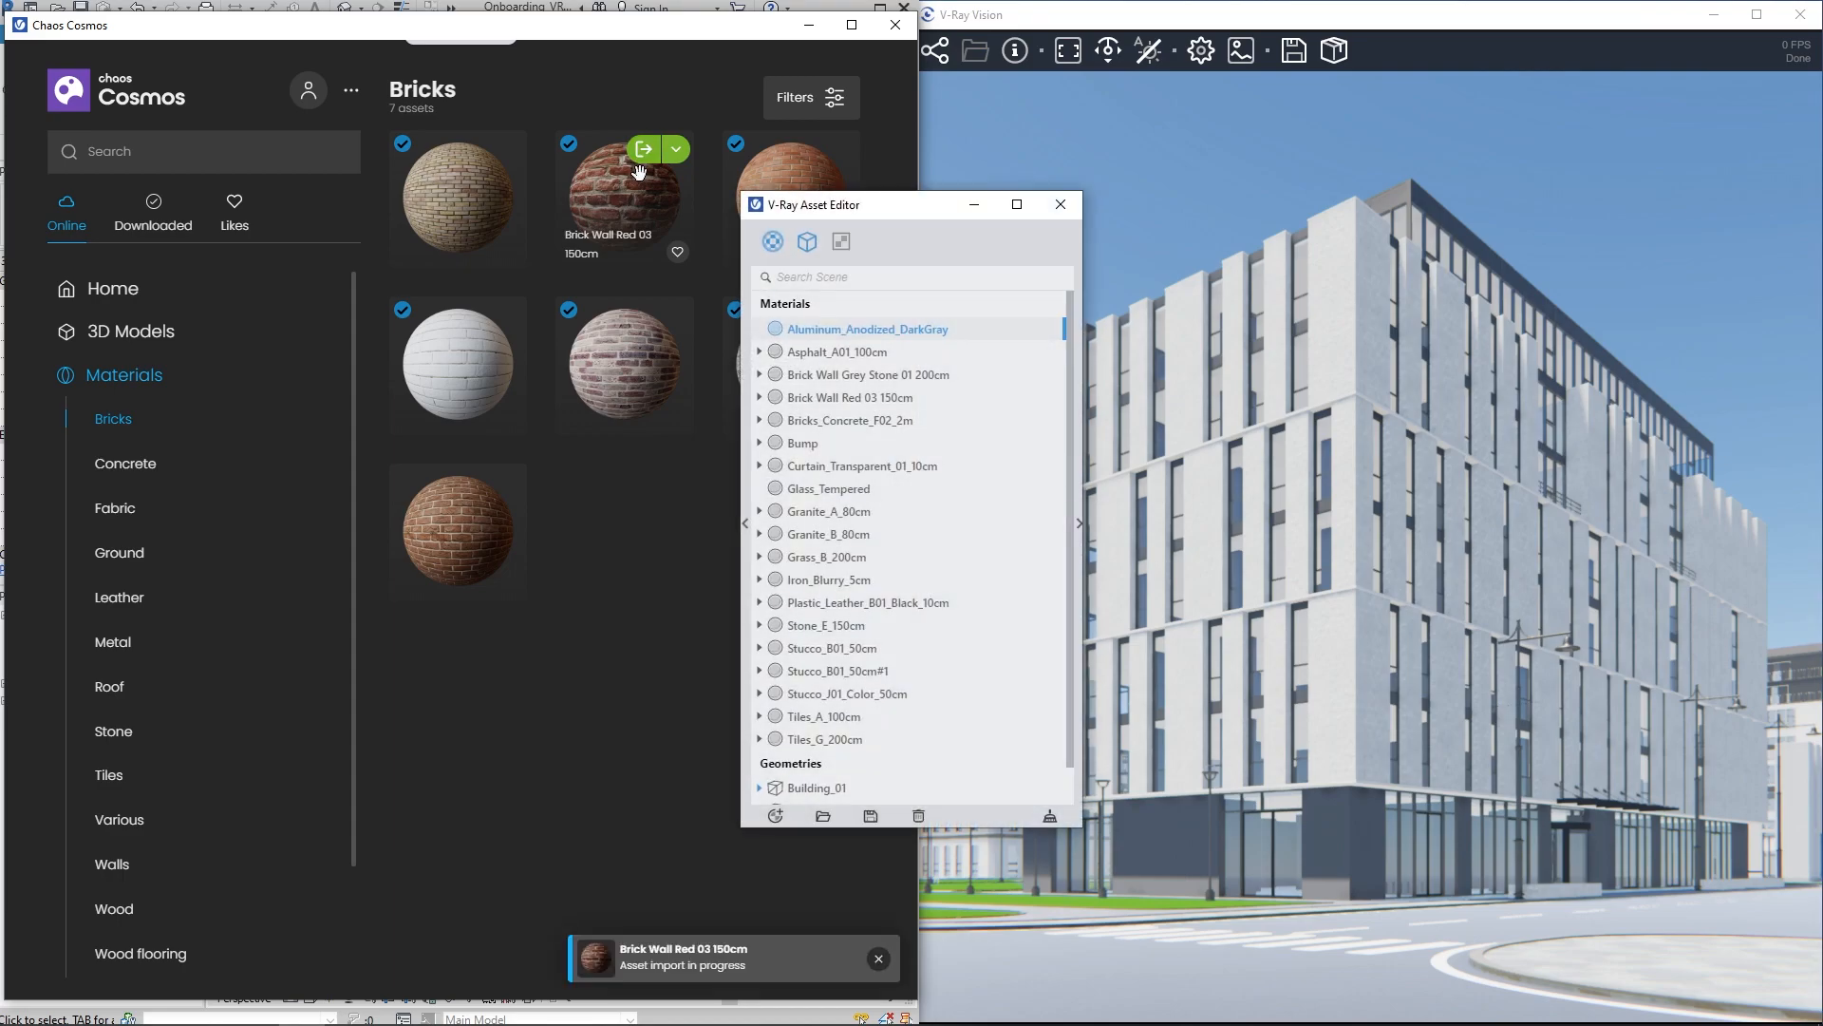
click(851, 397)
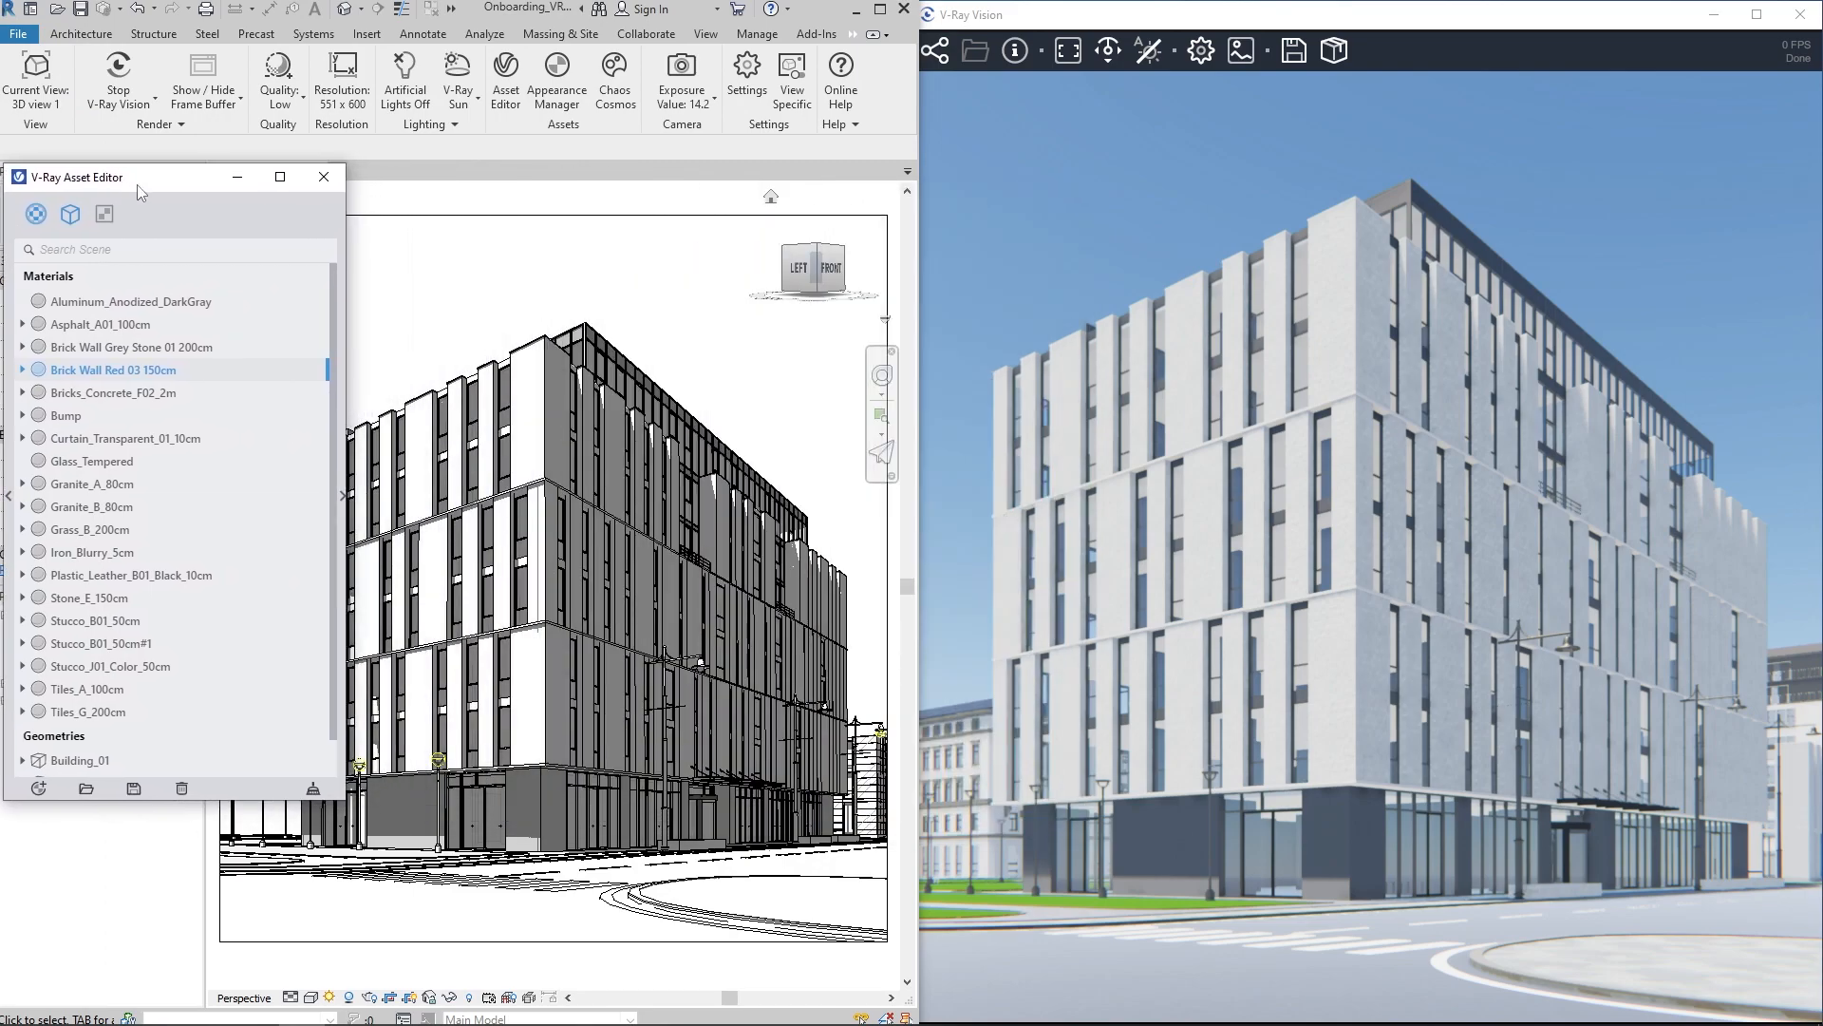
In the Appearance Manager, map 'Brick, Common' to Brick Wall Red 03 150cm
click(556, 82)
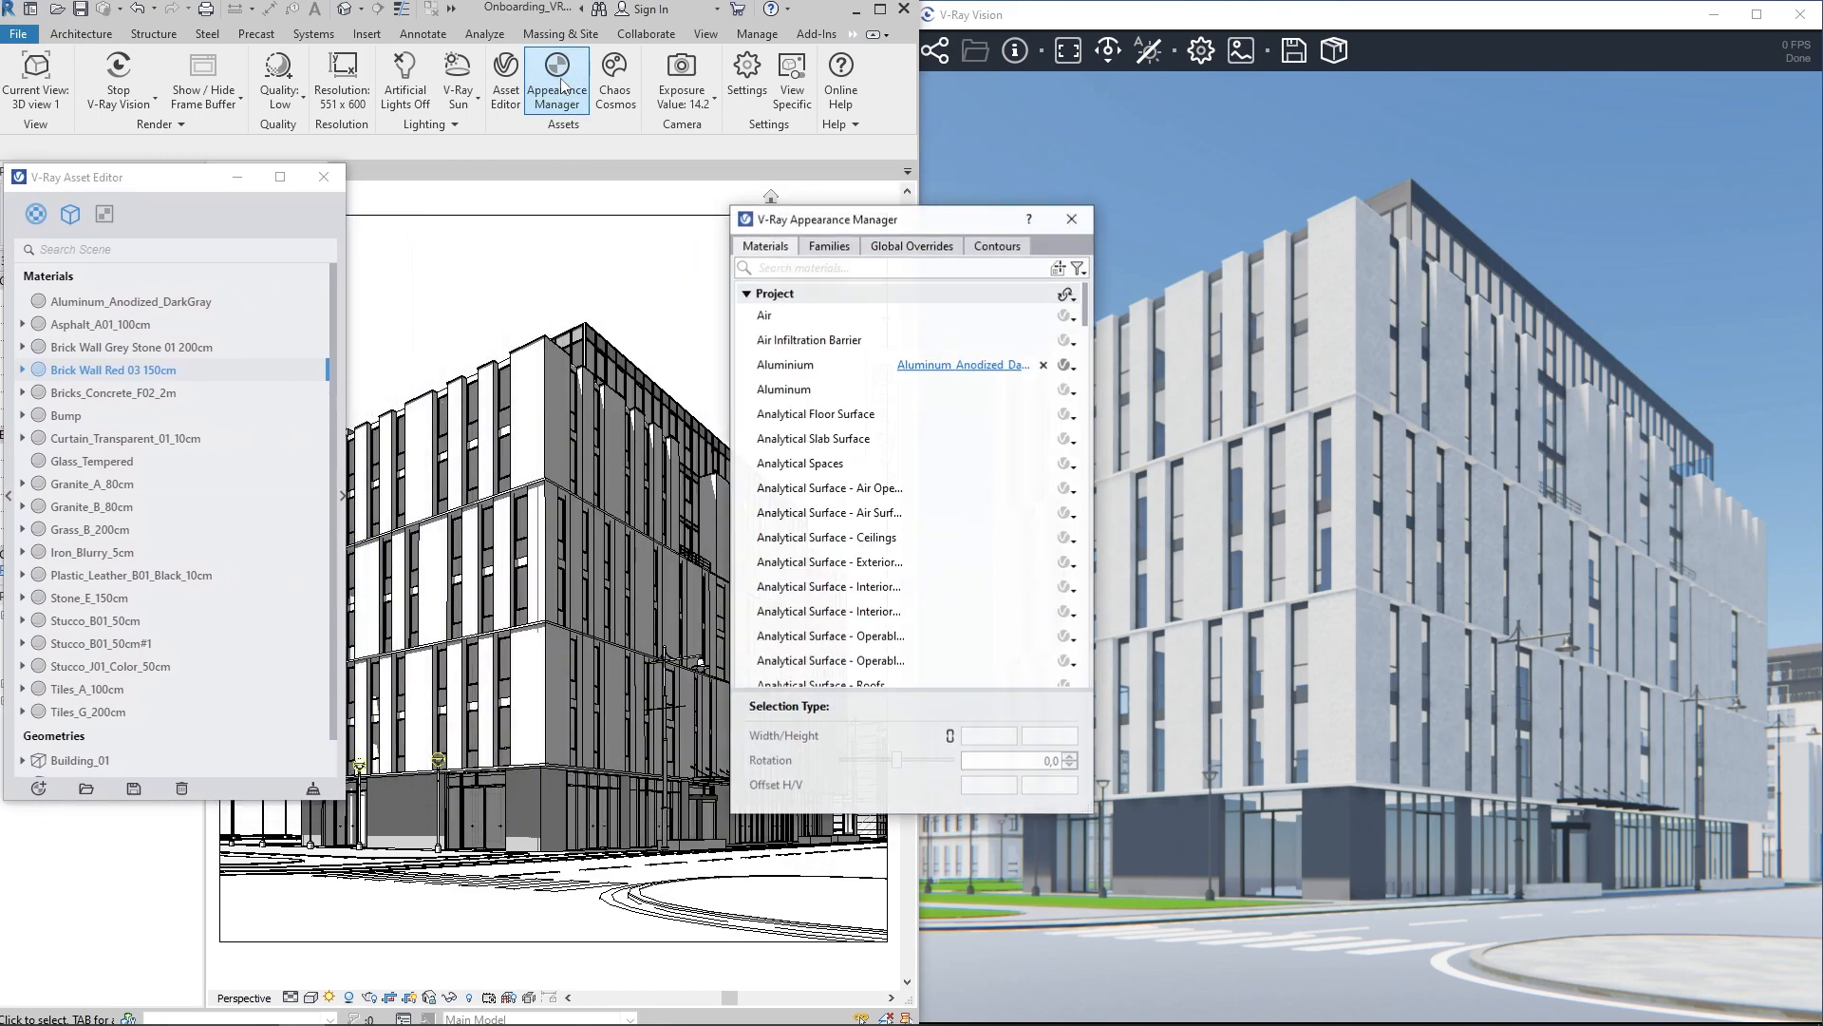
drag(827, 219, 674, 207)
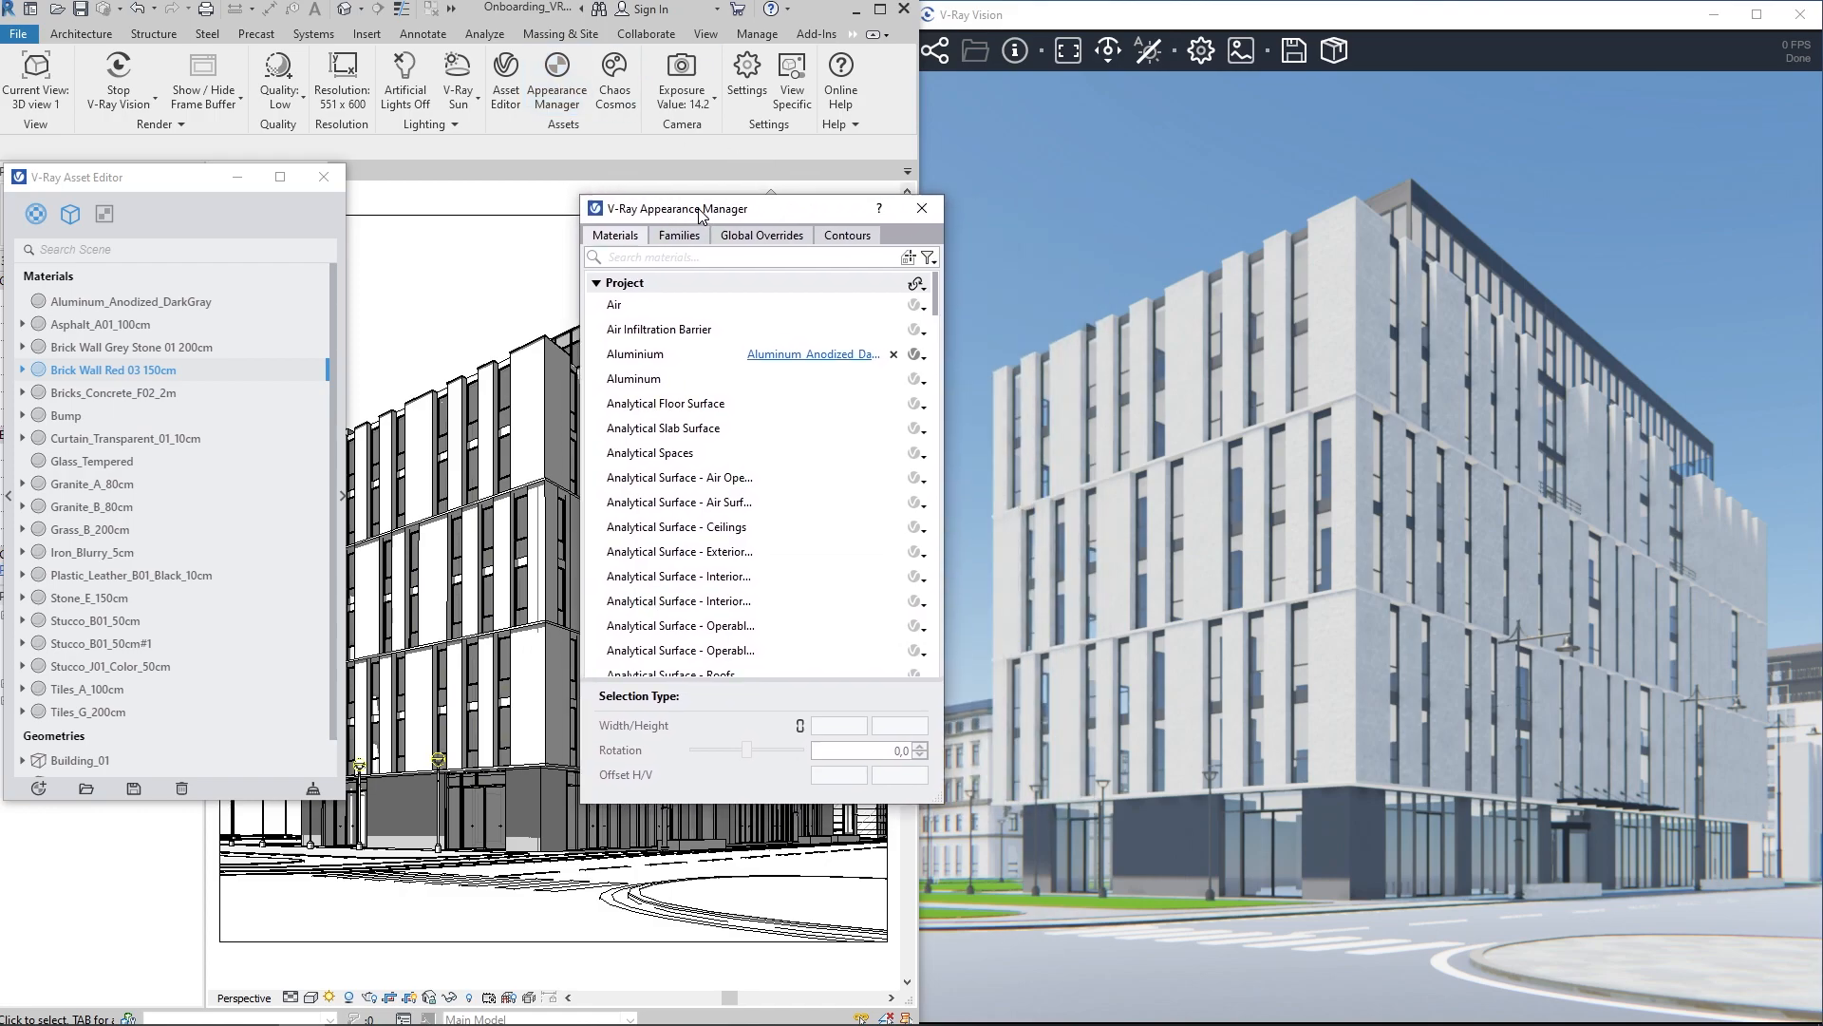
drag(697, 209, 676, 193)
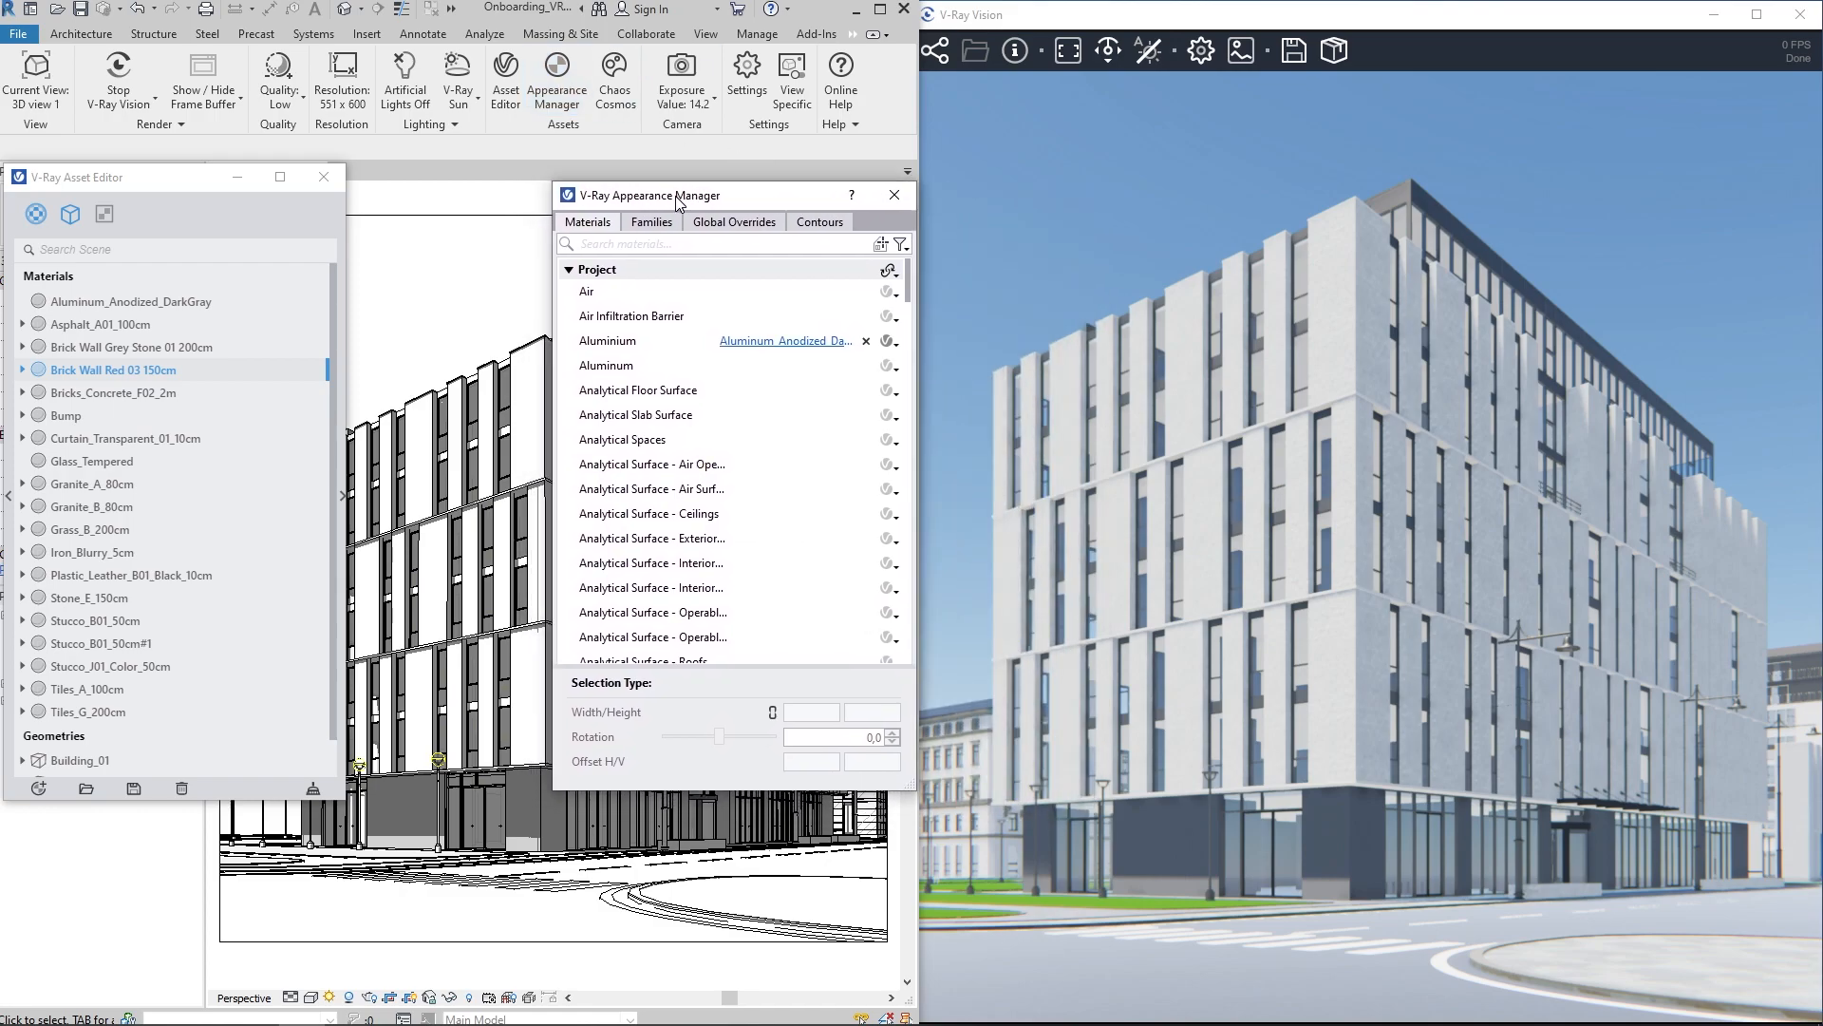
click(651, 562)
text(Brick, Common)
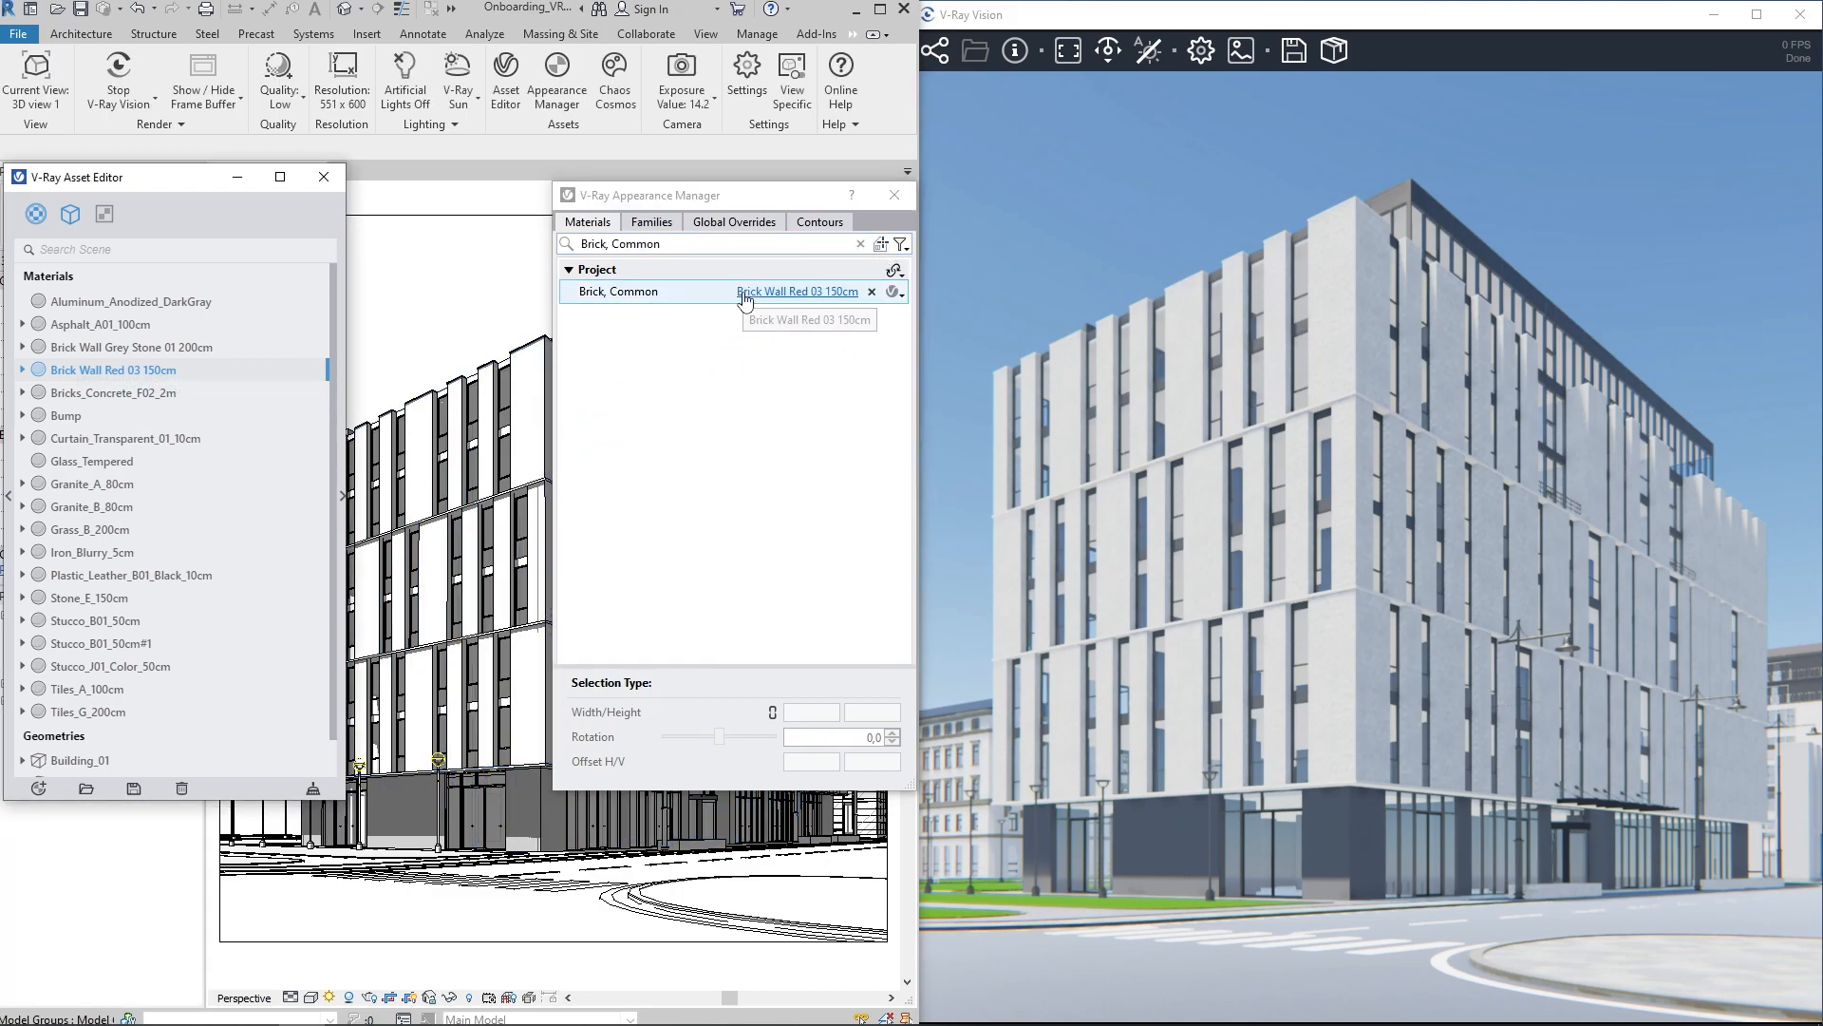
click(796, 290)
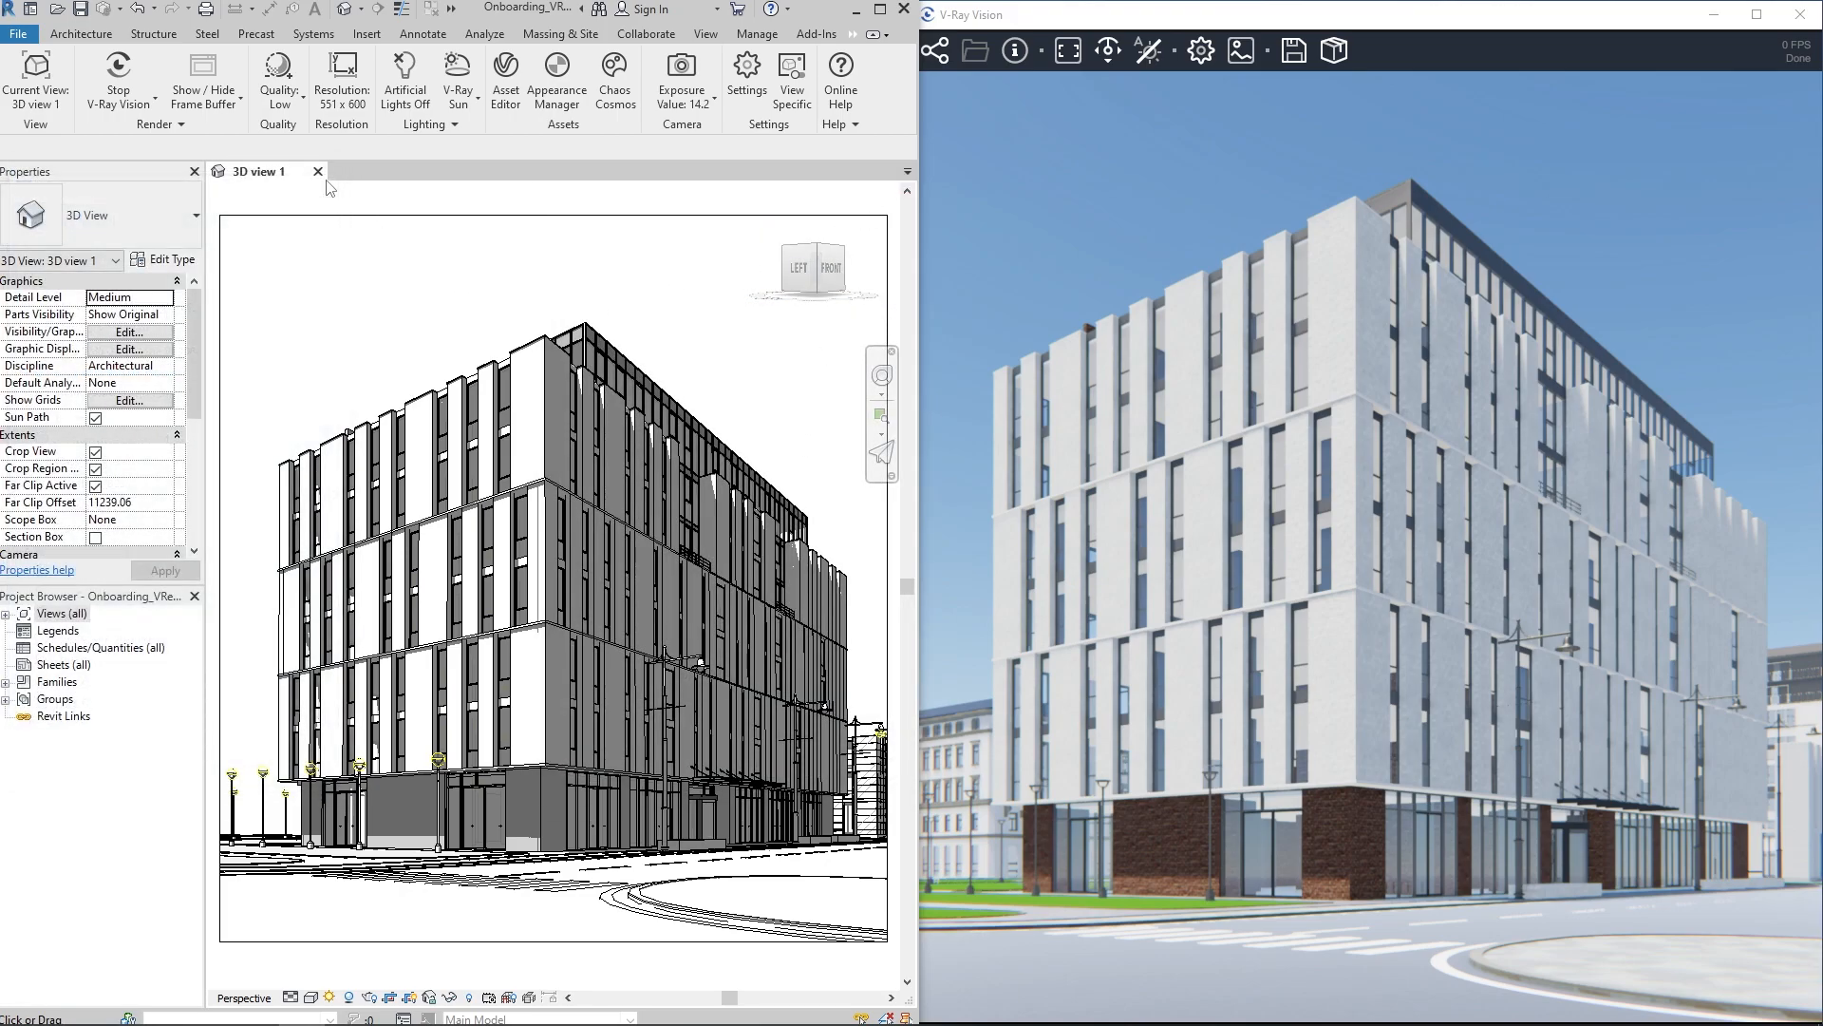
mouse_move(433, 207)
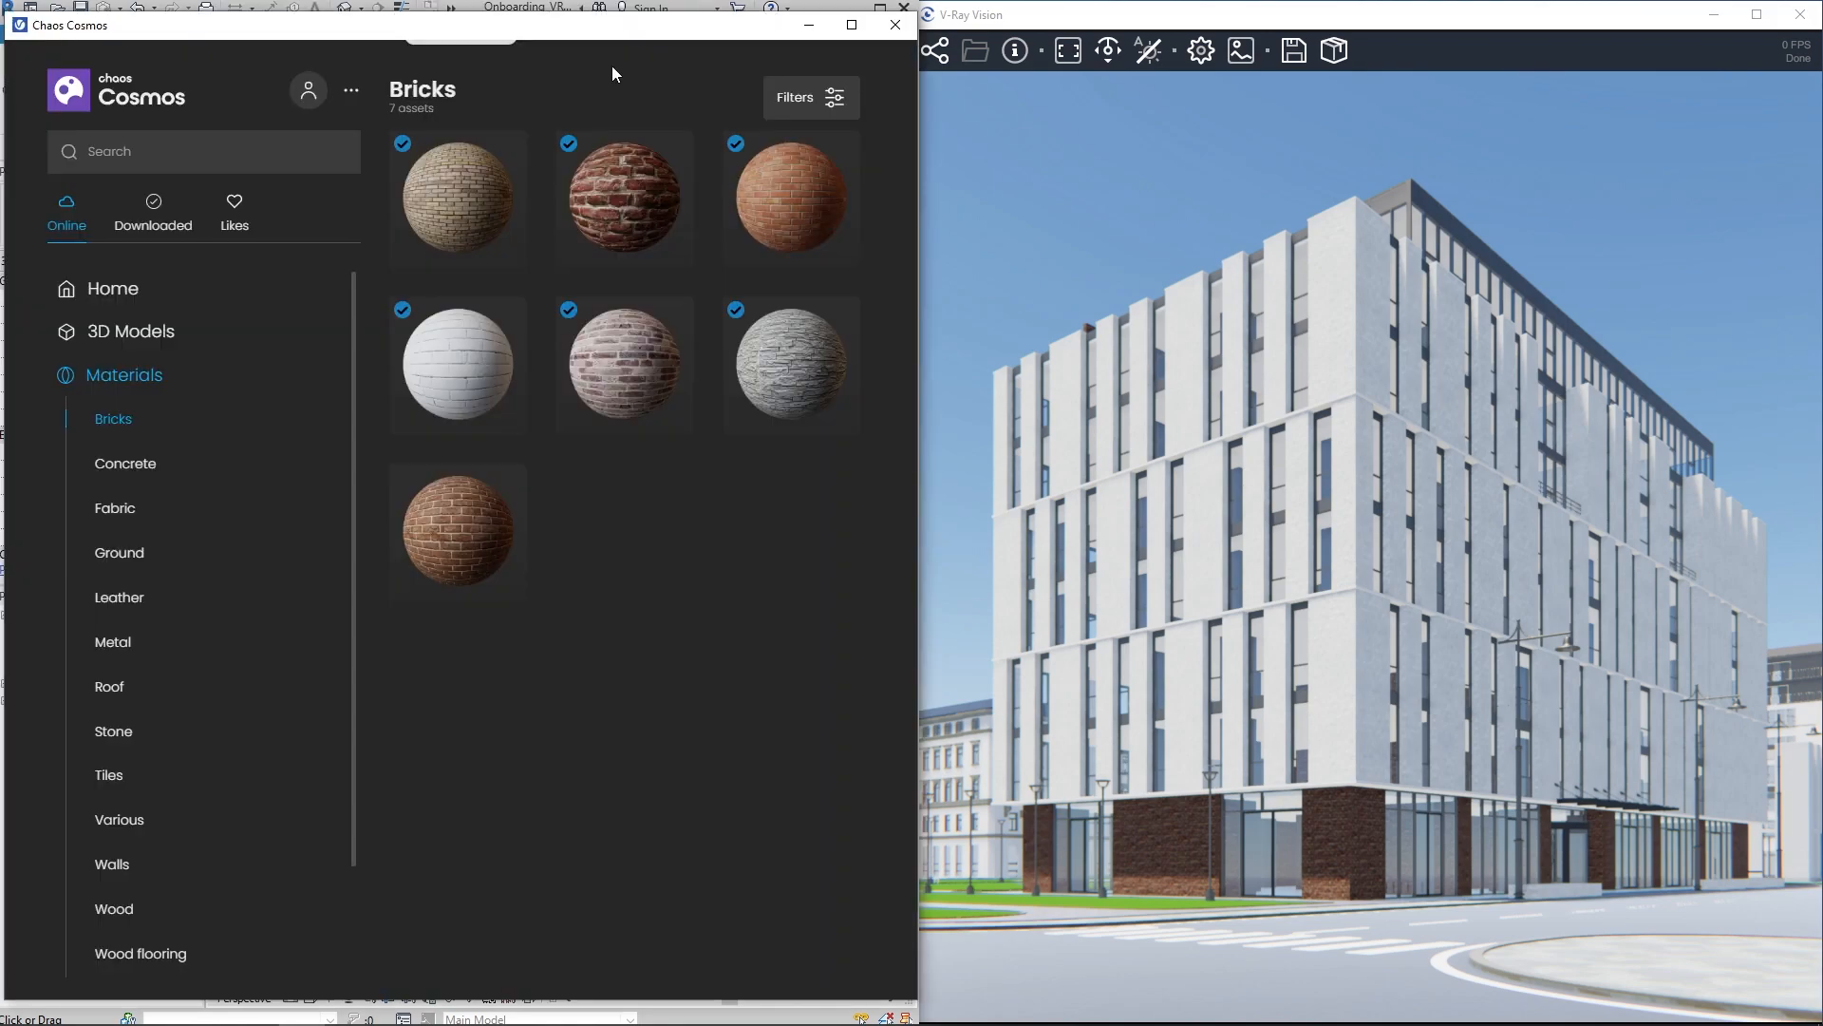
Browse Cosmos 3D Models > Vegetation > Trees and scroll the grid to find a leafy tree
click(129, 331)
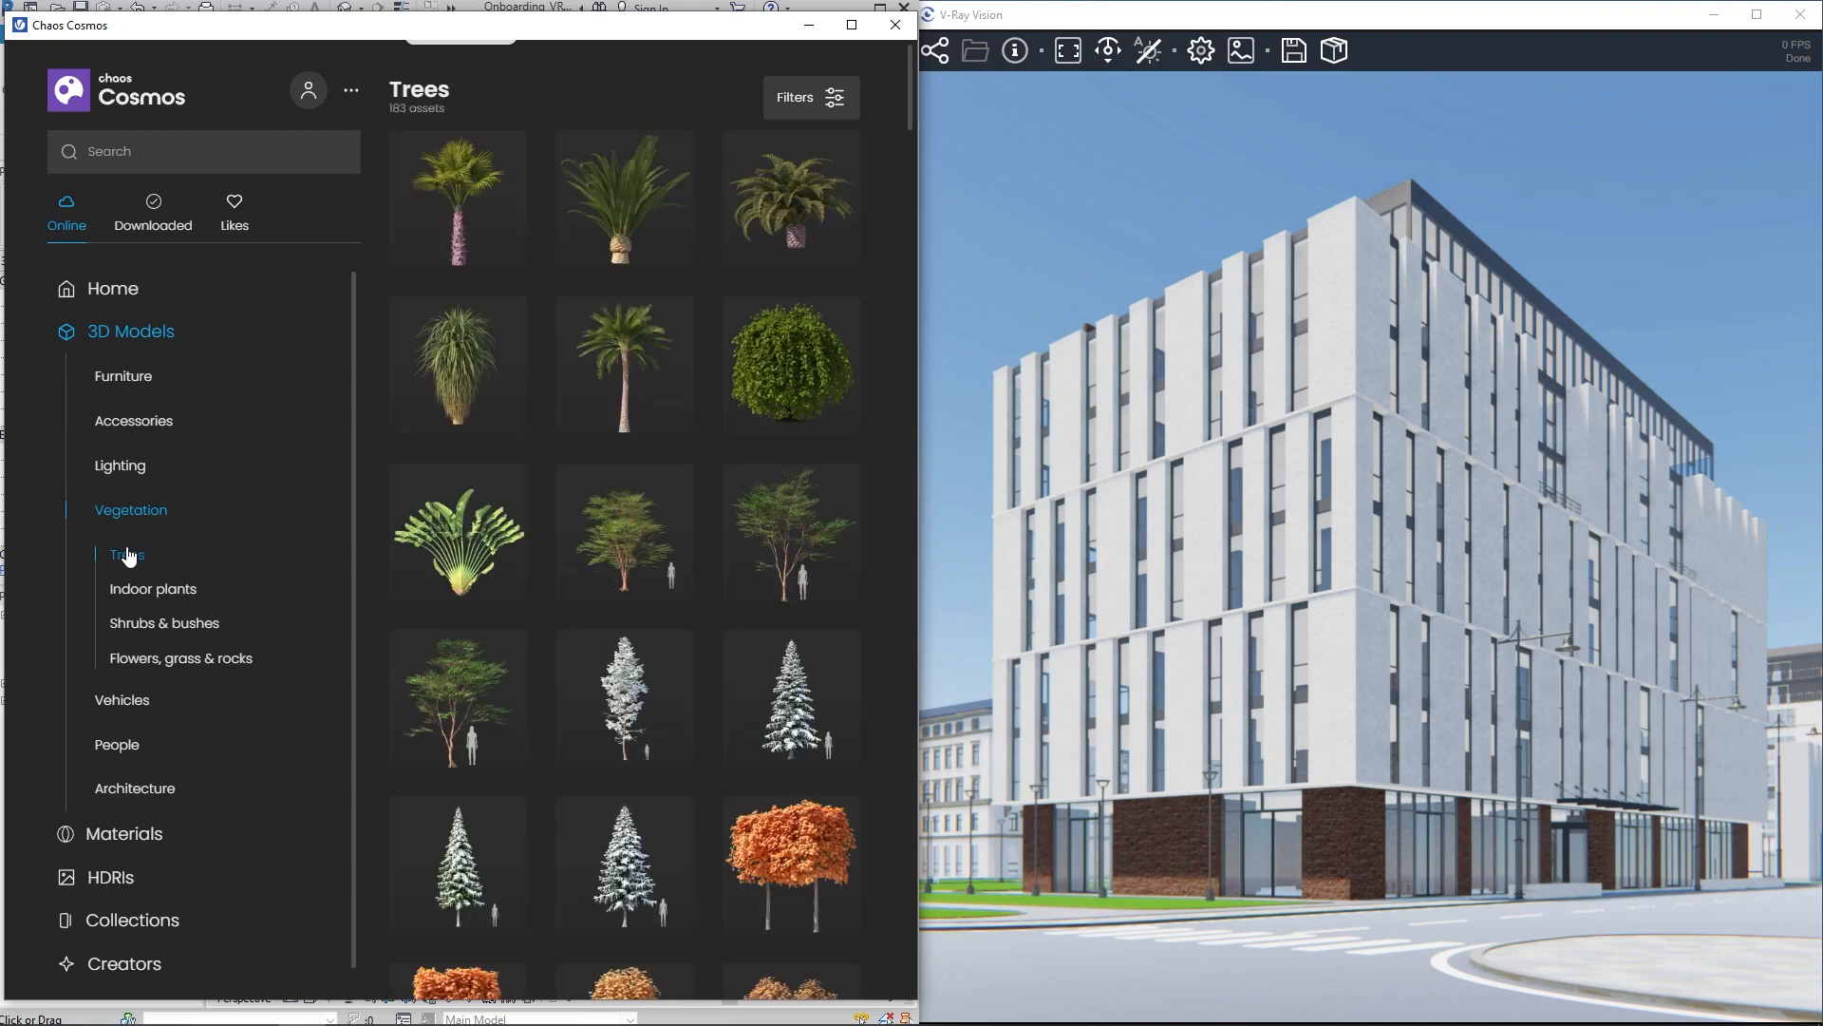
scroll(down, 3)
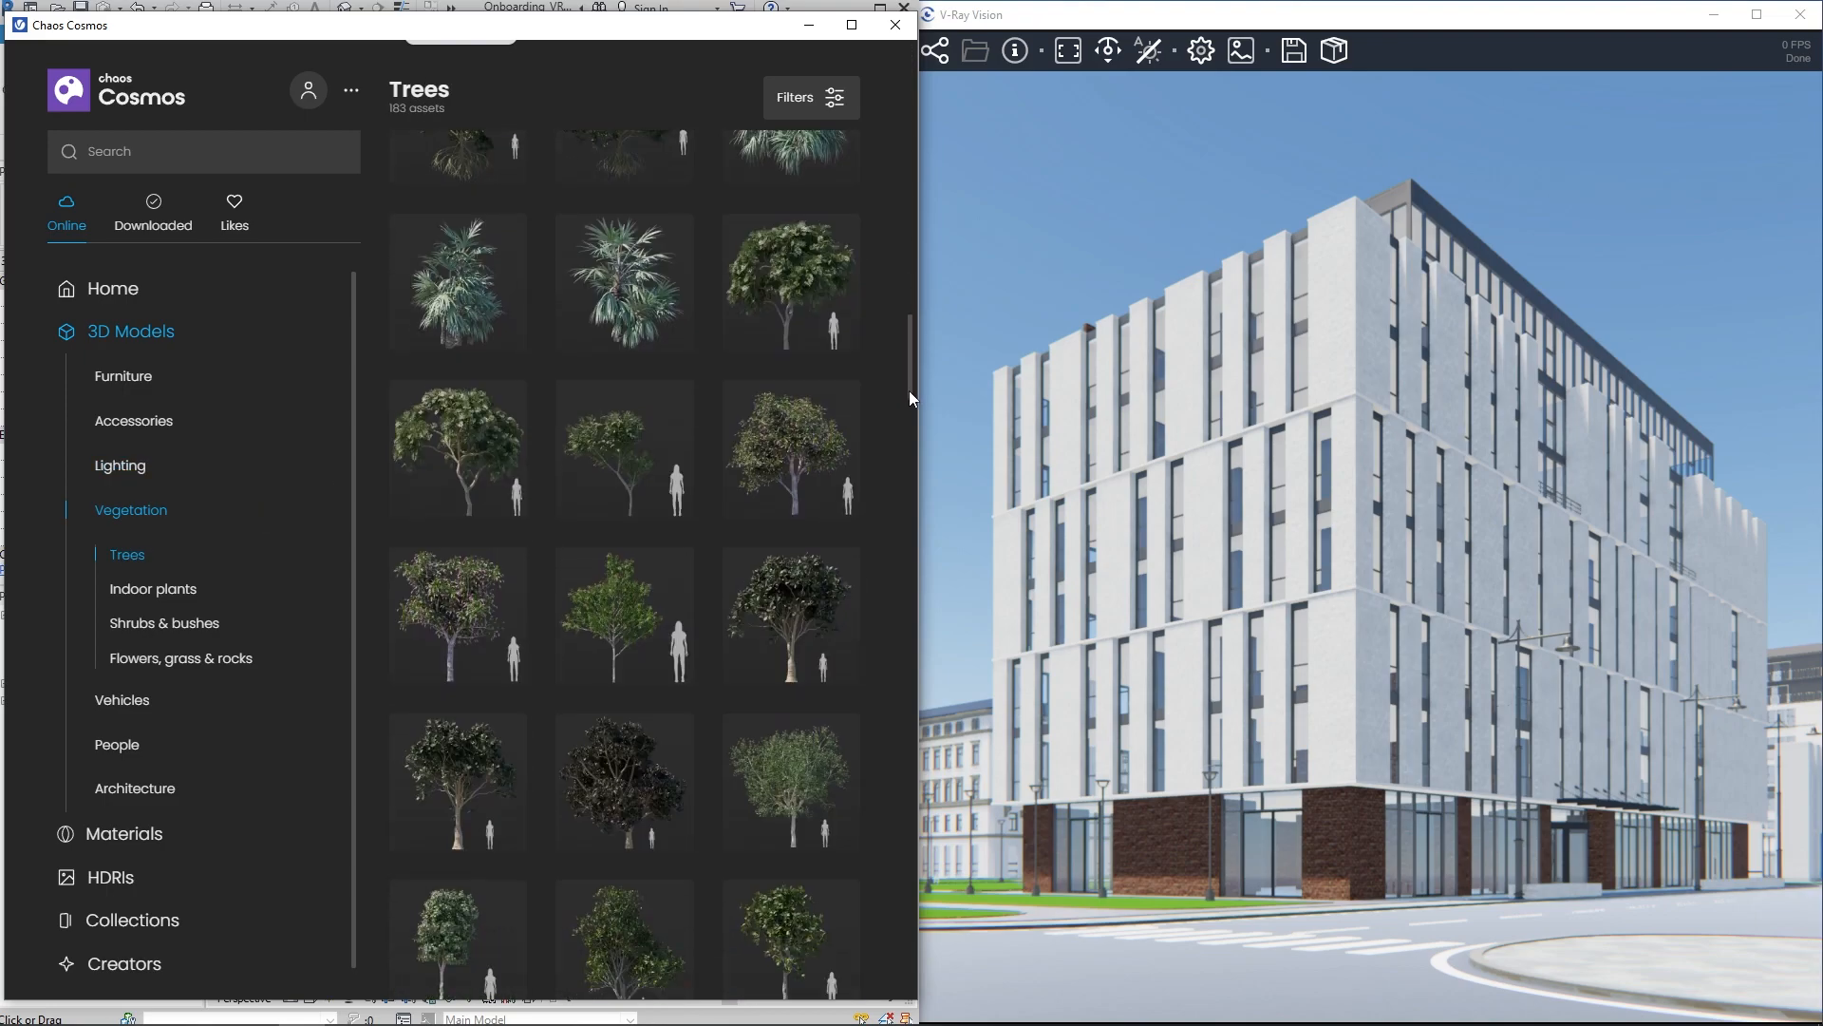
scroll(down, 3)
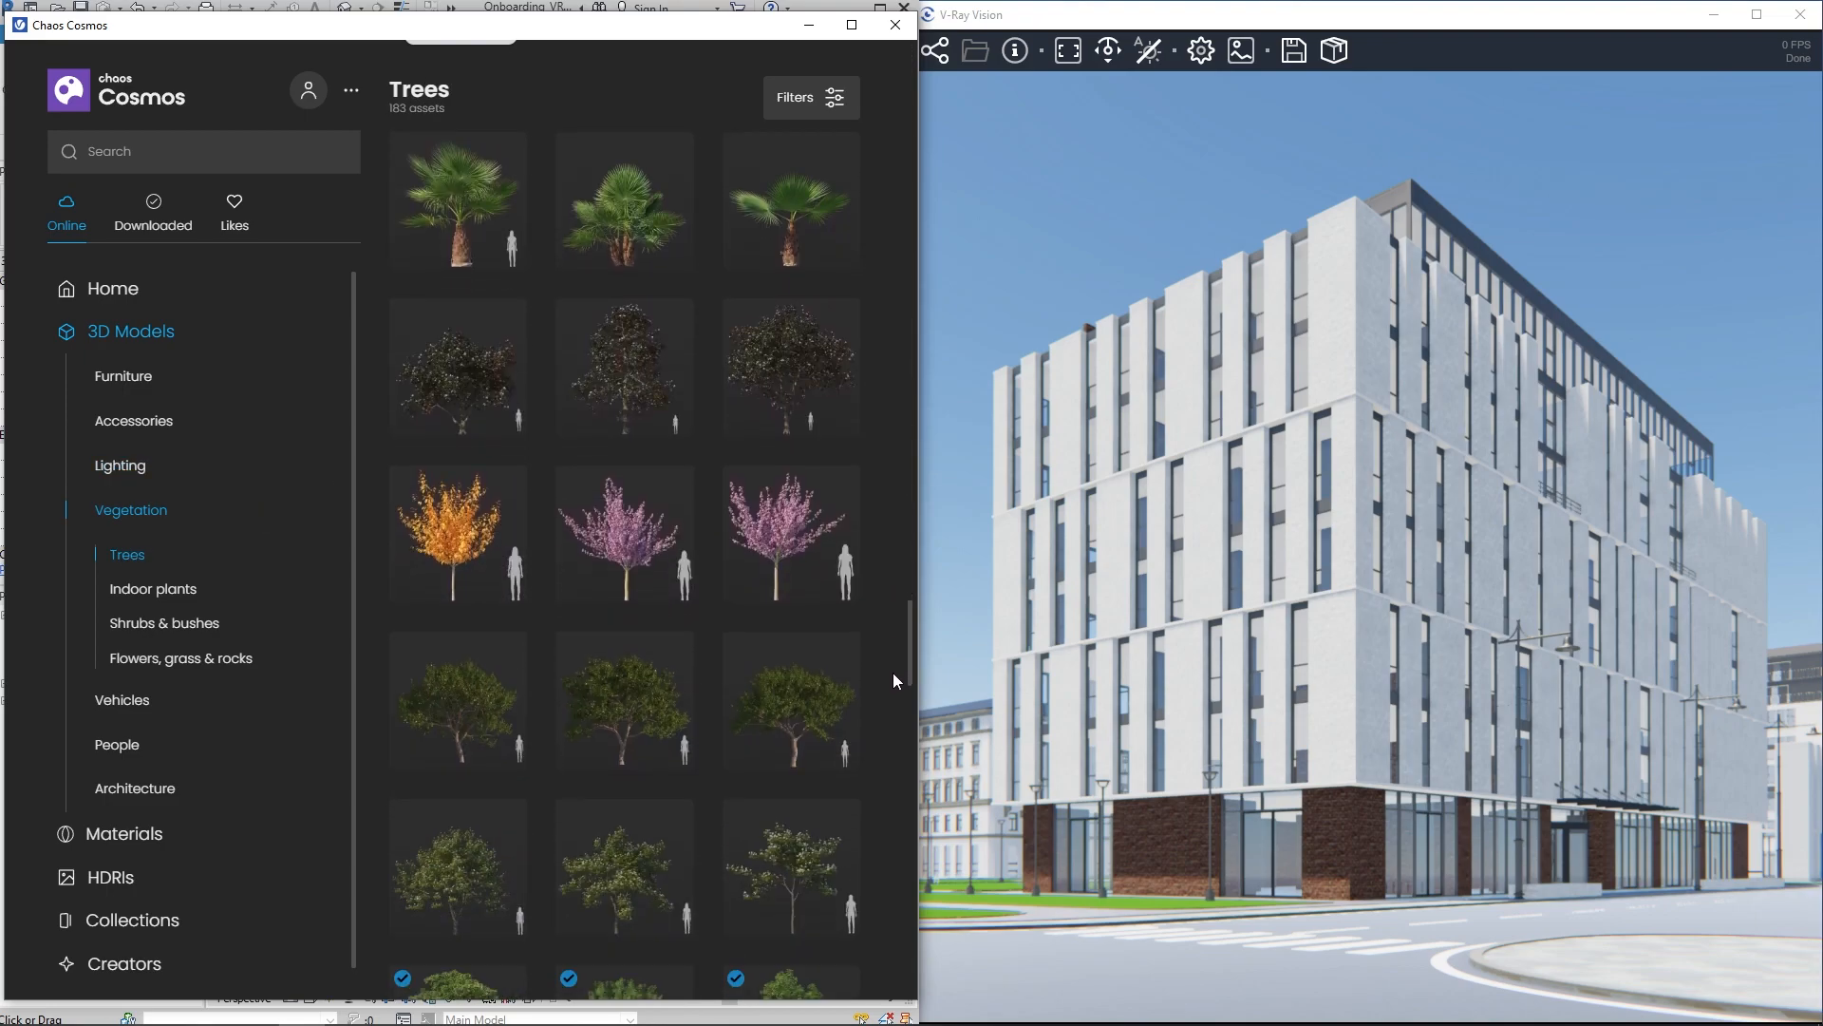
scroll(down, 3)
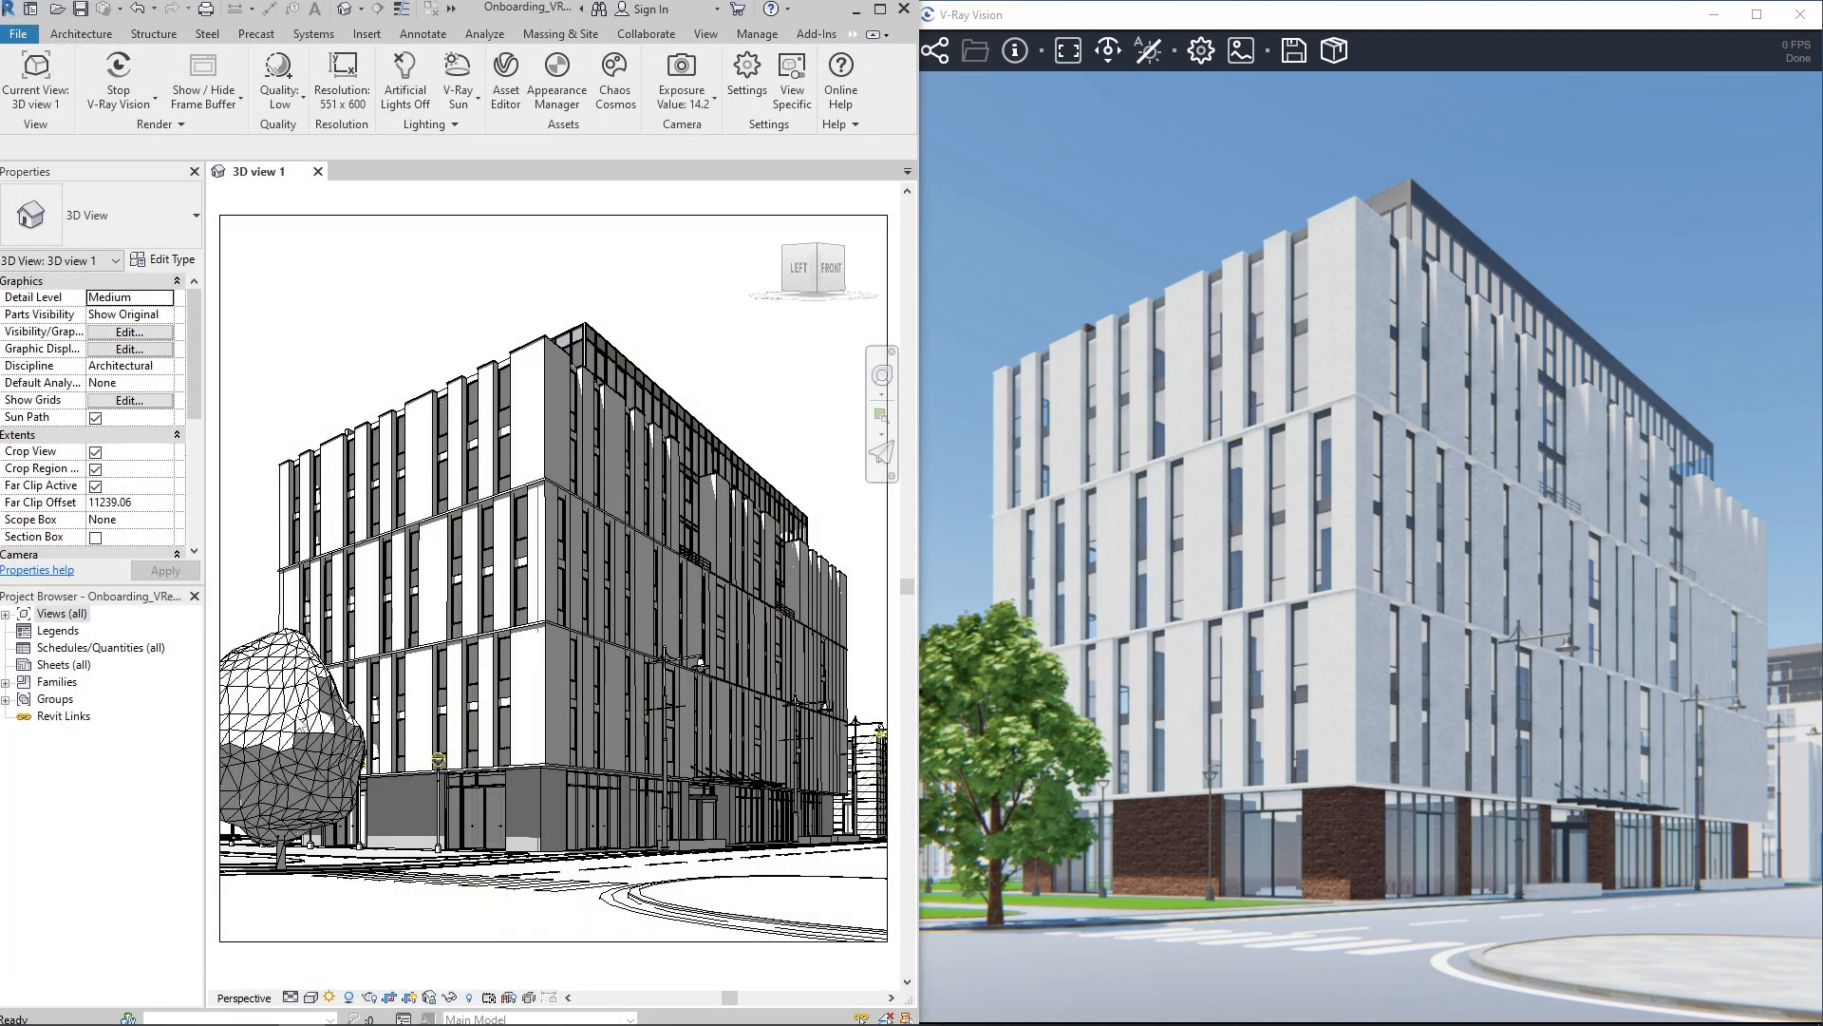
Stop V-Ray Vision and render the tree-lined street view into the V-Ray Frame Buffer
click(290, 722)
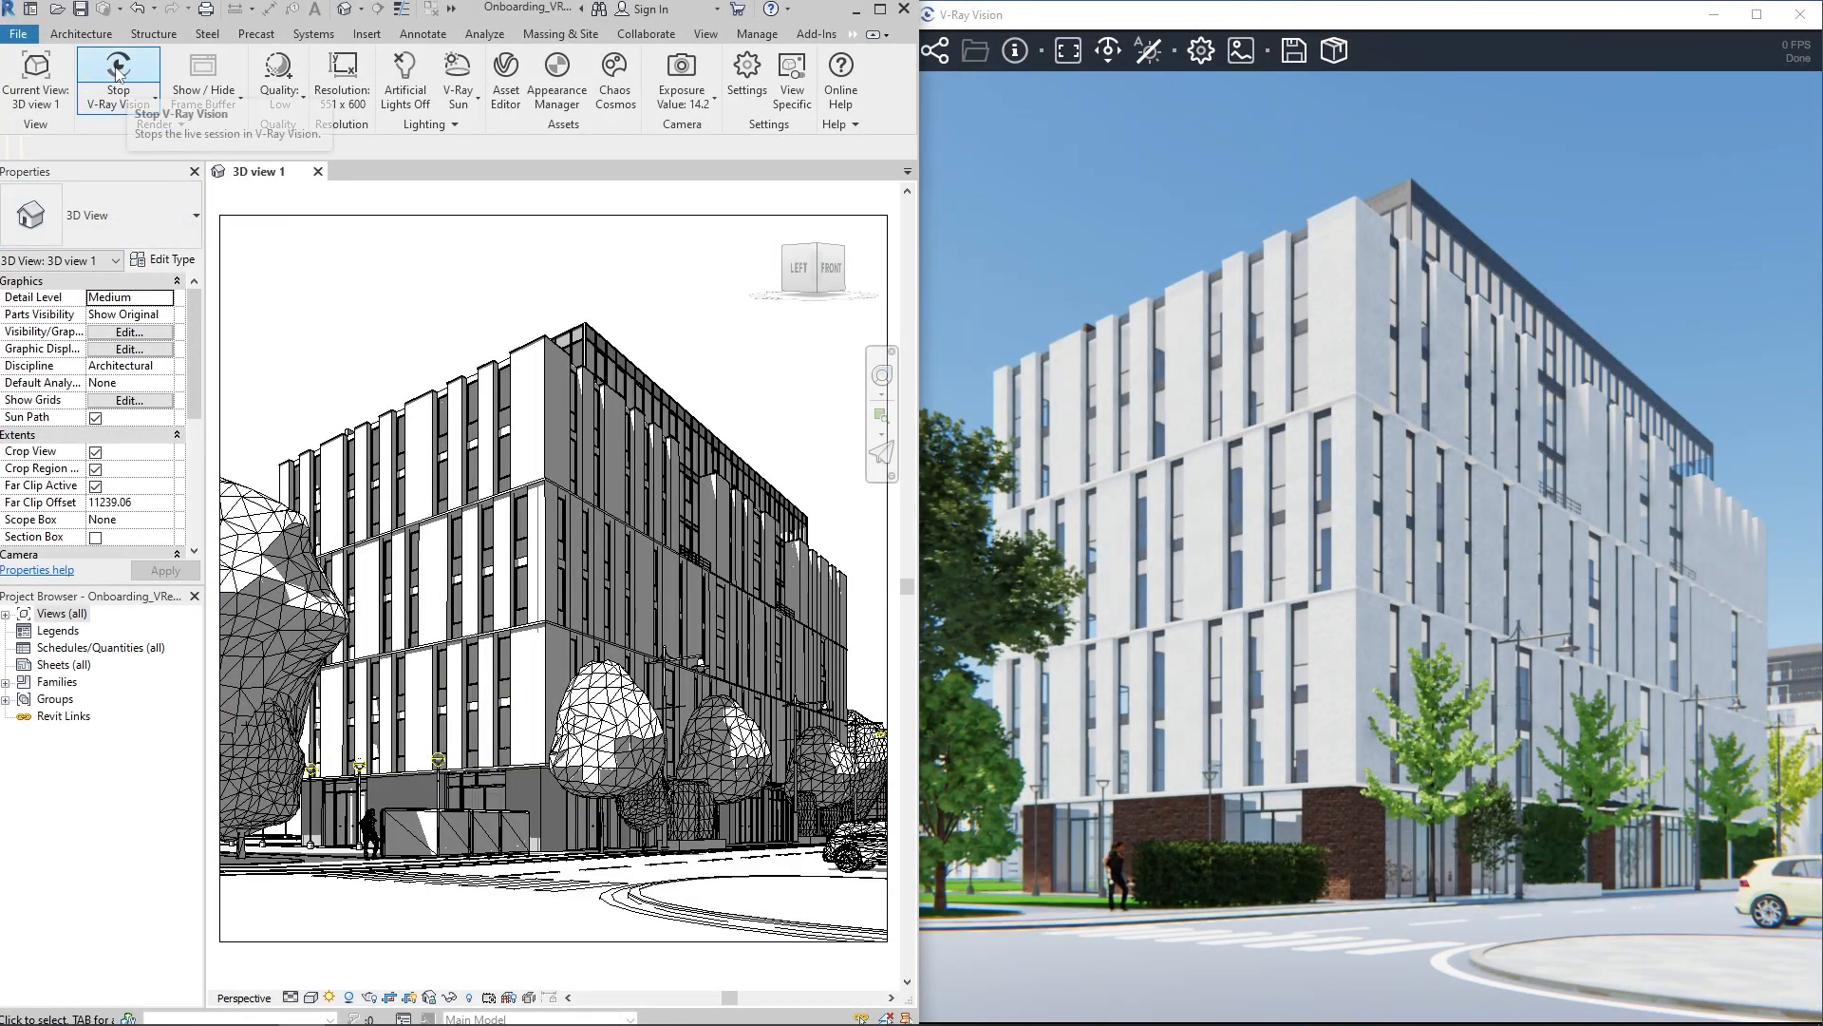
click(117, 78)
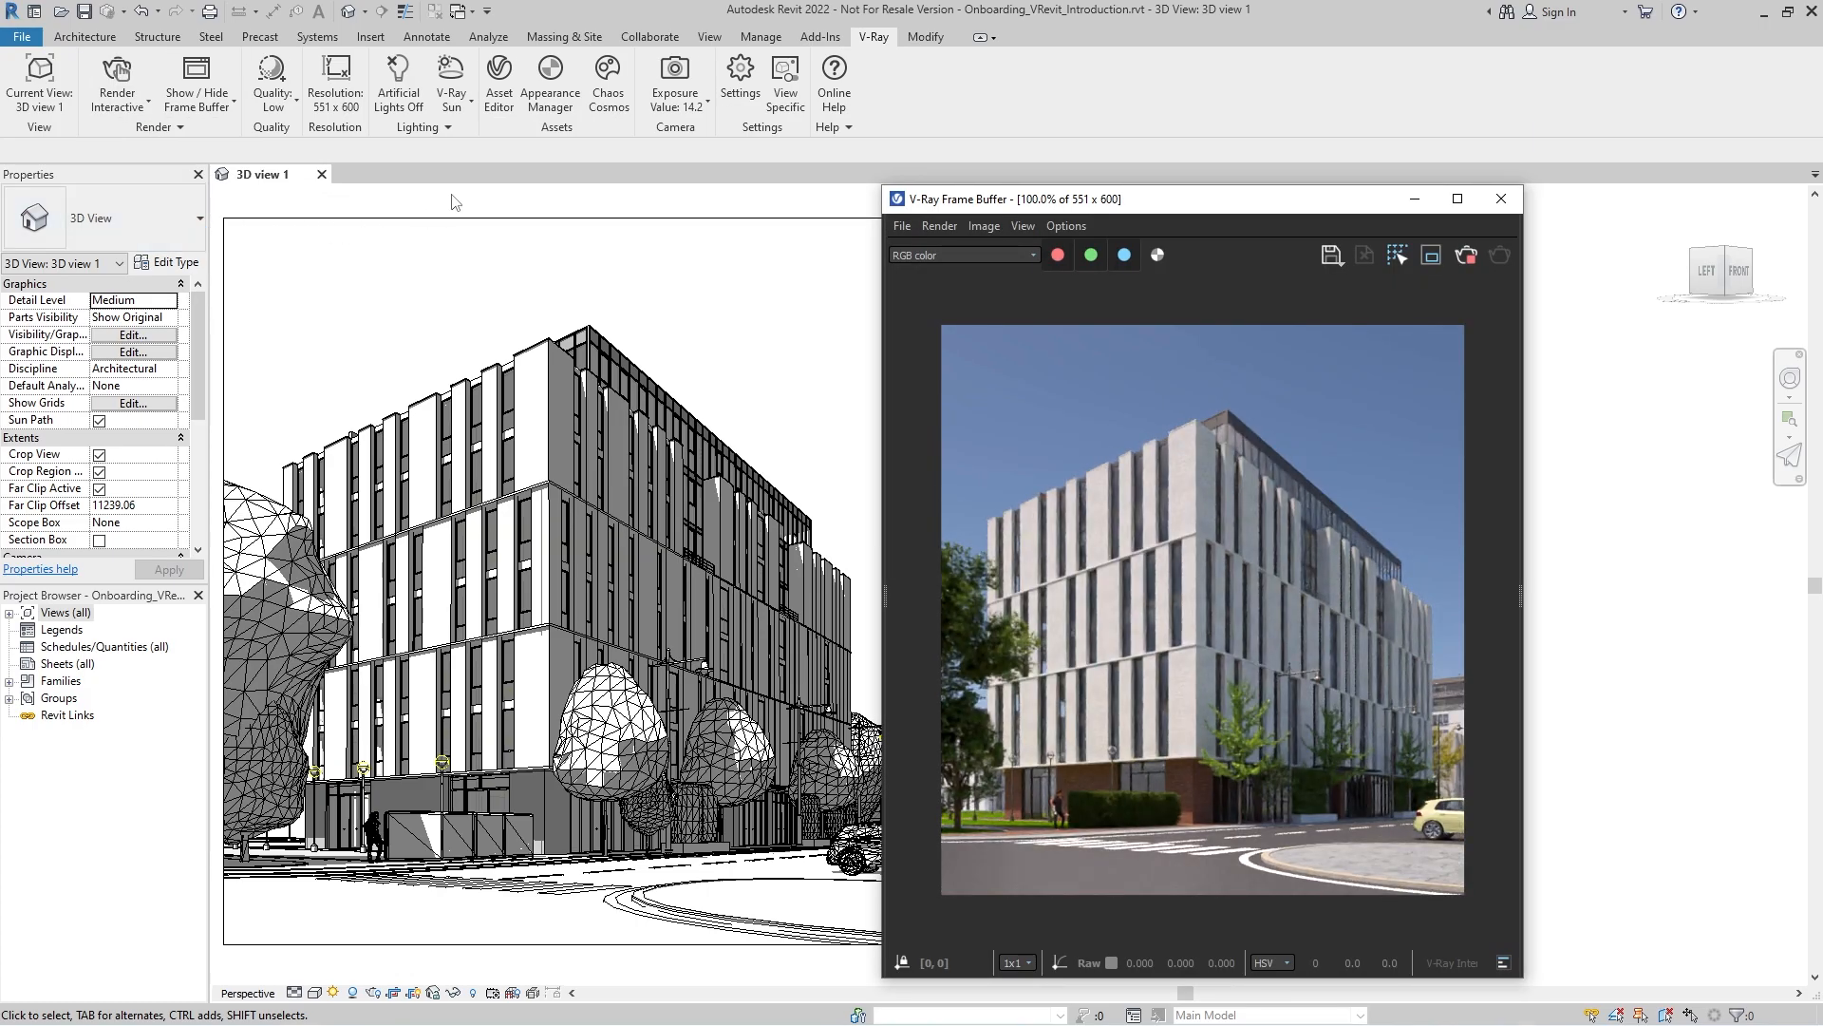
Review the Environment tab of V-Ray Settings, then bring up Chaos Cosmos
click(739, 84)
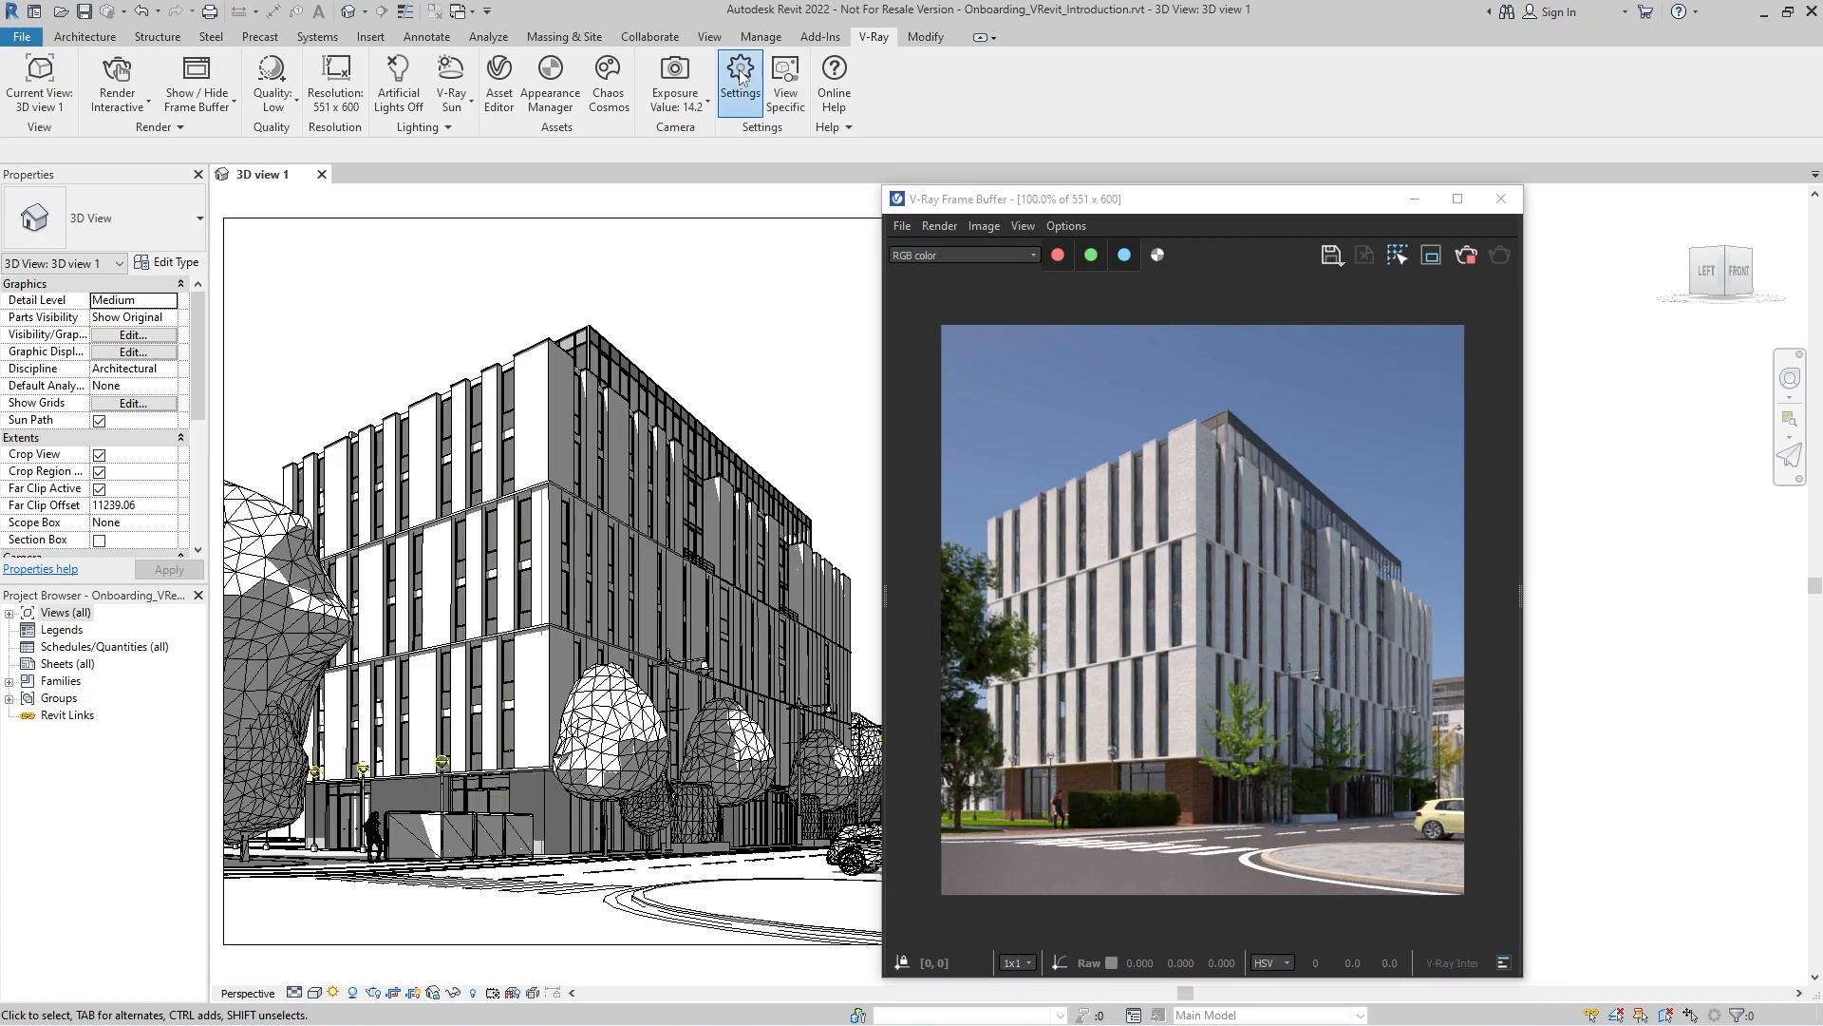
click(739, 74)
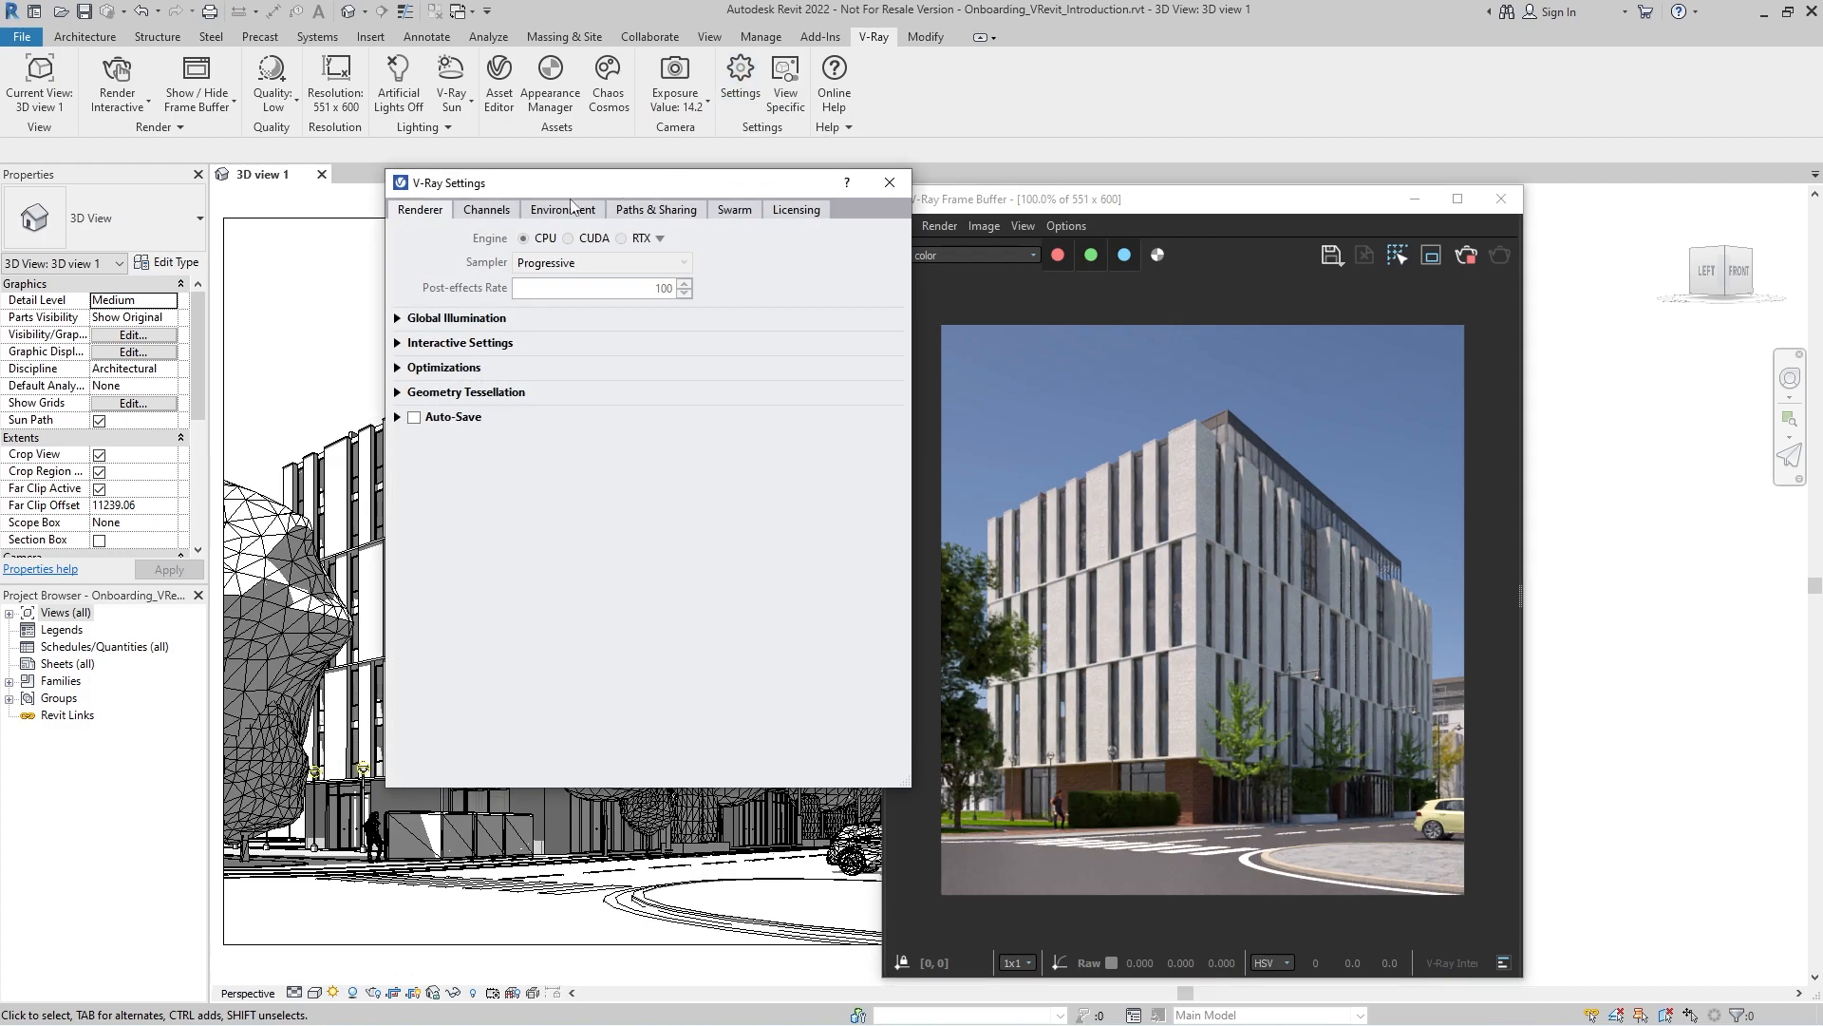
click(562, 211)
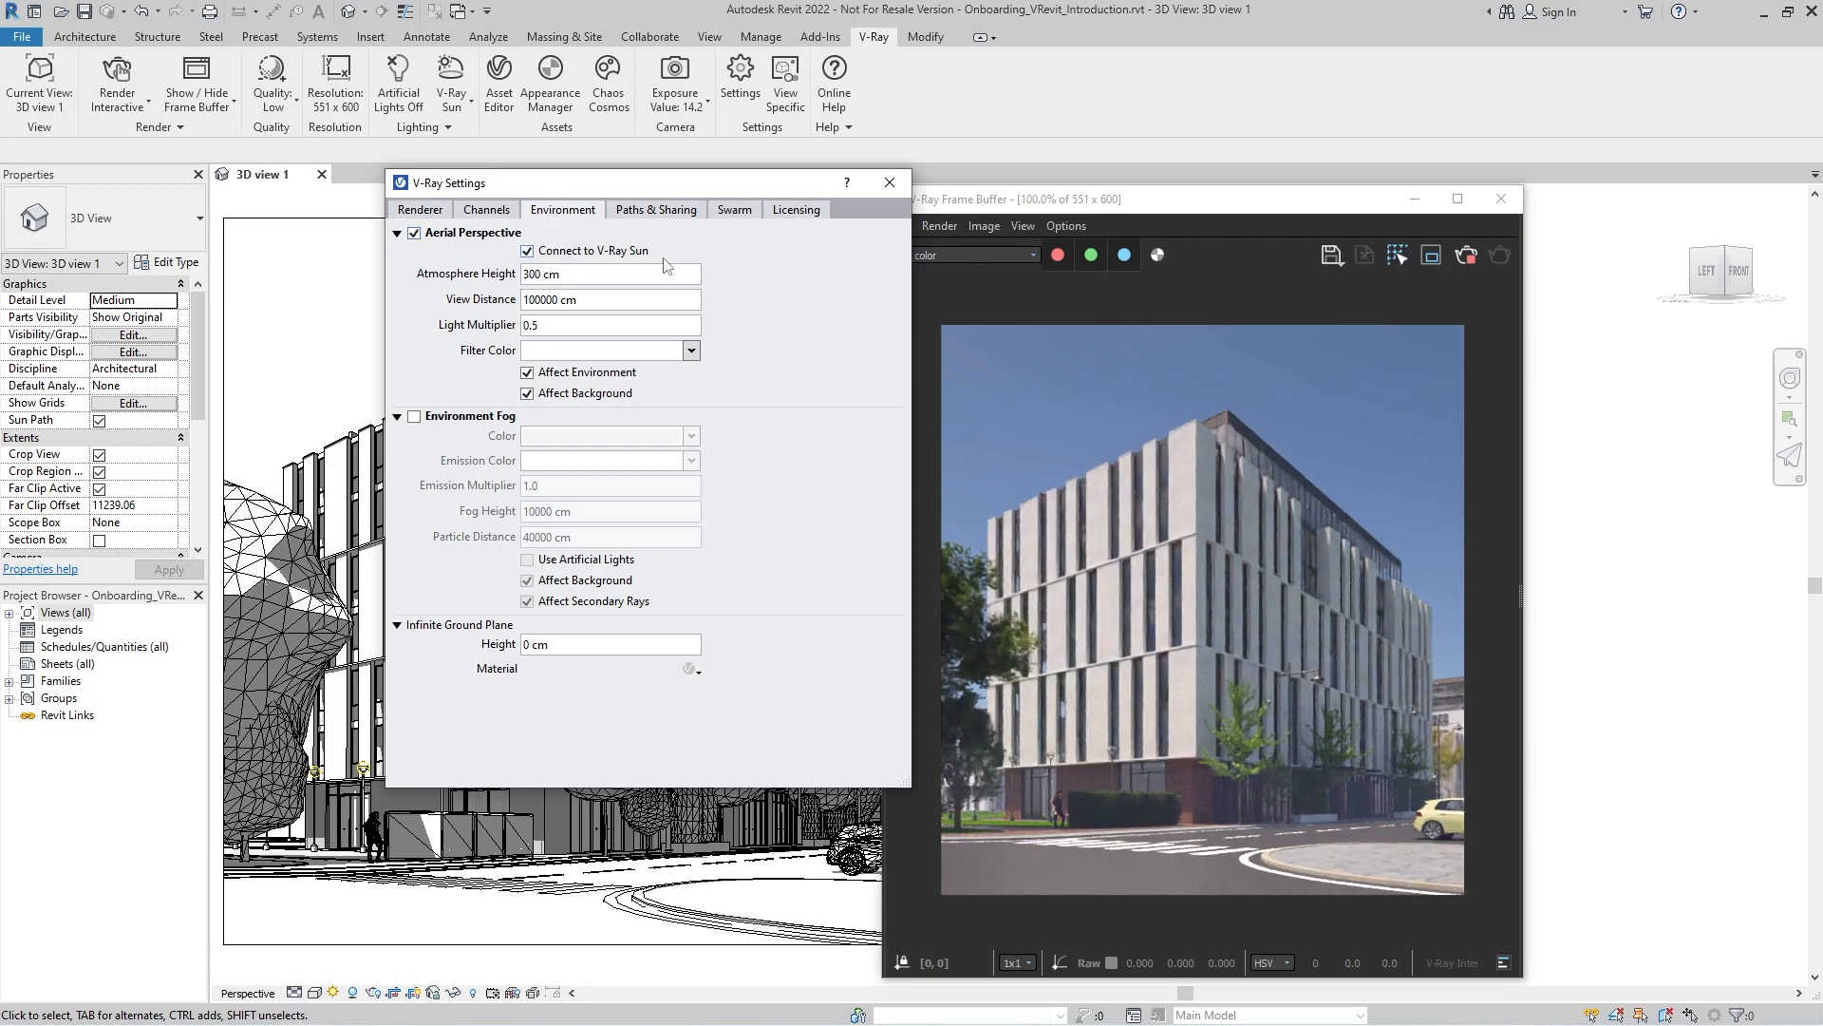
click(889, 182)
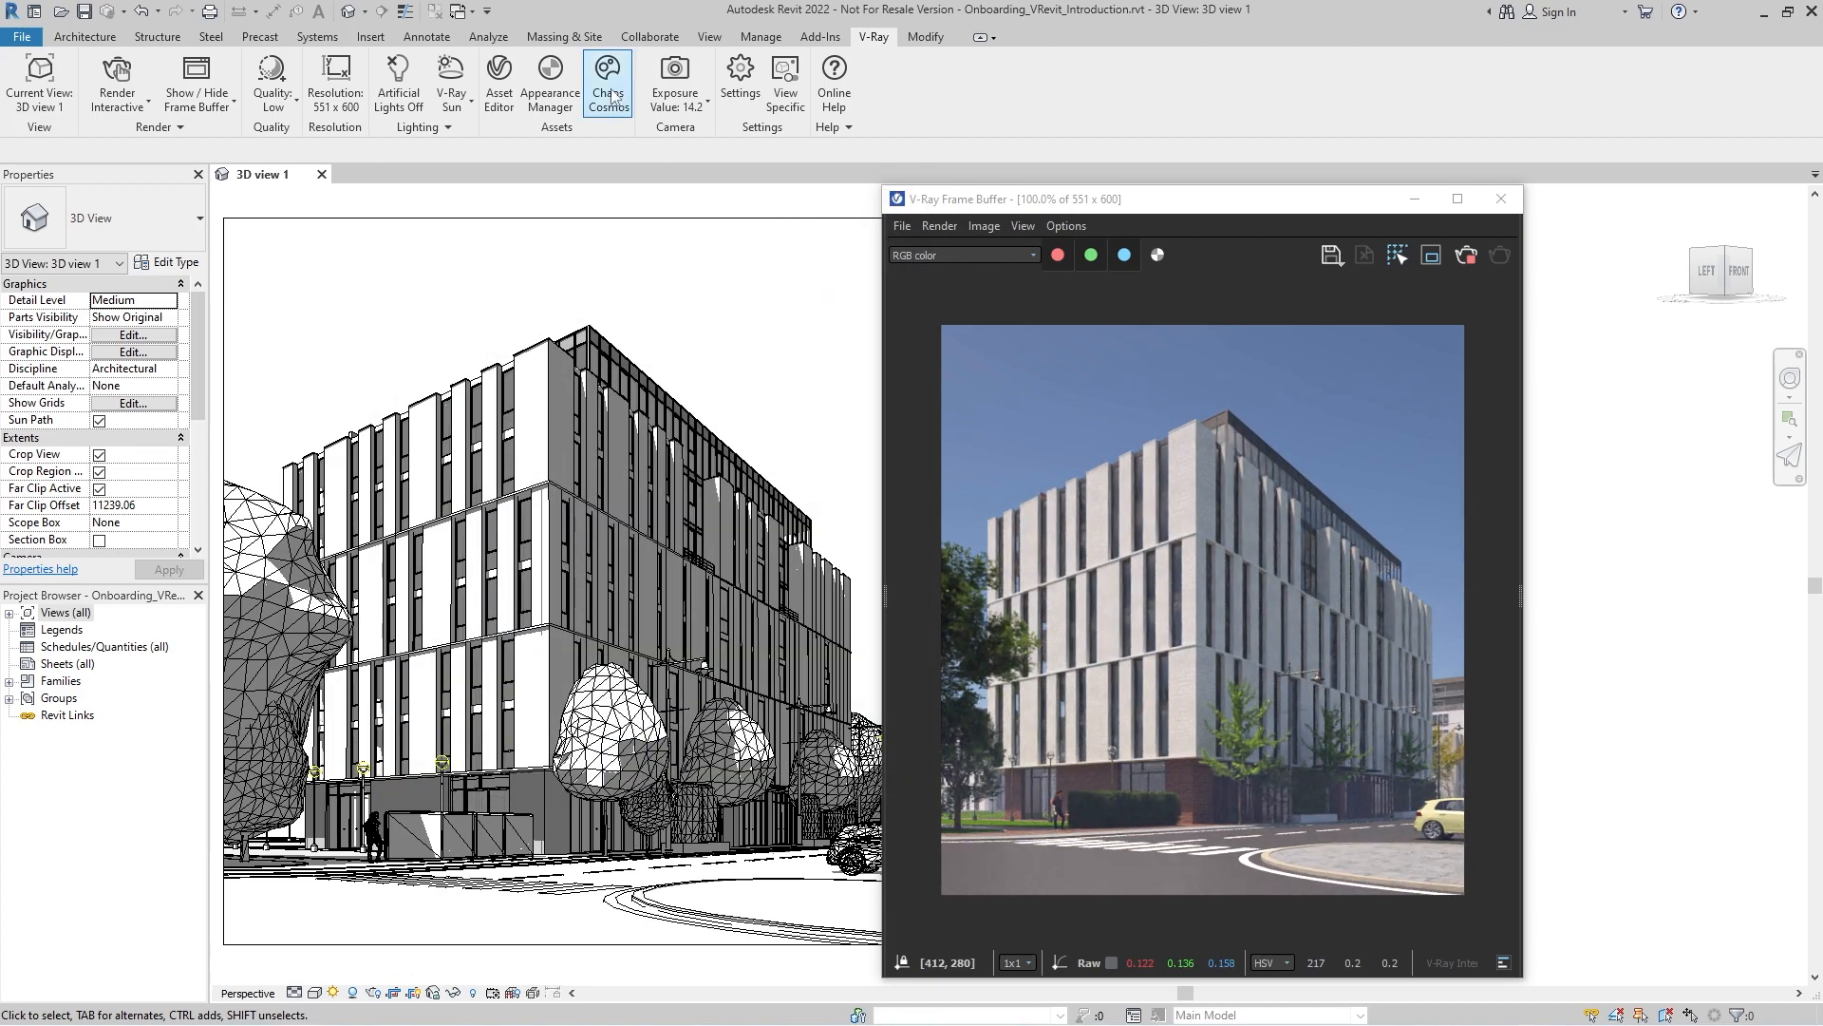
click(608, 81)
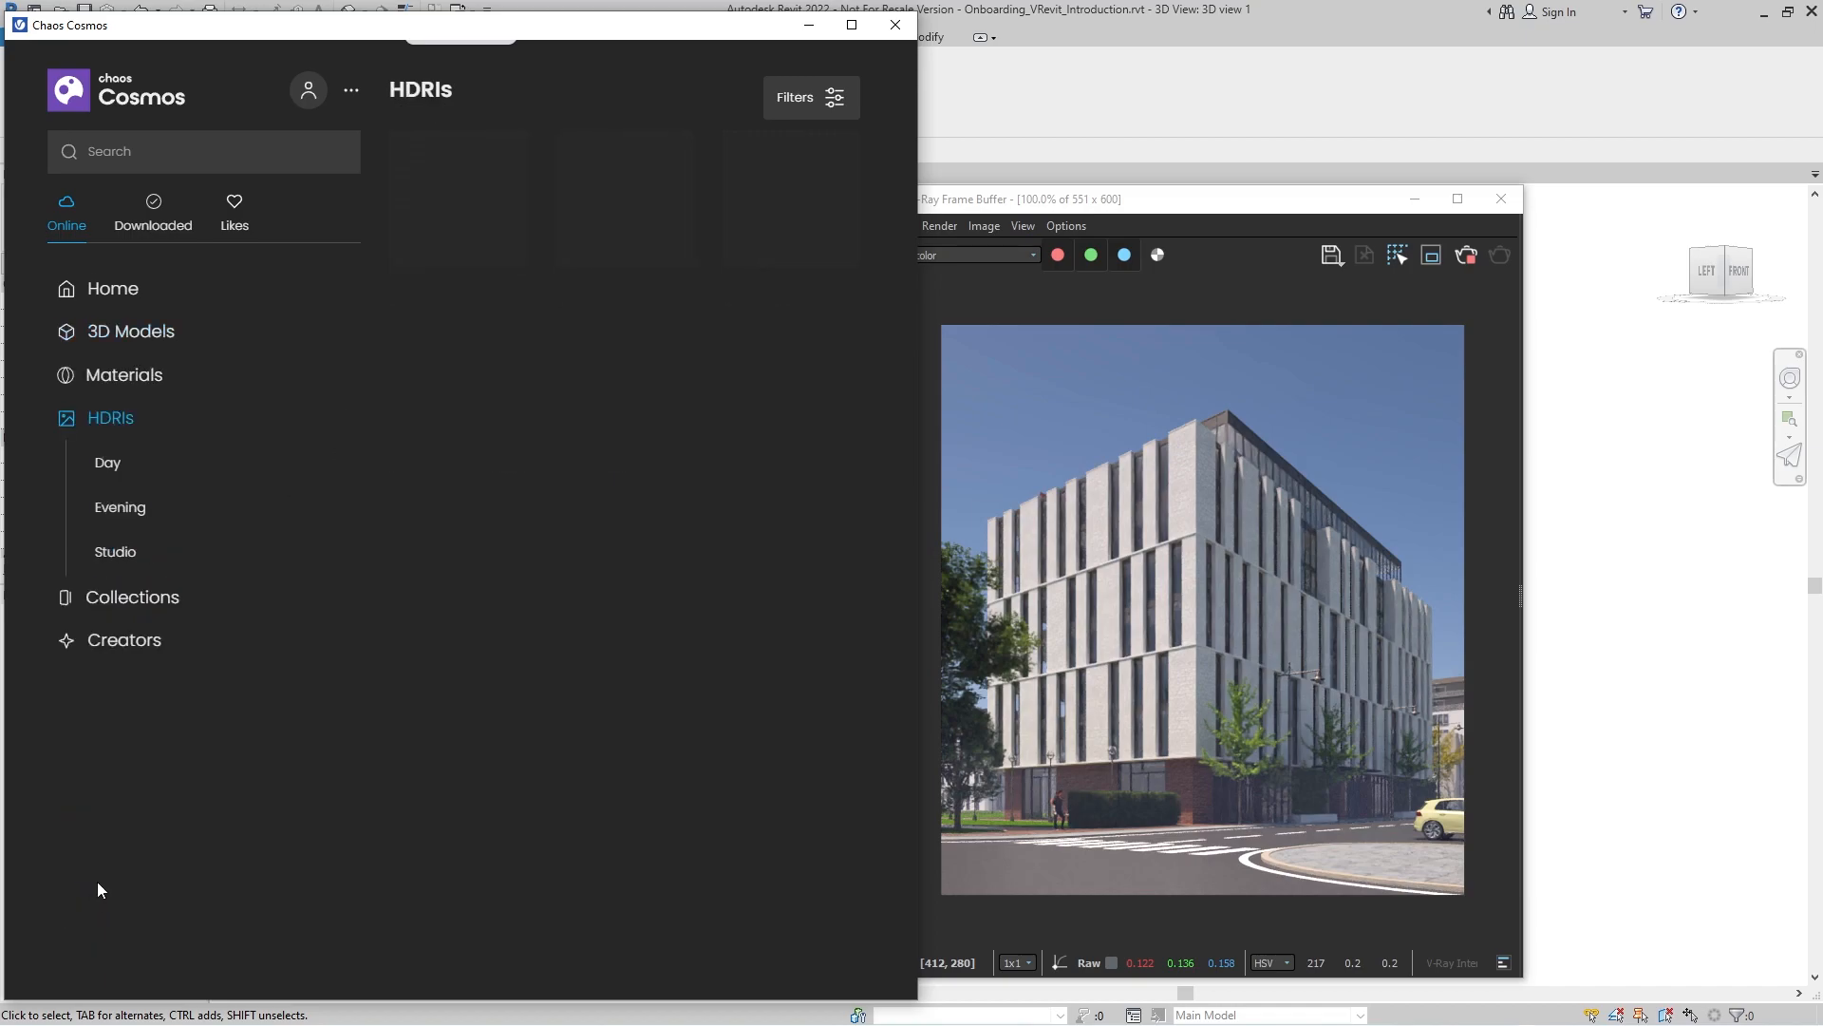
Import the Day 025 sky from Cosmos HDRIs > Day as the dome light and close Cosmos
click(106, 461)
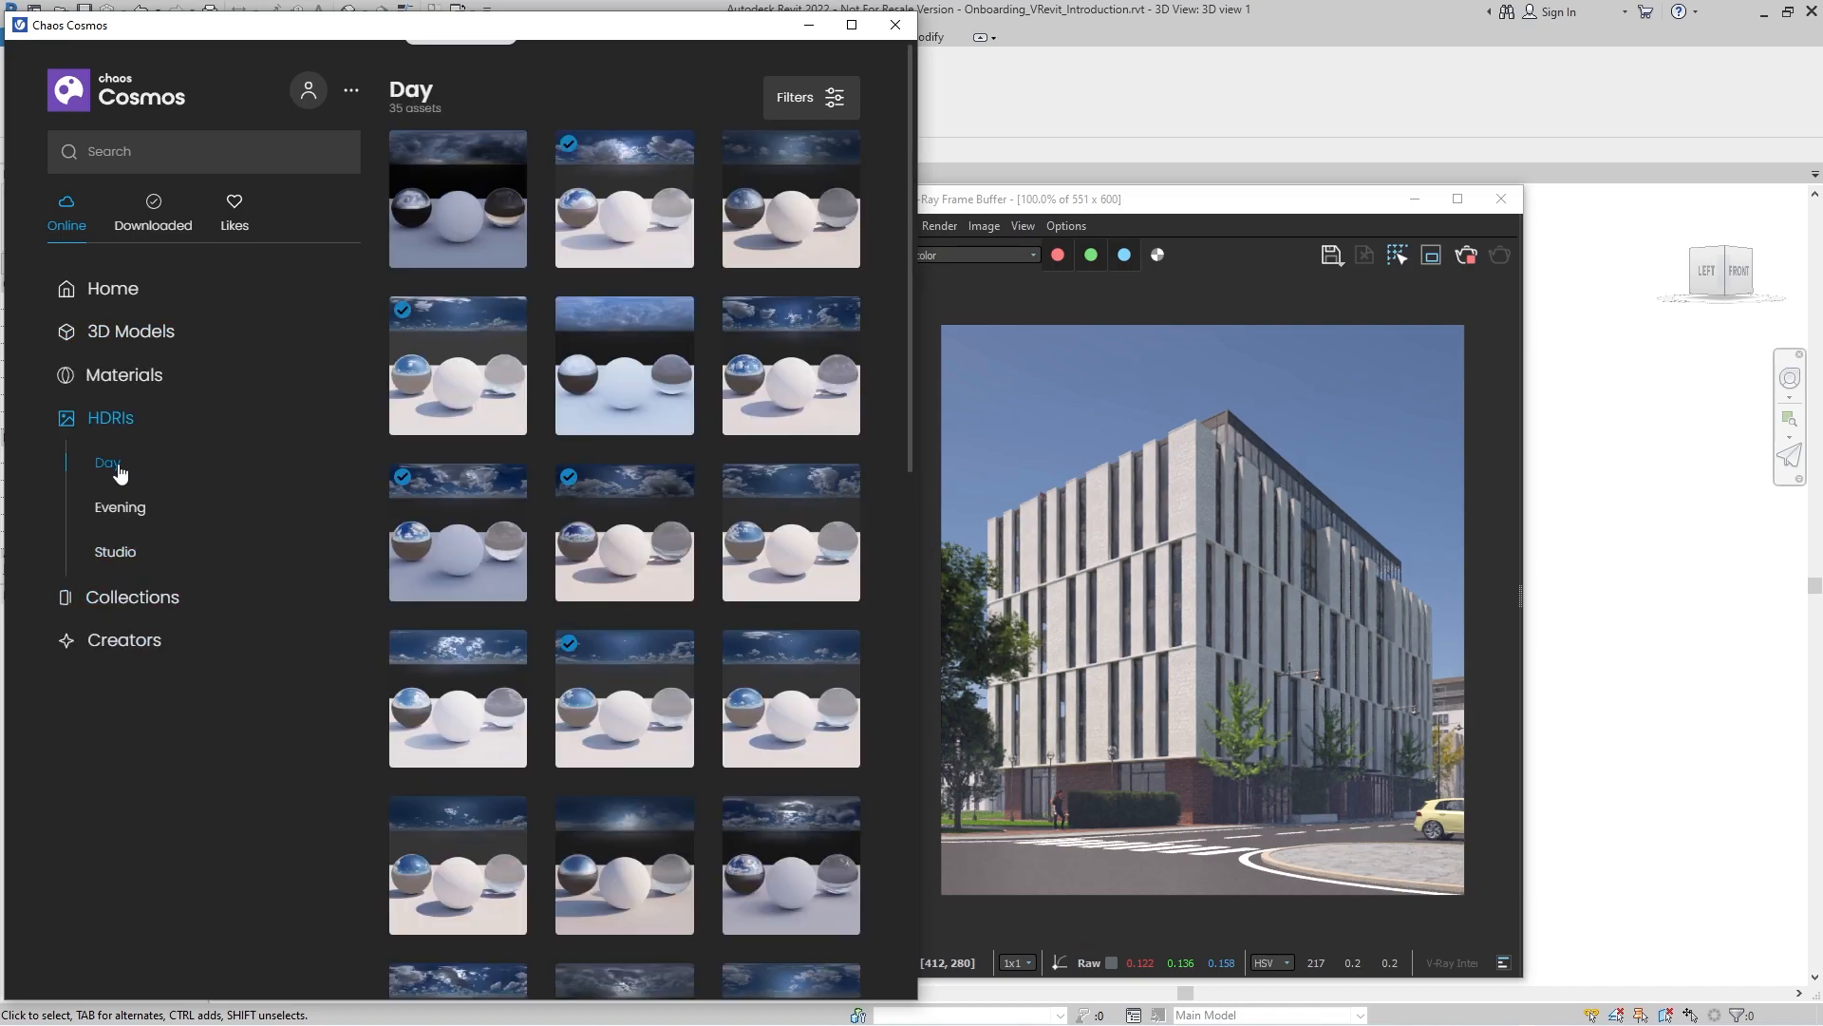
mouse_move(625, 697)
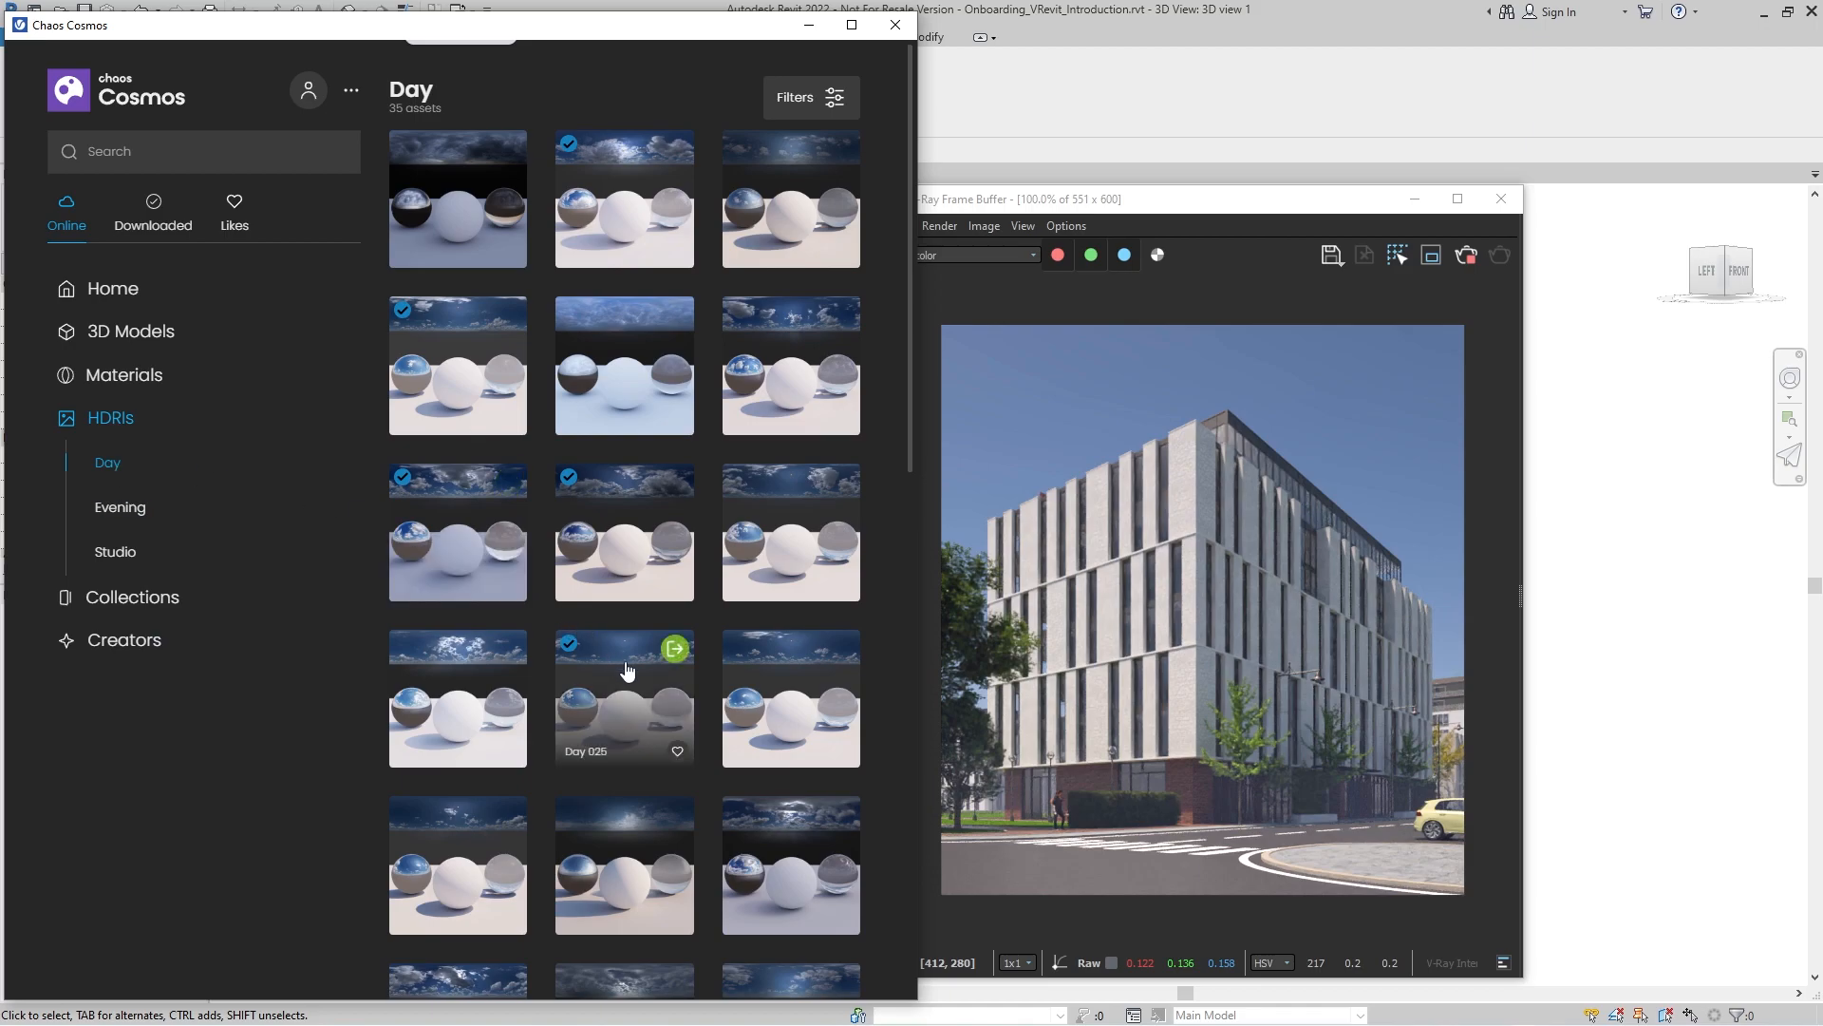
click(674, 647)
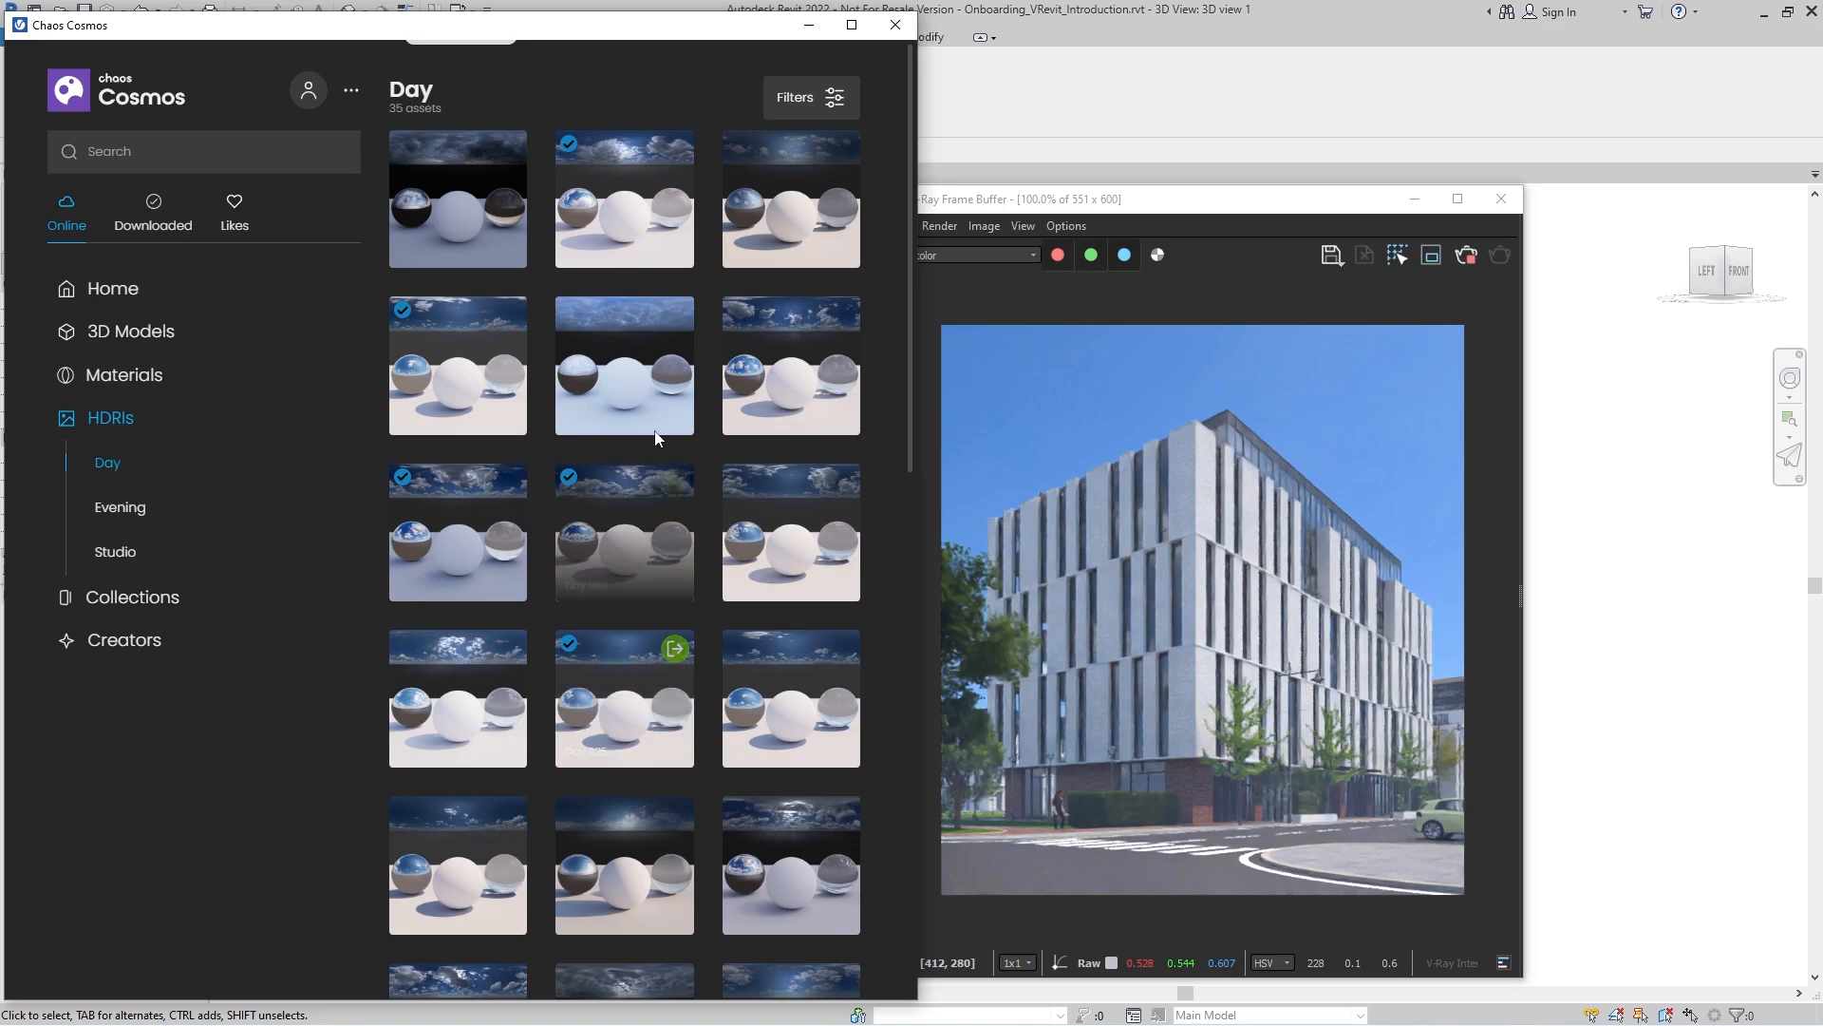
click(892, 24)
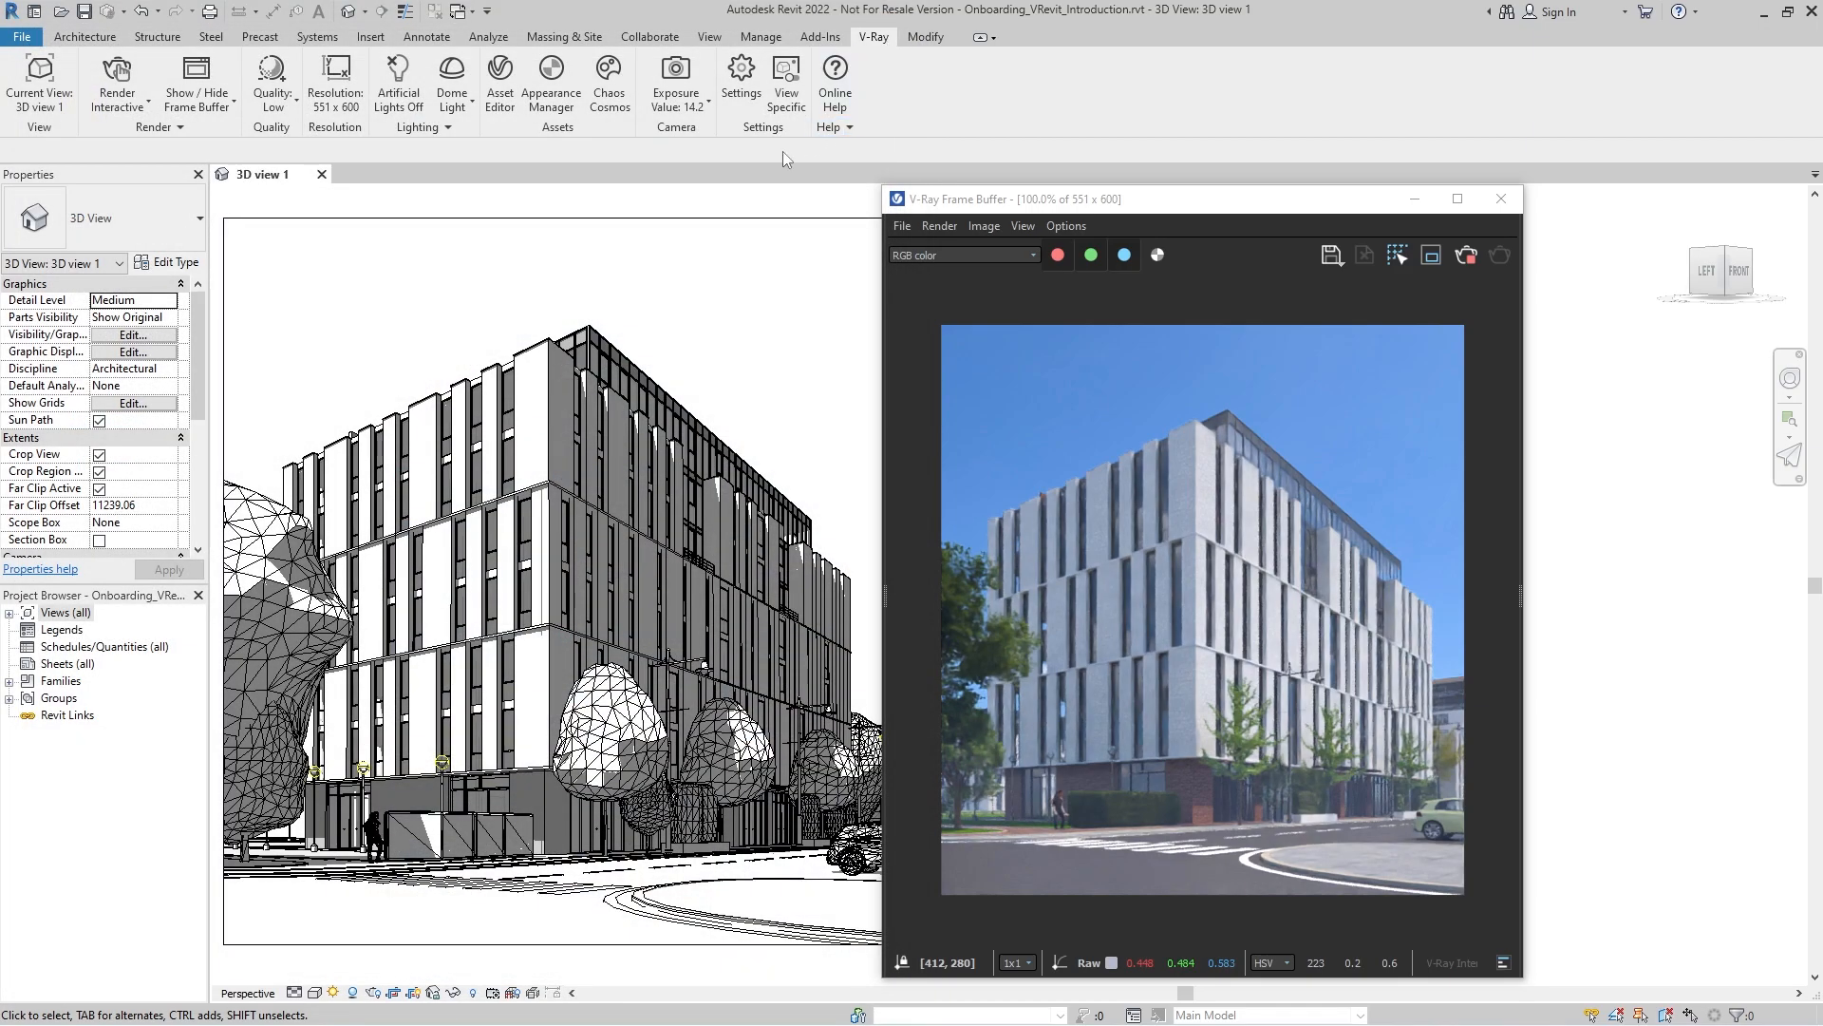
Rotate the dome light's sky image horizontally to 110°
click(452, 80)
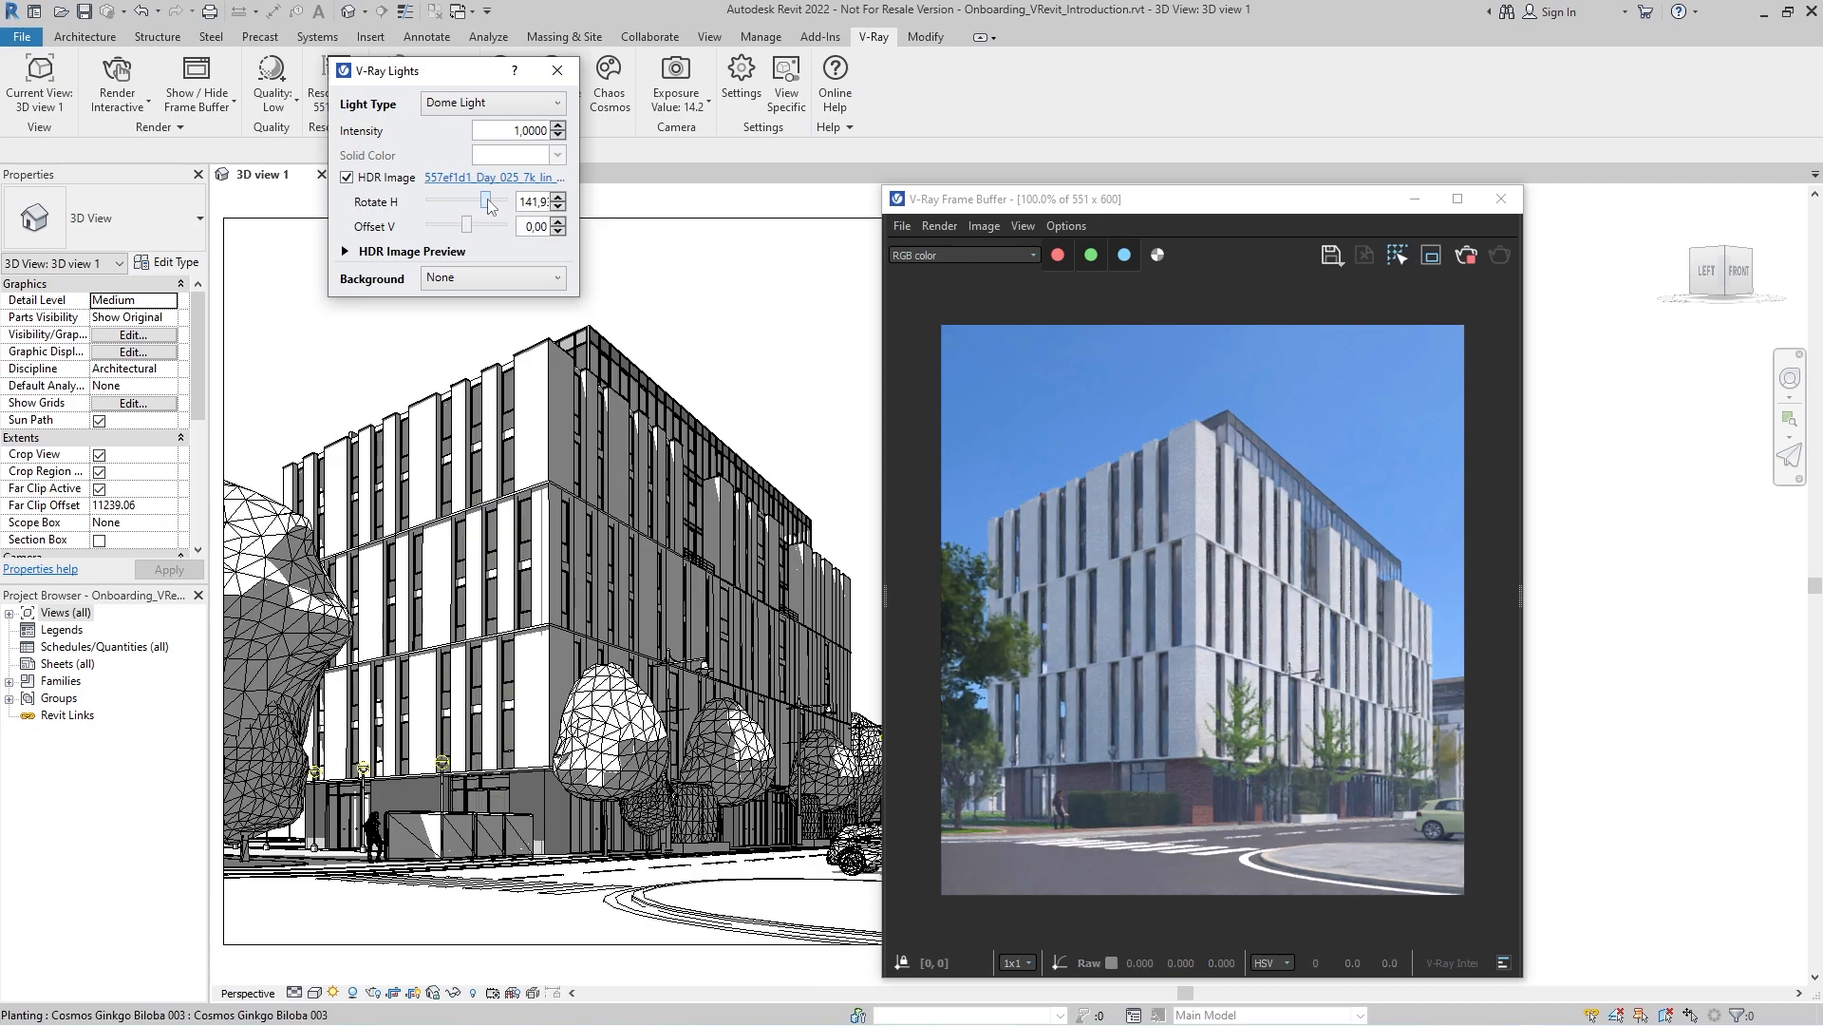
drag(454, 202, 494, 201)
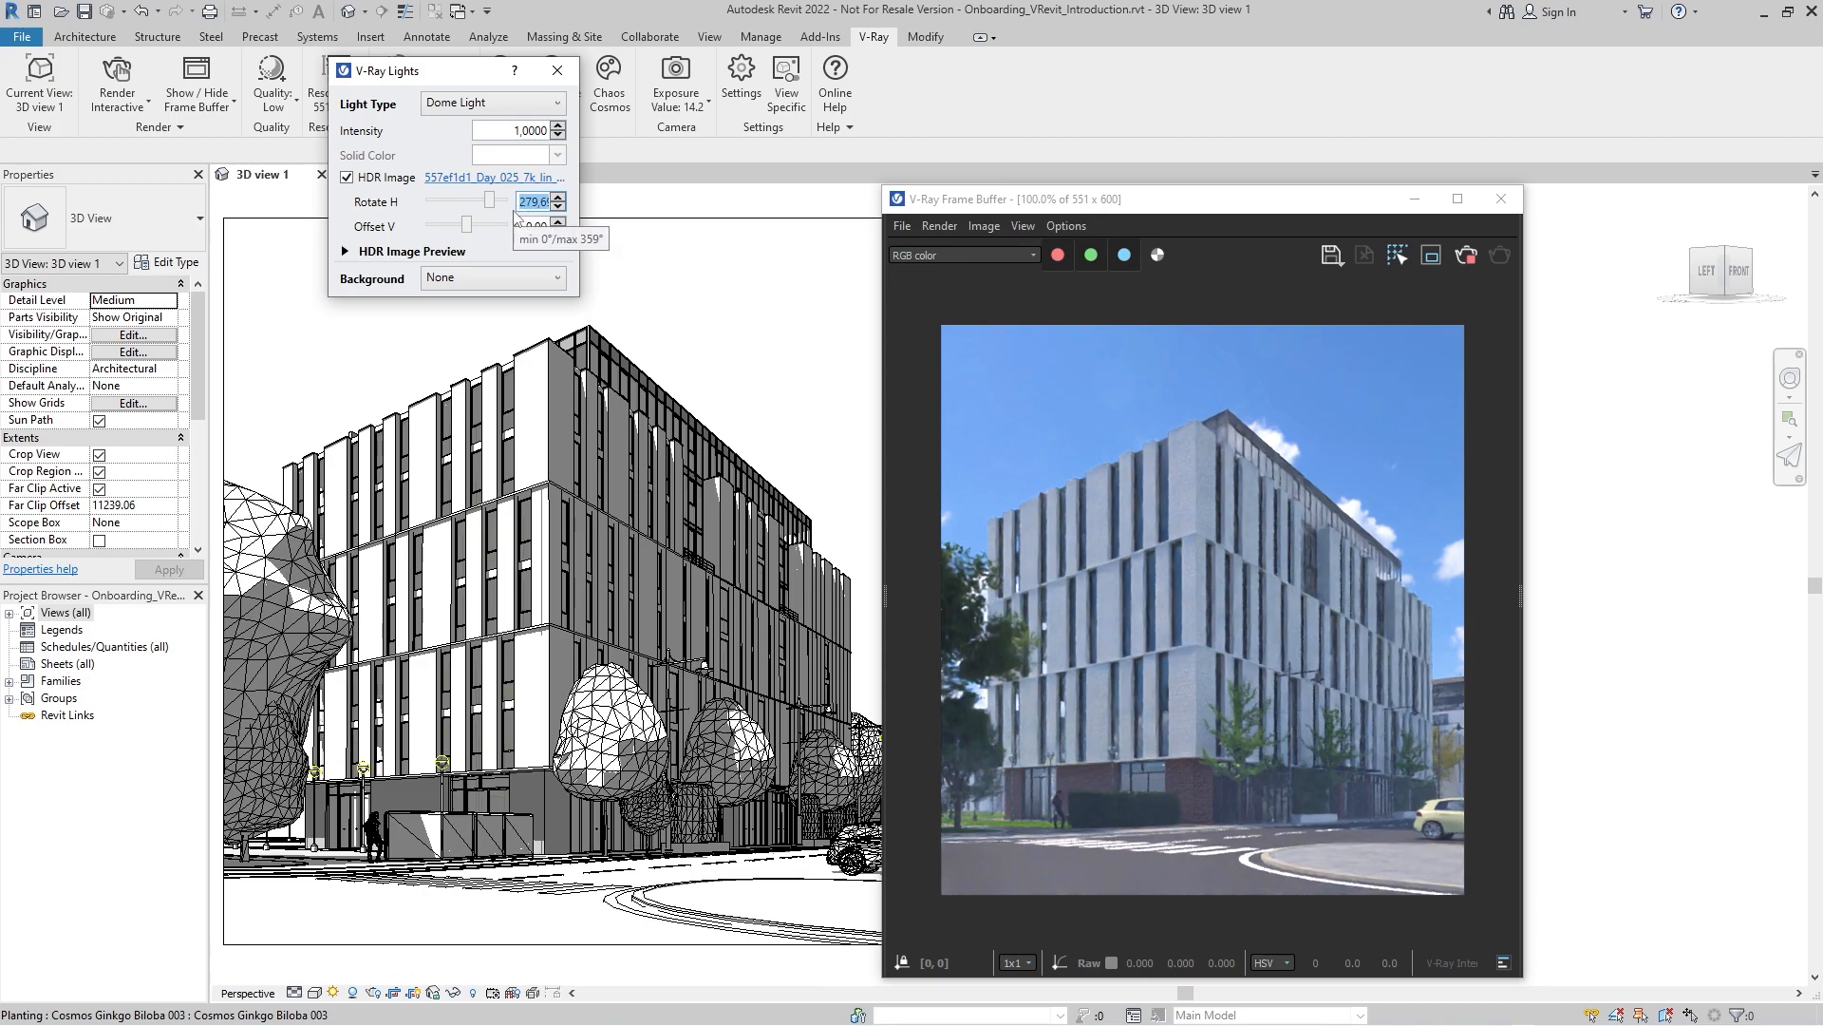
text(110.0)
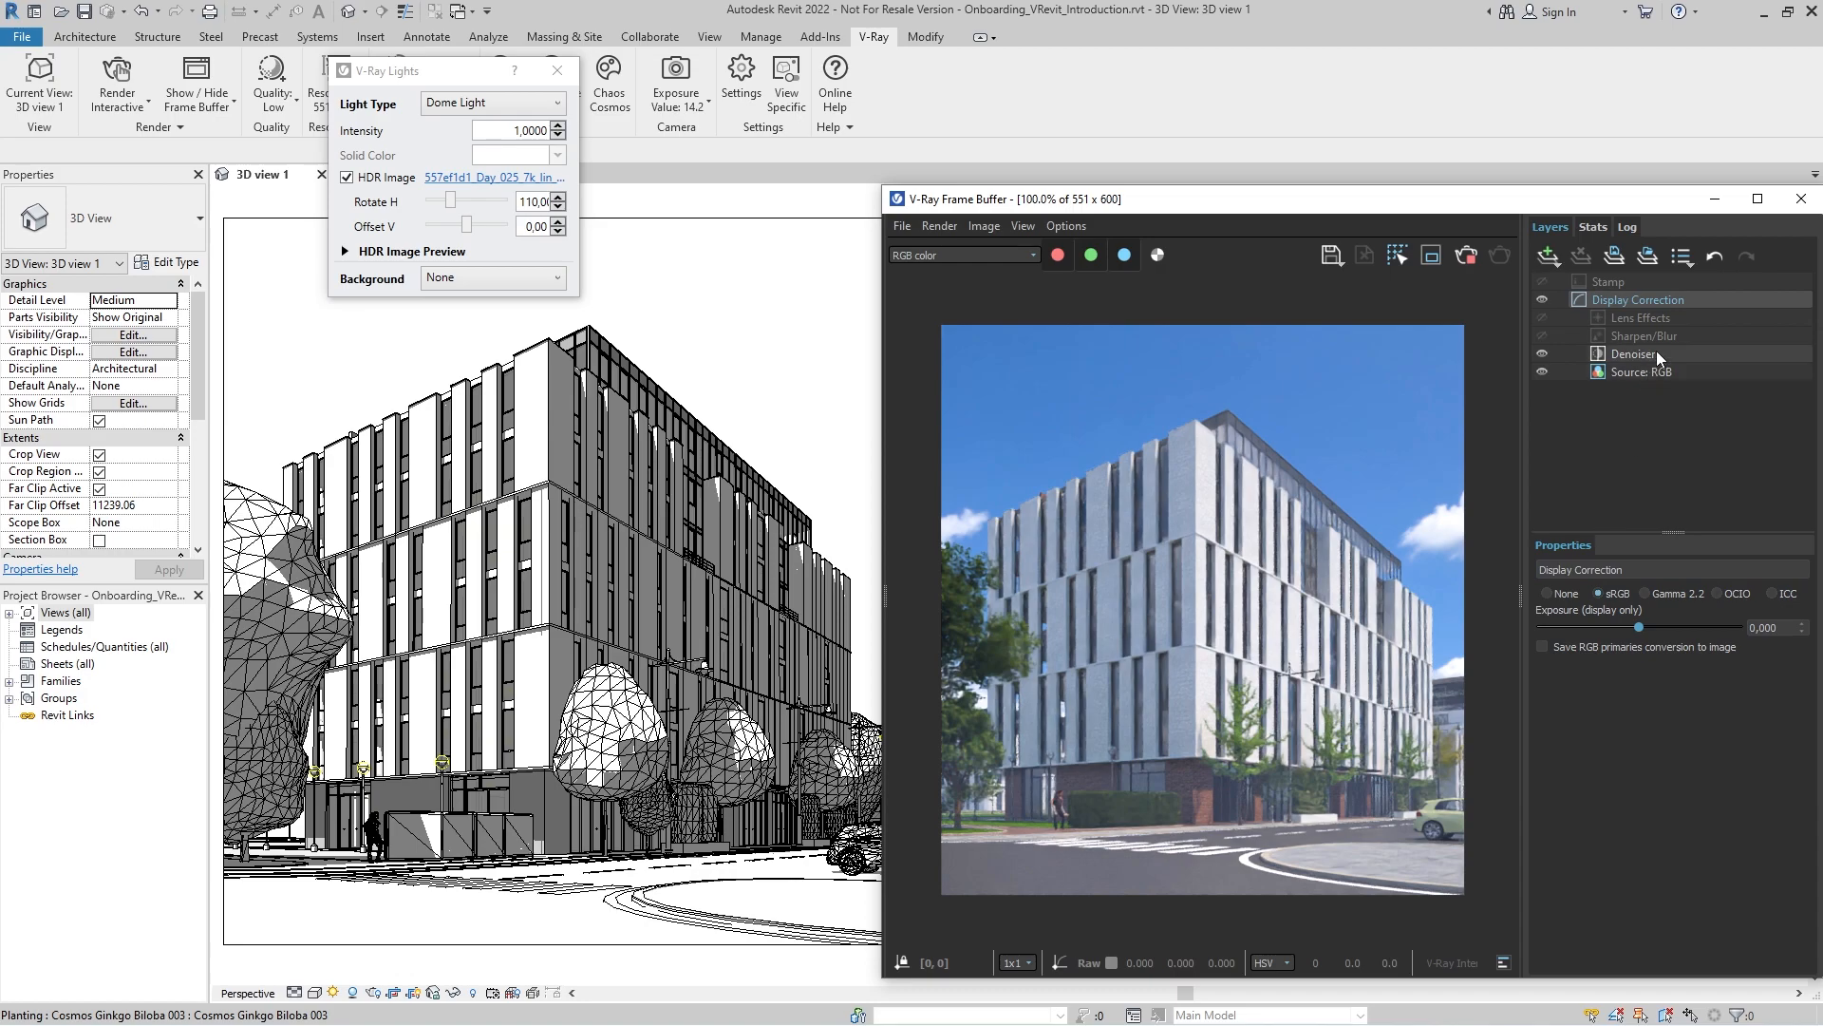
Enable the Sharpen/Blur layer and lower its blur radius to about 0.12
click(1645, 335)
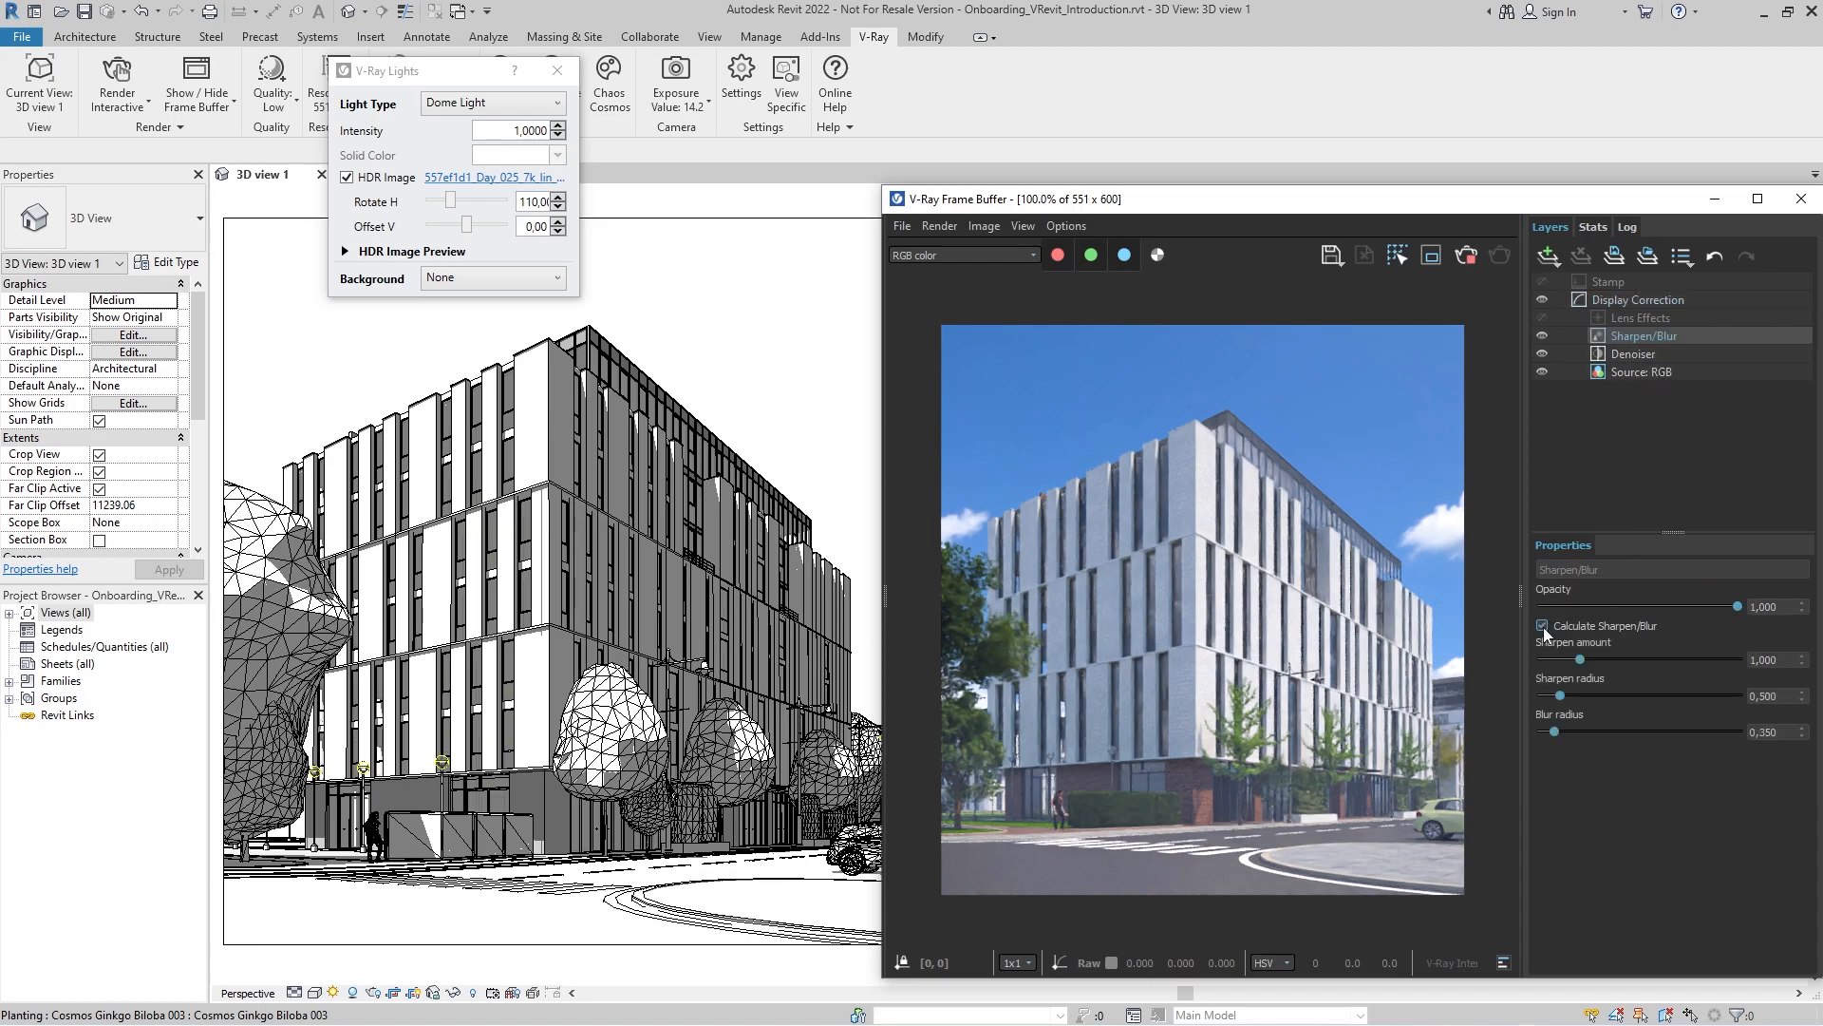
drag(1590, 729, 1789, 729)
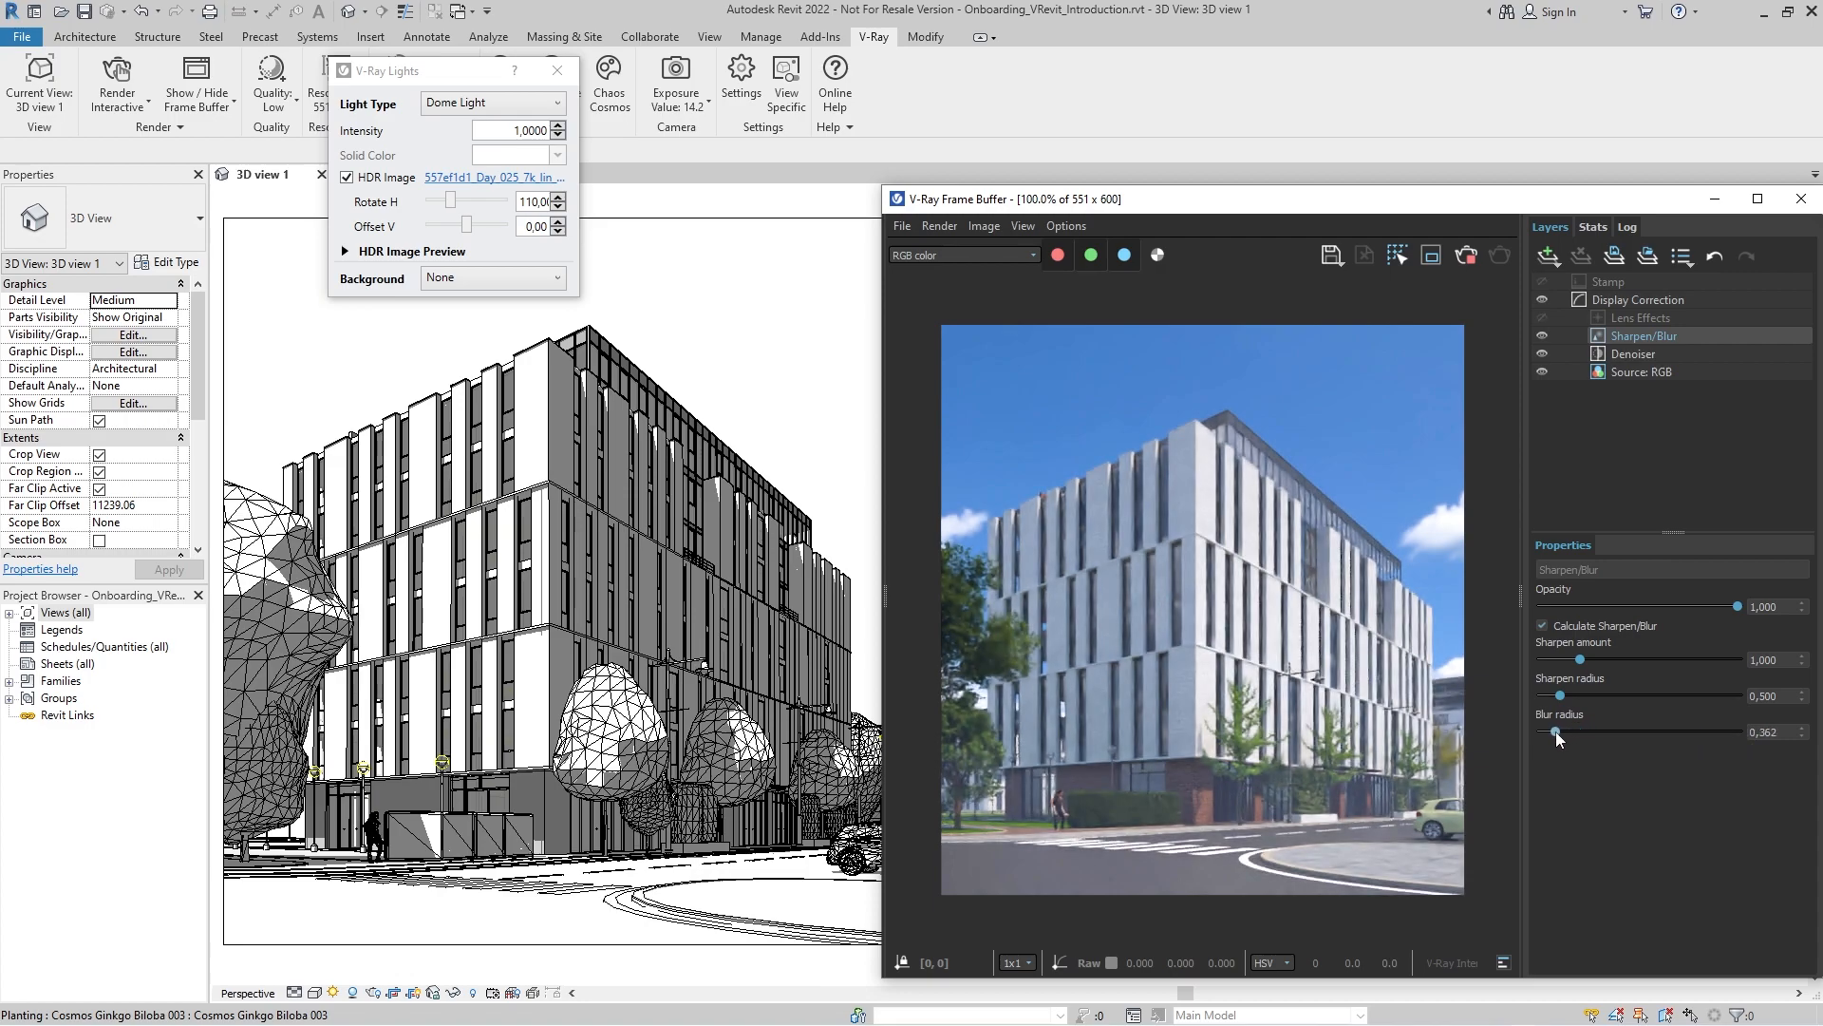
drag(1578, 730, 1546, 730)
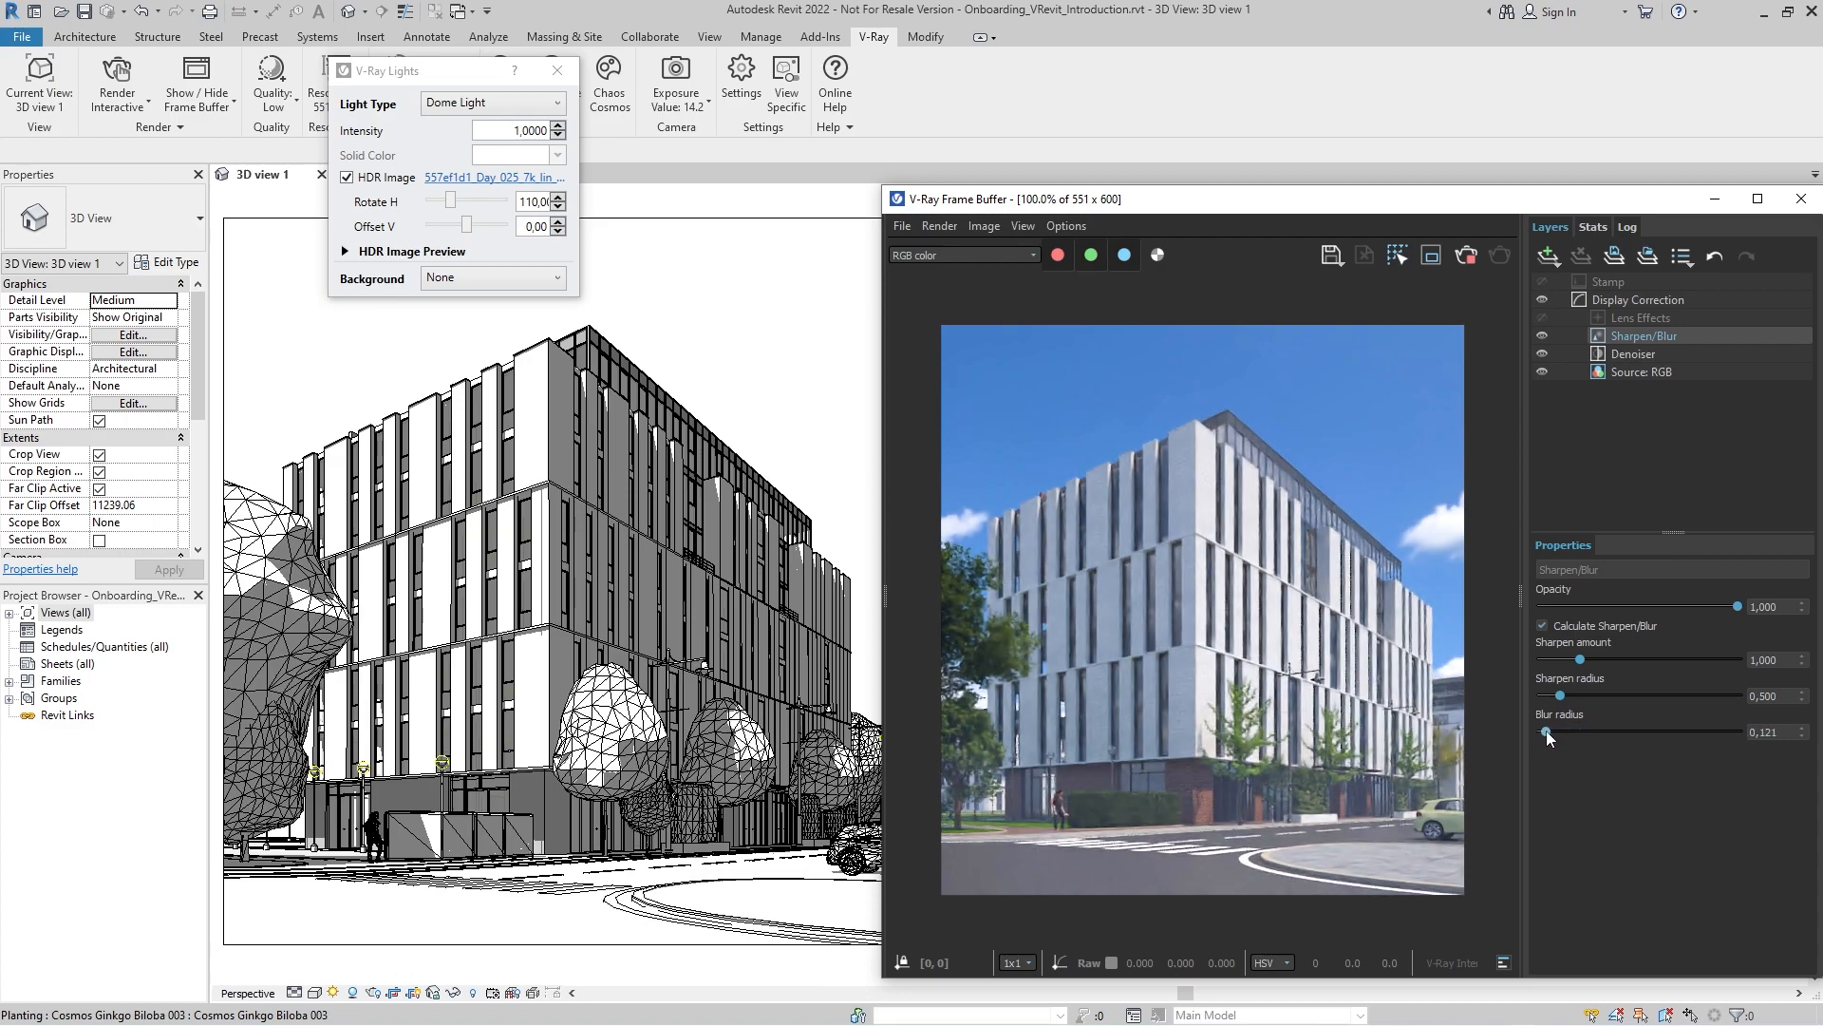
Add a Filmic tonemap layer using the Power curve type with slightly reduced toe strength
click(1548, 257)
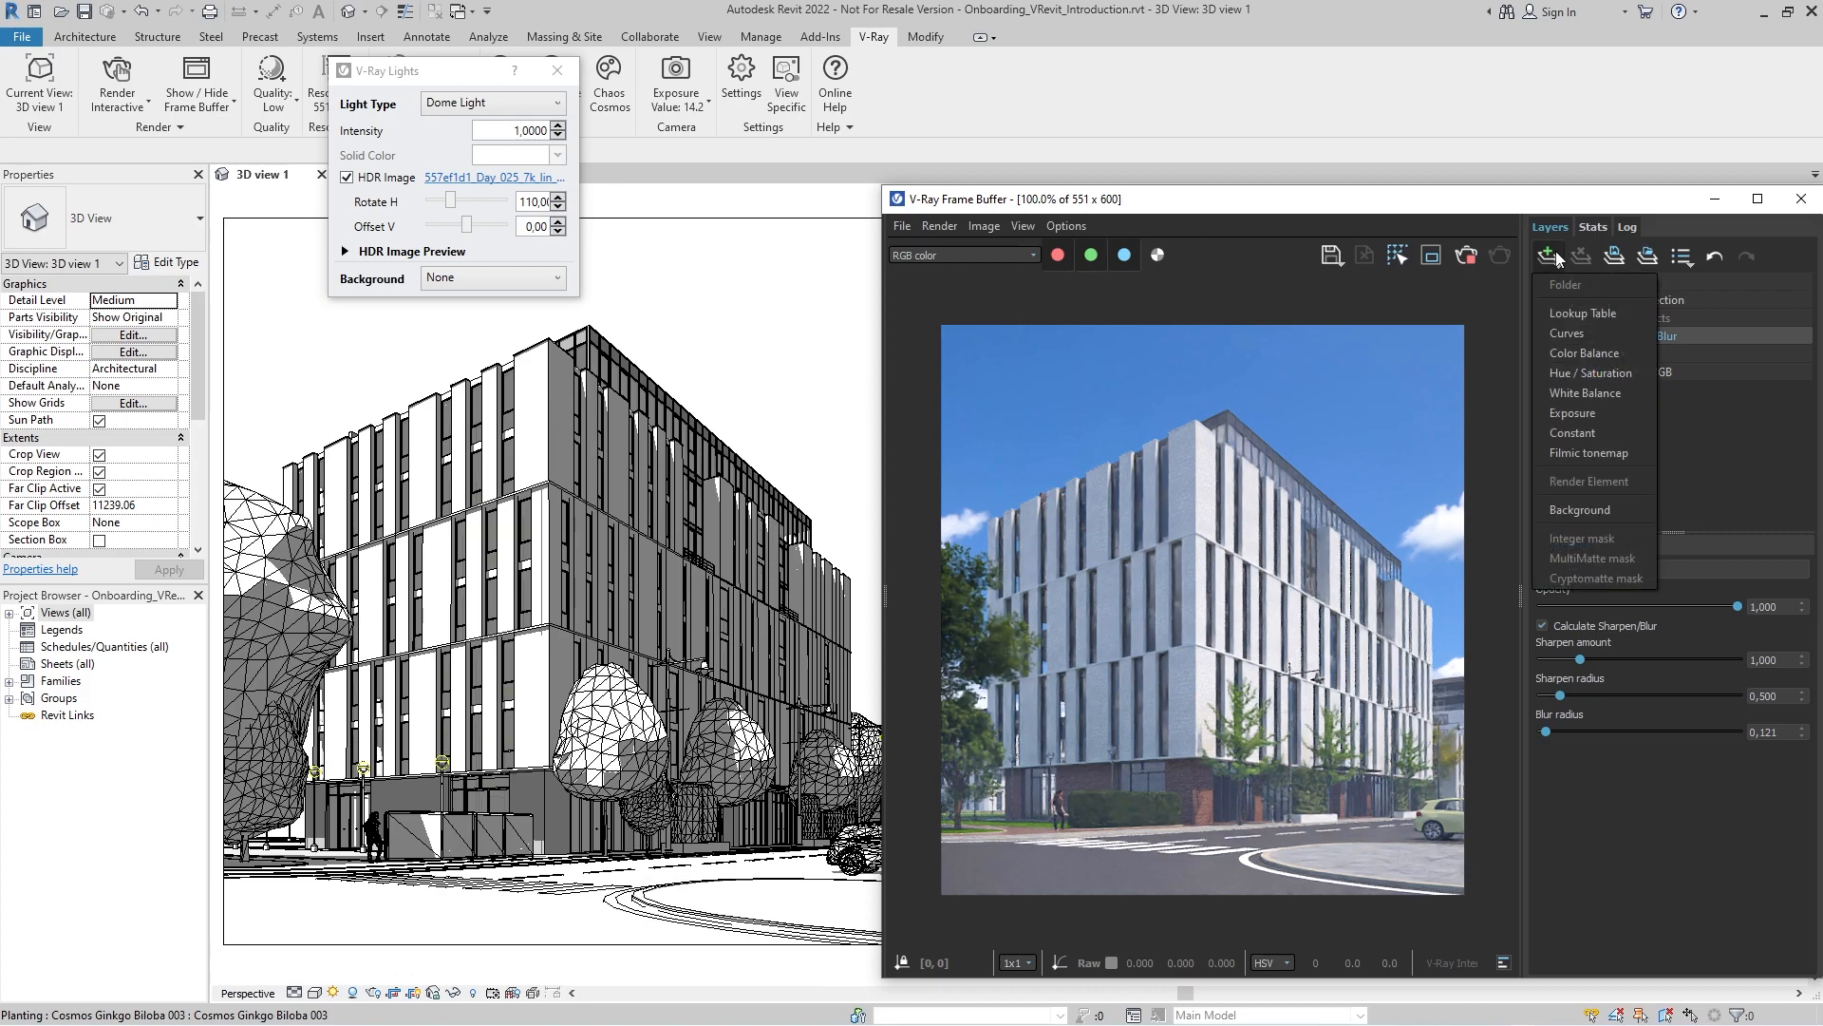
click(1590, 452)
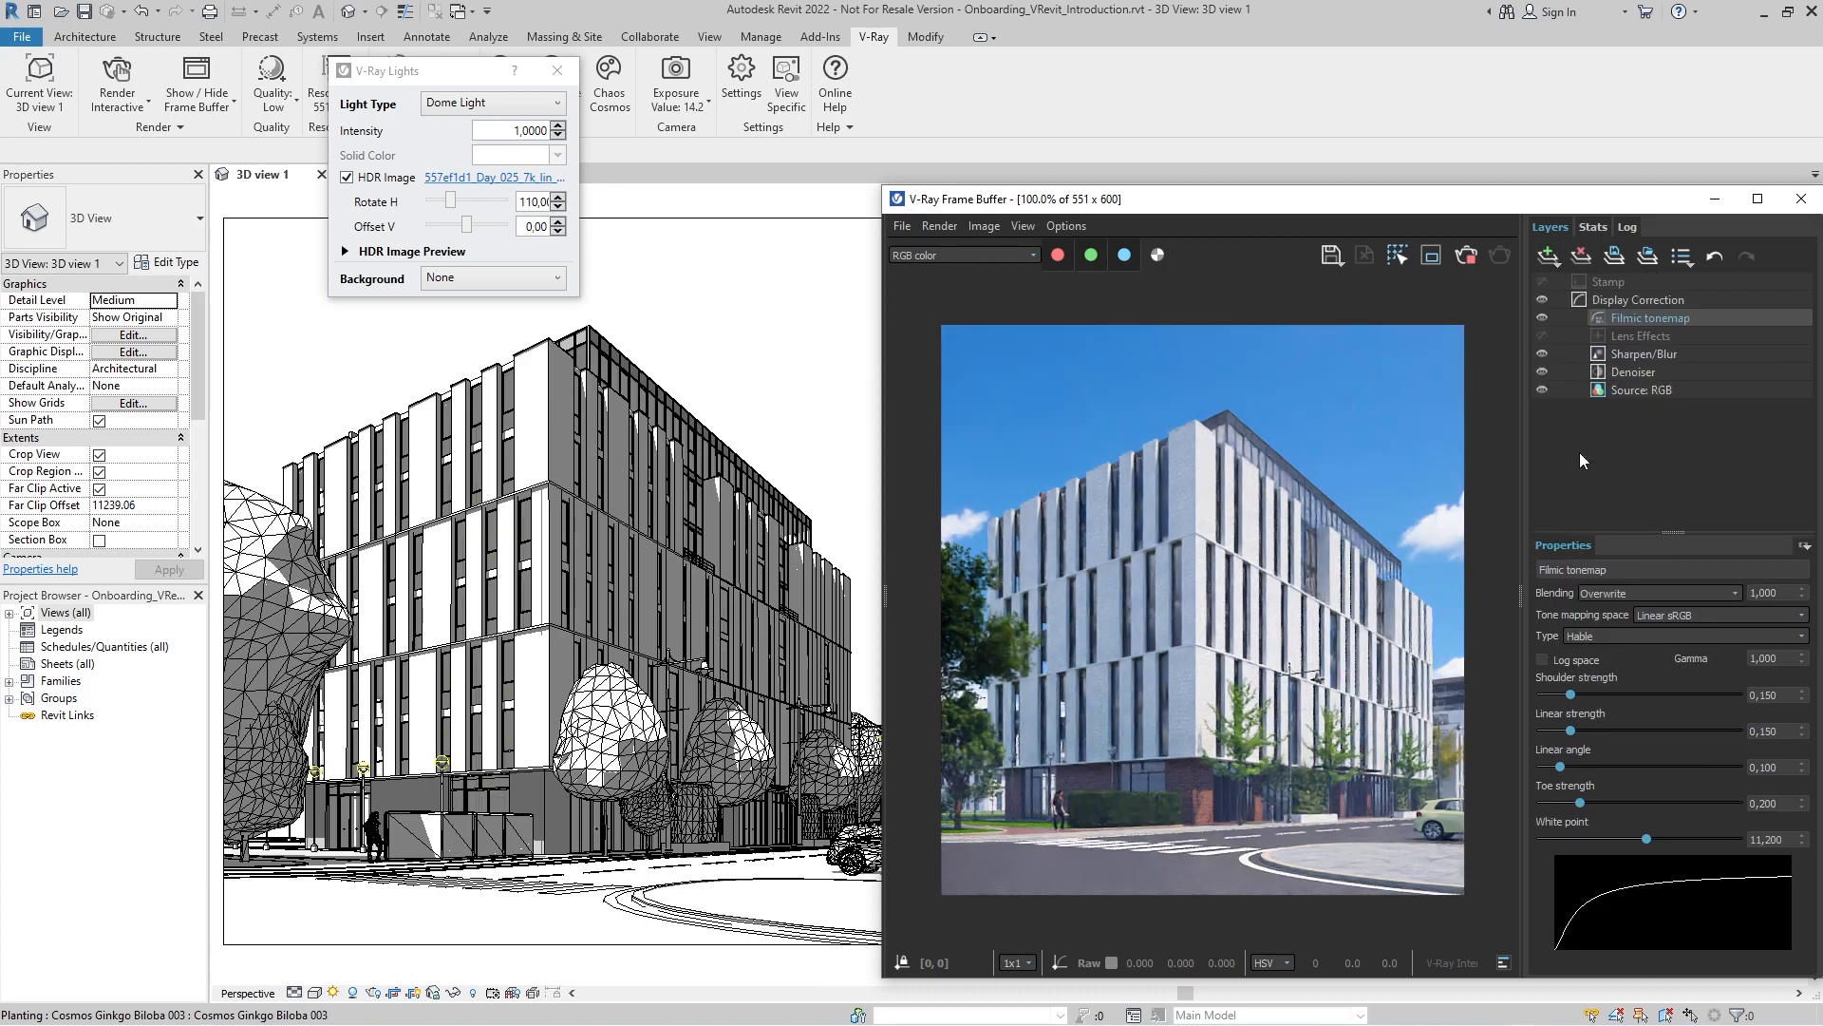
click(1685, 635)
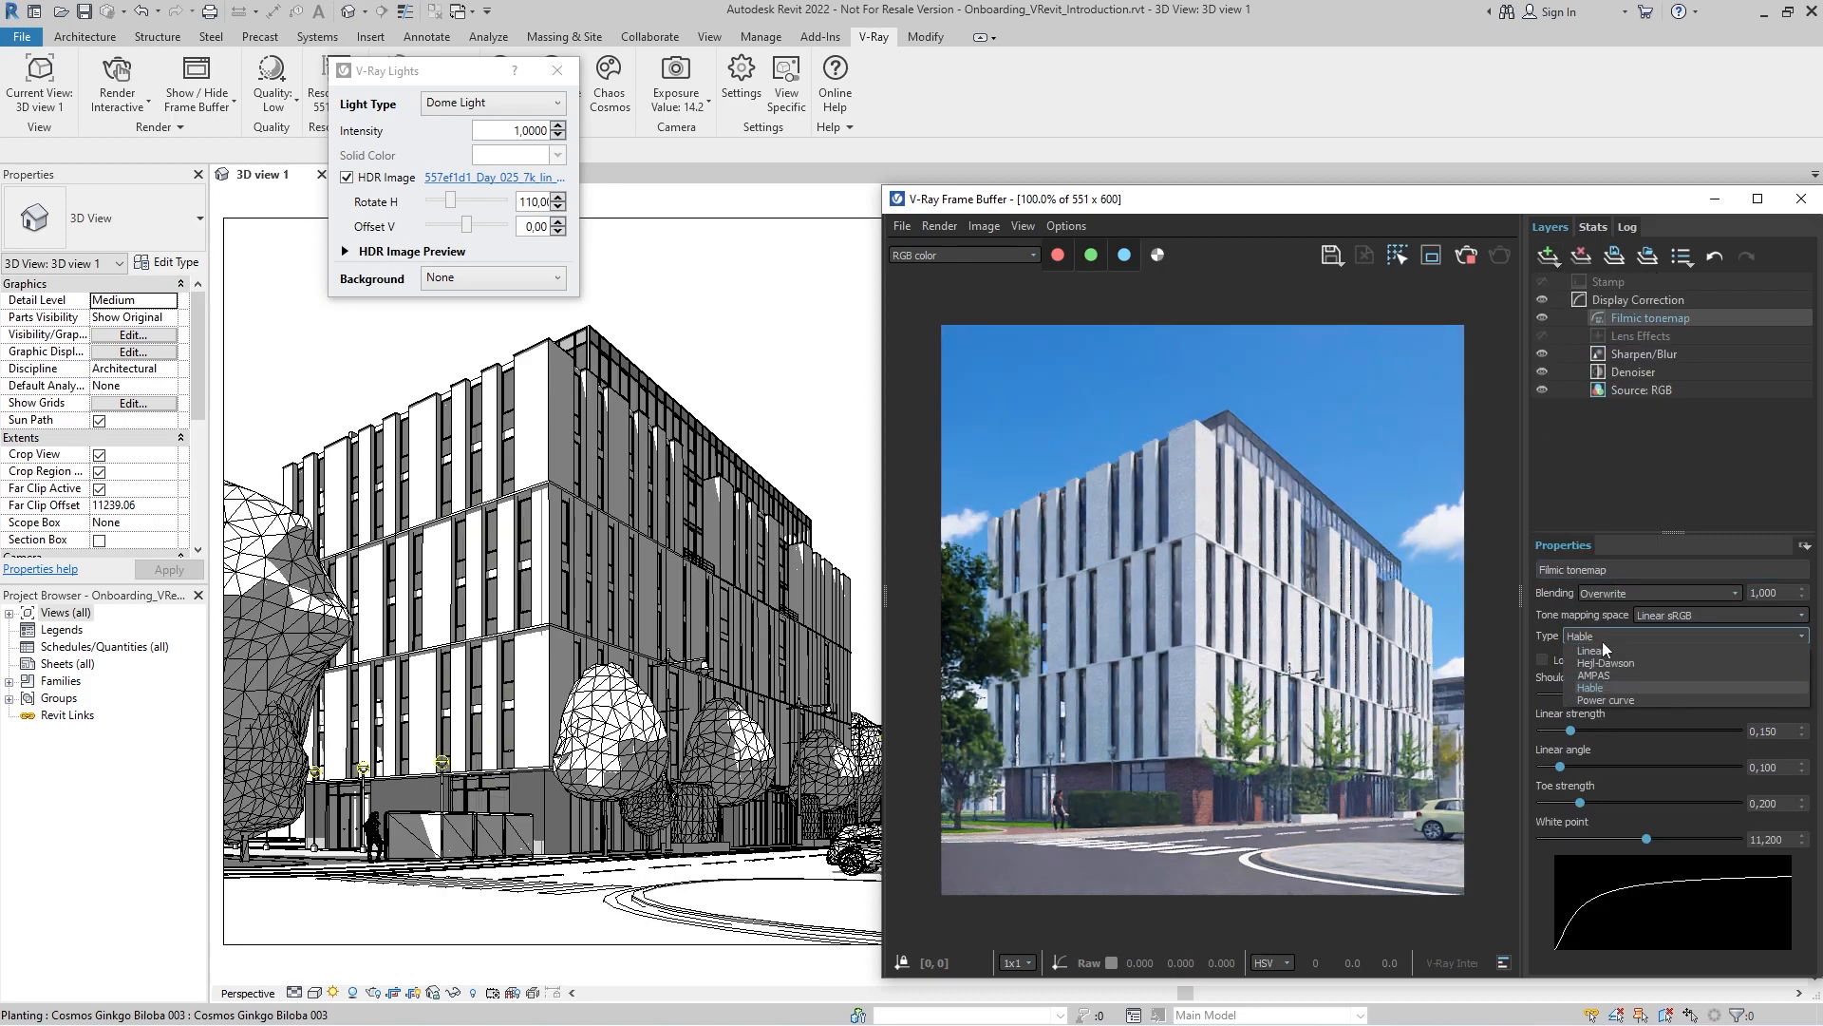
click(1607, 699)
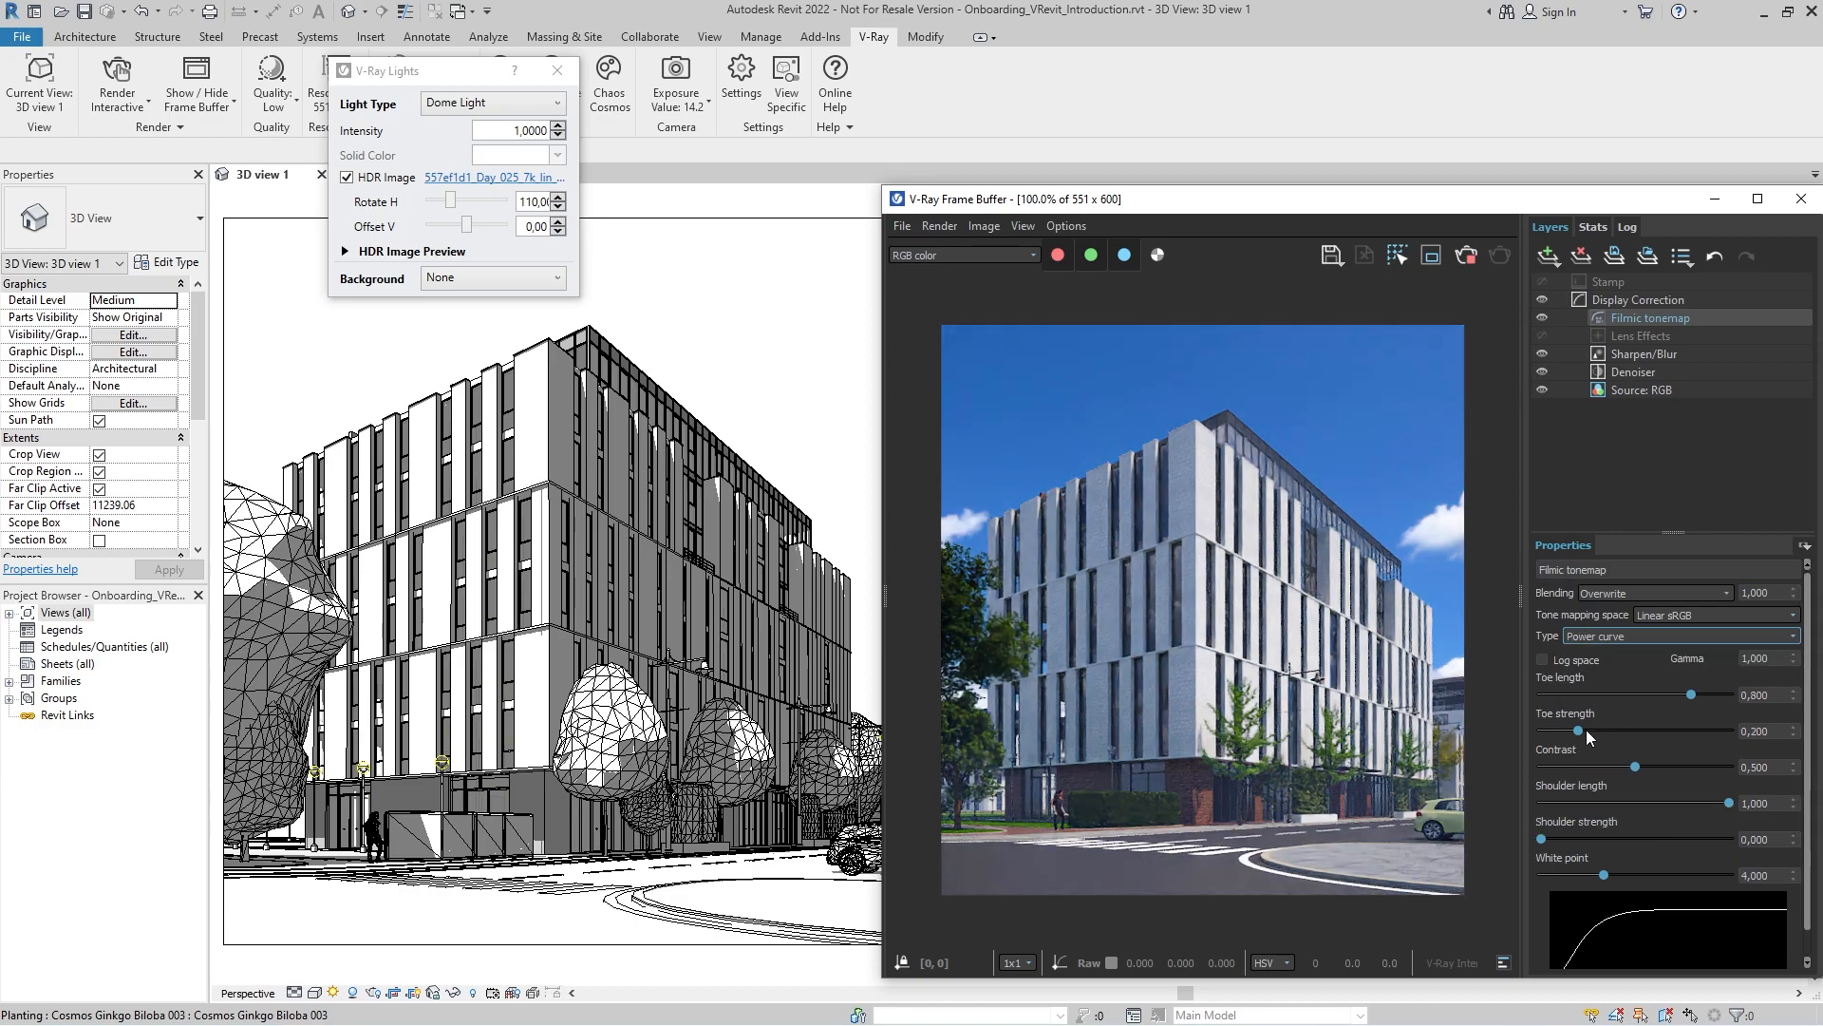
drag(1579, 730, 1571, 729)
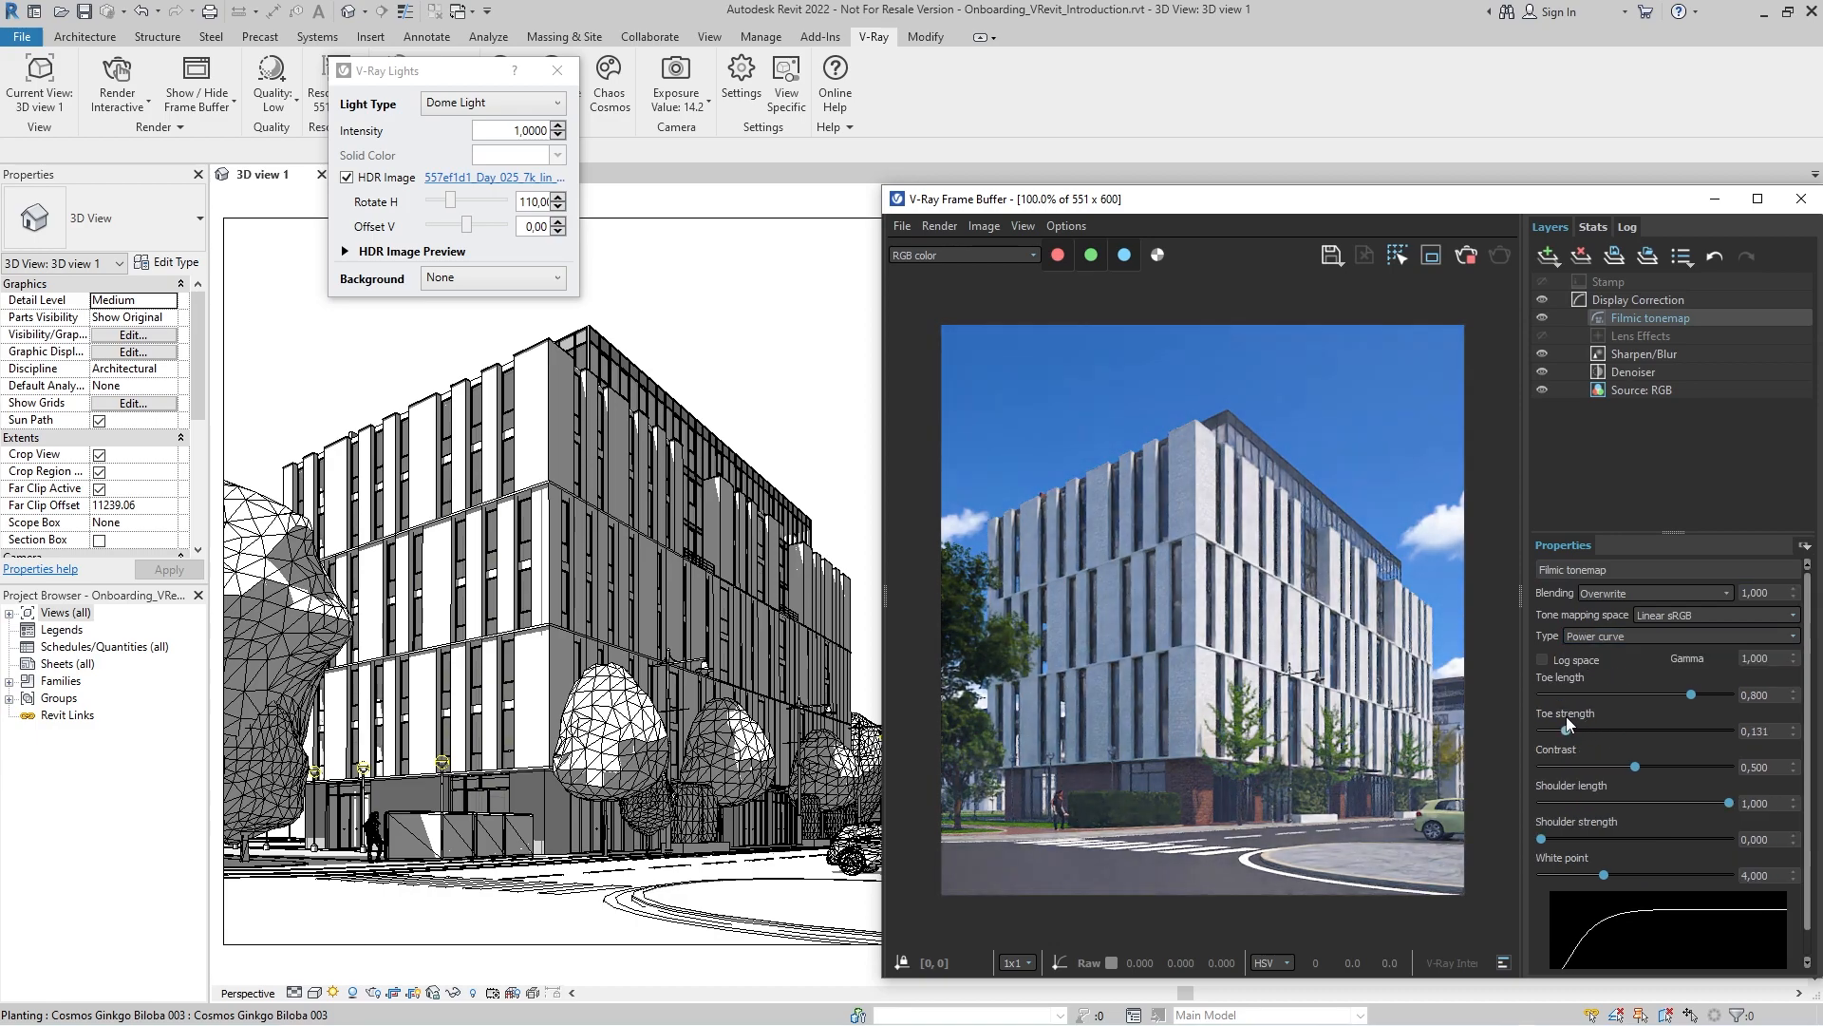